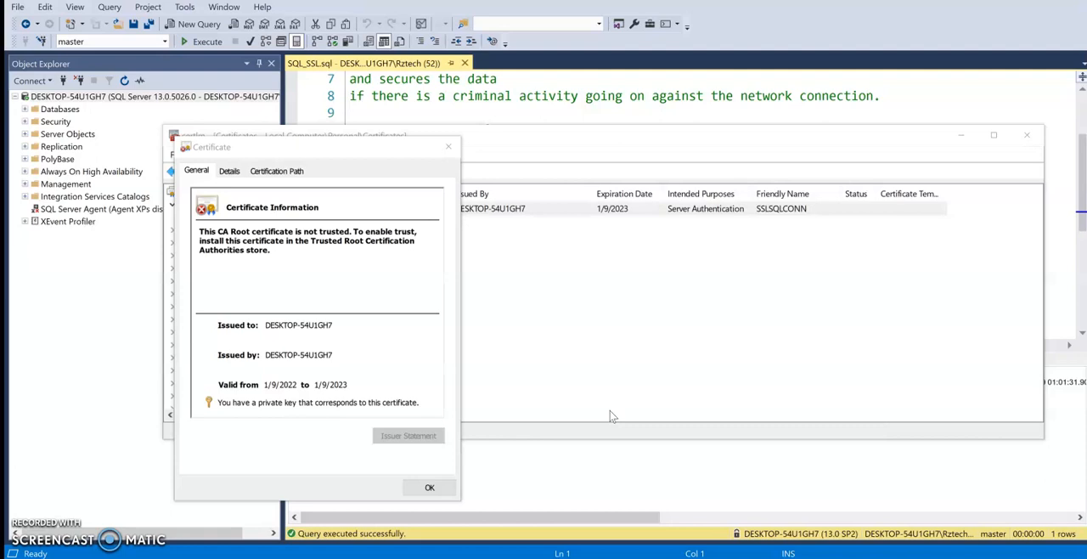
# Return to the SSMS query window and rerun the sys.dm_exec_connections query for session 52
pyautogui.click(429, 487)
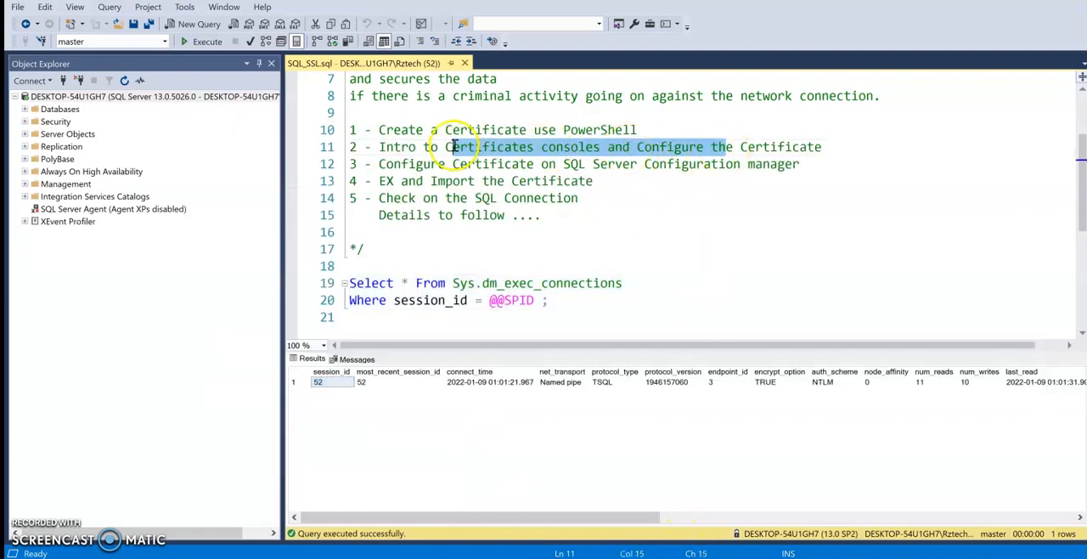
pyautogui.click(600, 163)
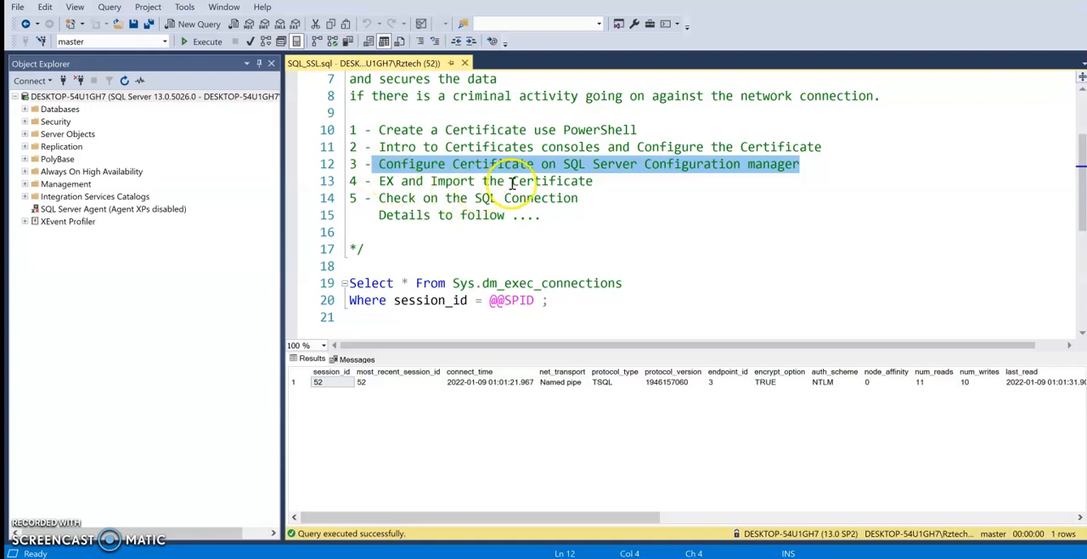
pyautogui.moveTo(609, 275)
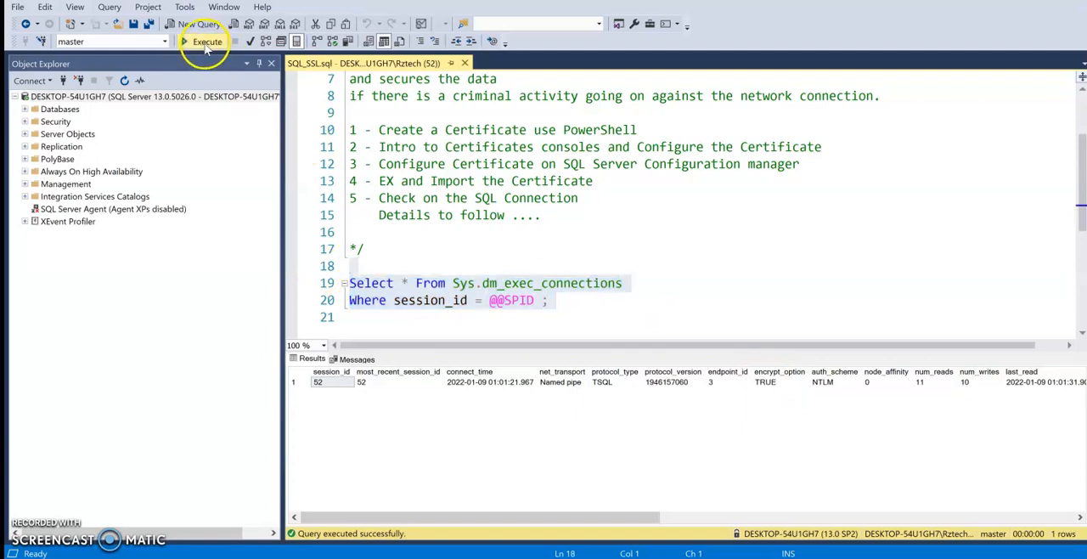
pyautogui.click(207, 42)
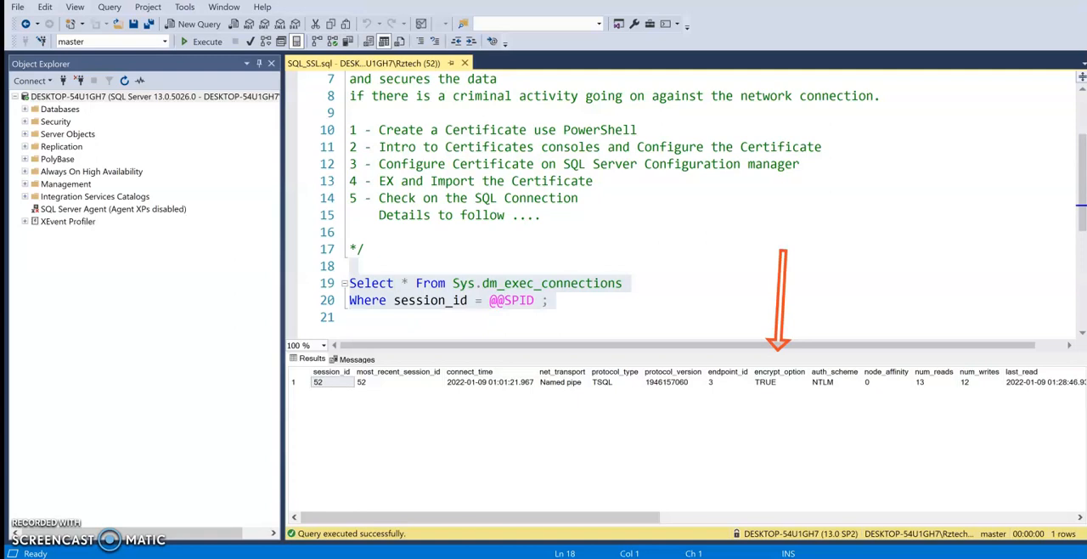
pyautogui.moveTo(873, 298)
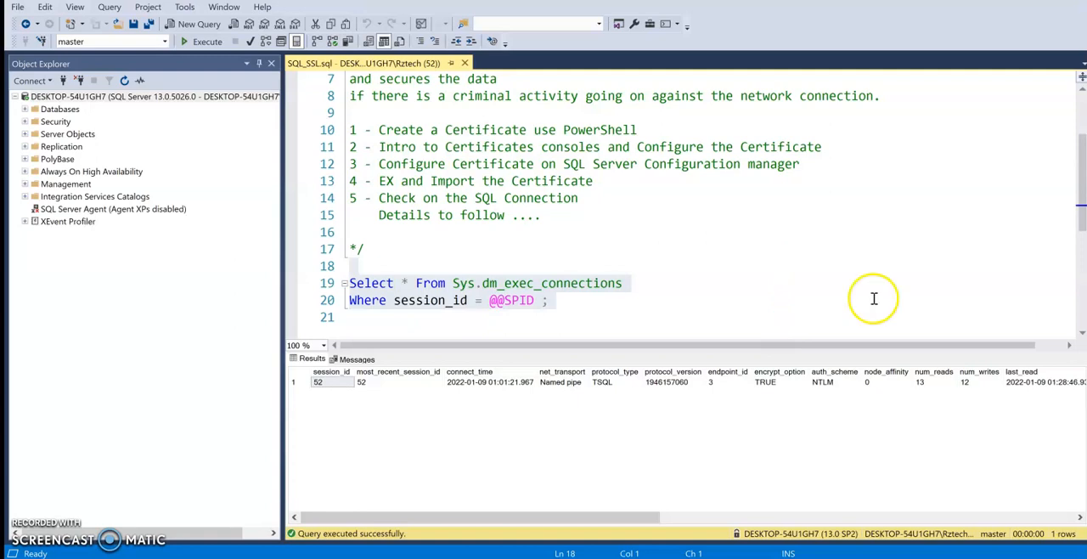
pyautogui.moveTo(710, 351)
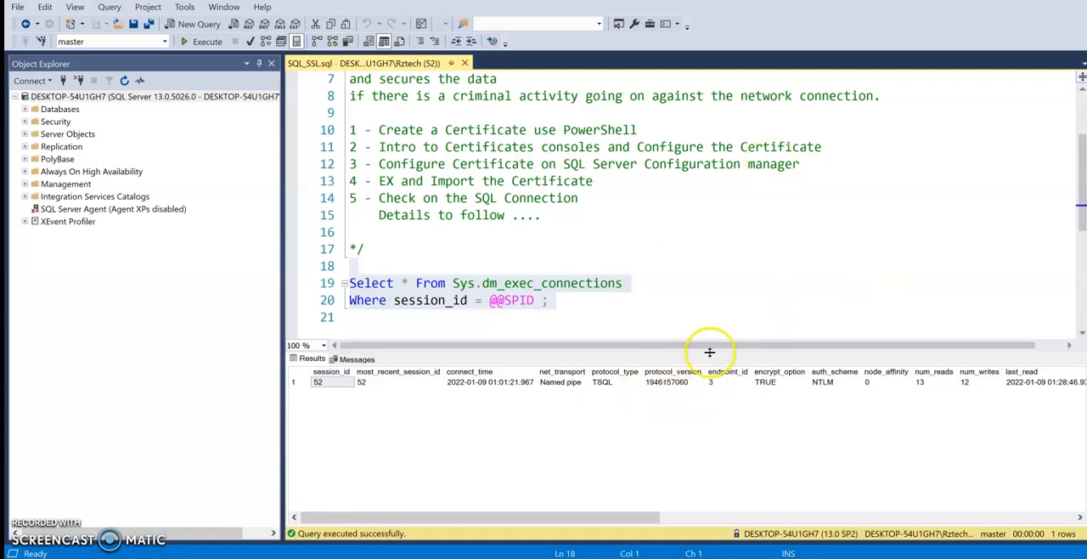
pyautogui.moveTo(709, 351)
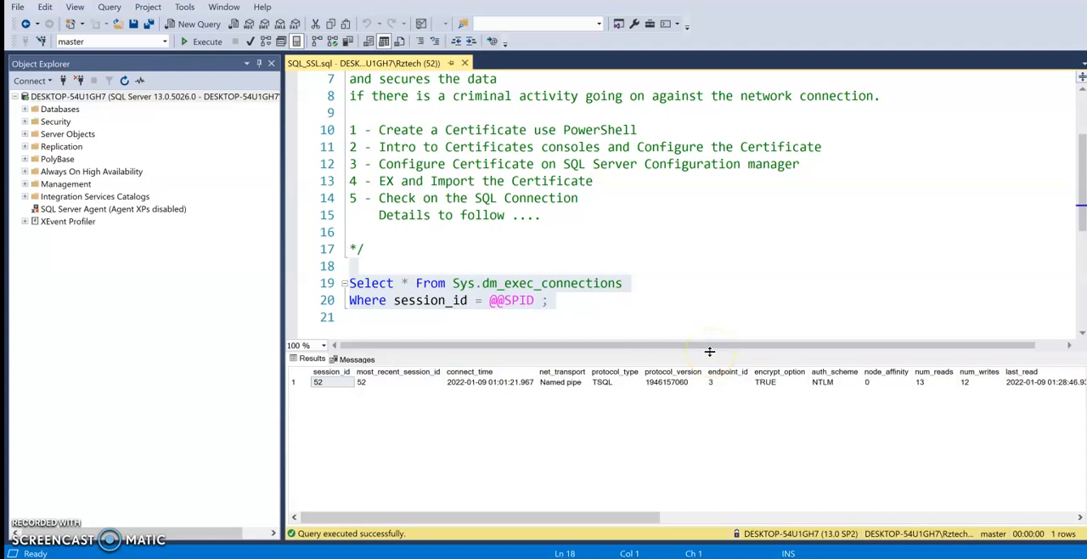
pyautogui.moveTo(654, 442)
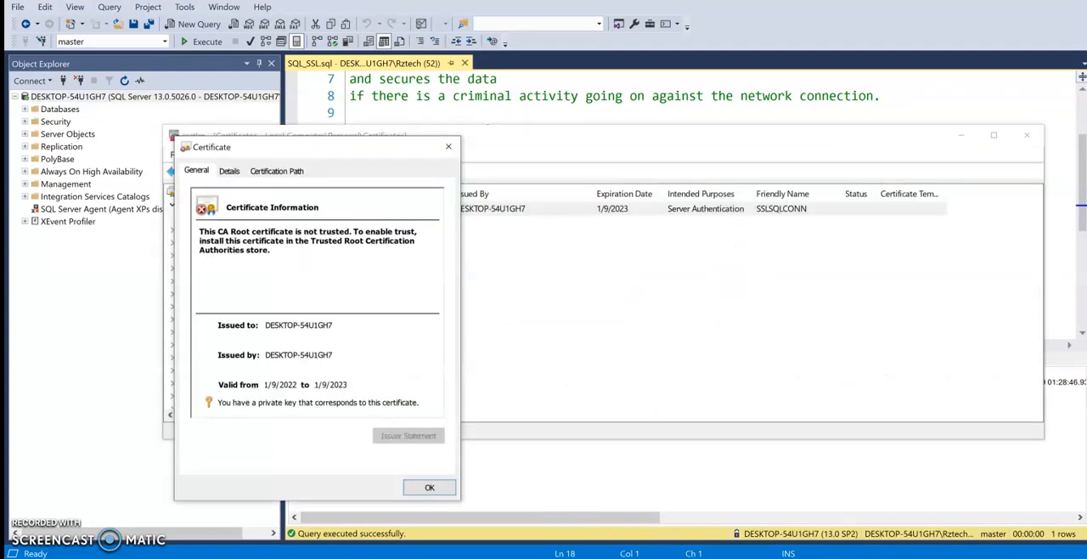
pyautogui.moveTo(411, 295)
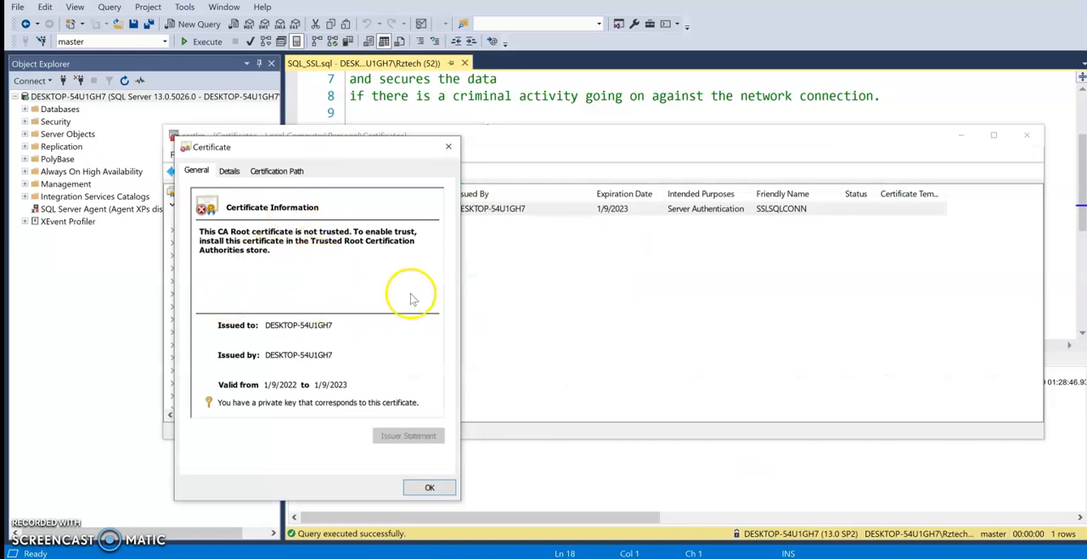
pyautogui.moveTo(338, 191)
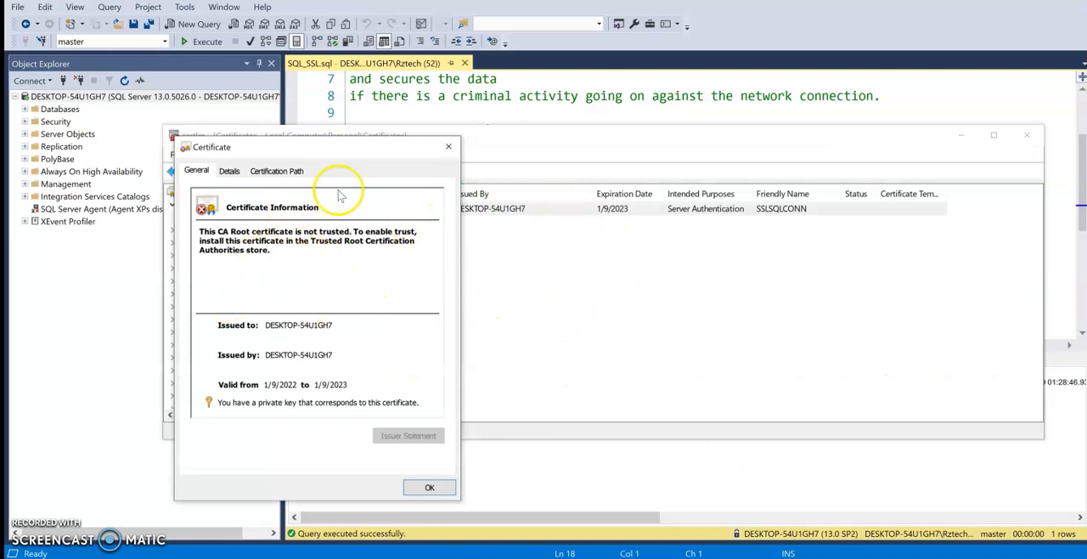
pyautogui.moveTo(287, 249)
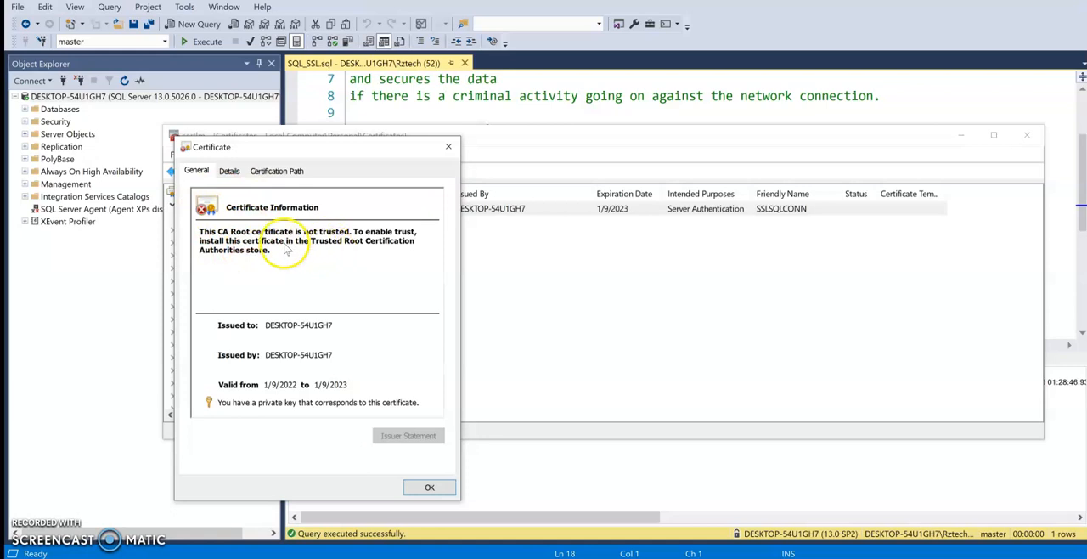
pyautogui.moveTo(362, 249)
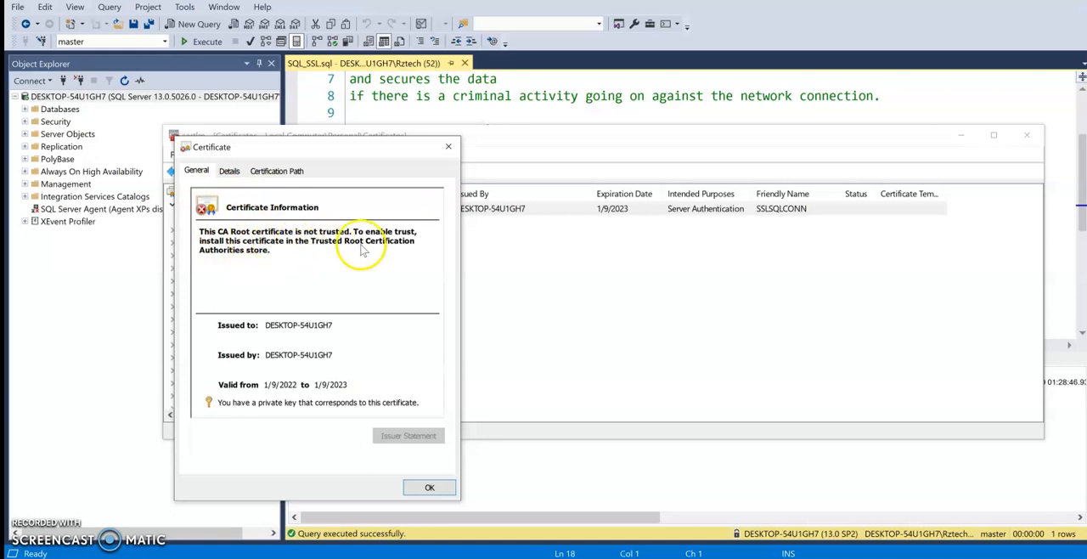
pyautogui.moveTo(244, 259)
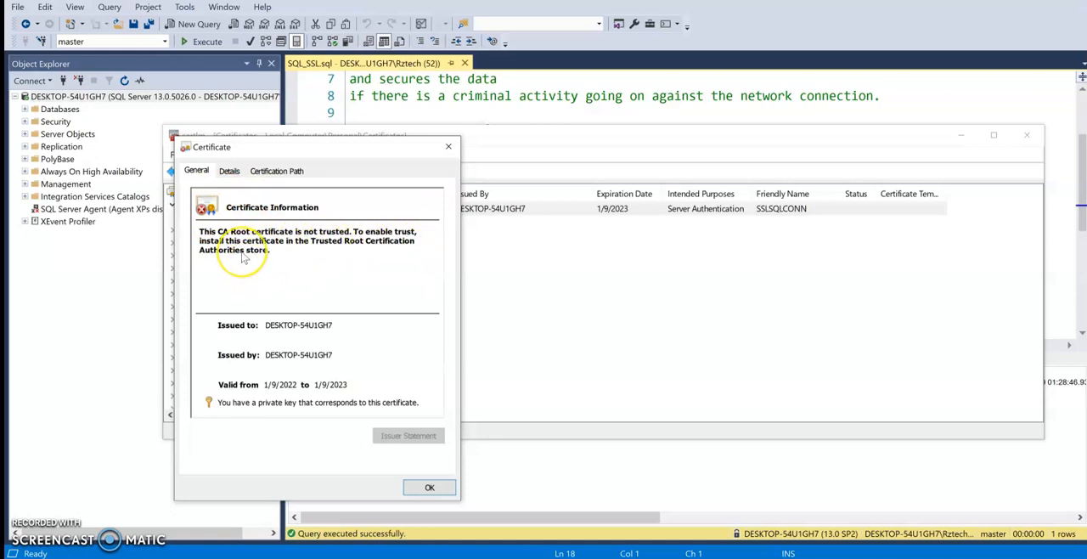
pyautogui.moveTo(194, 194)
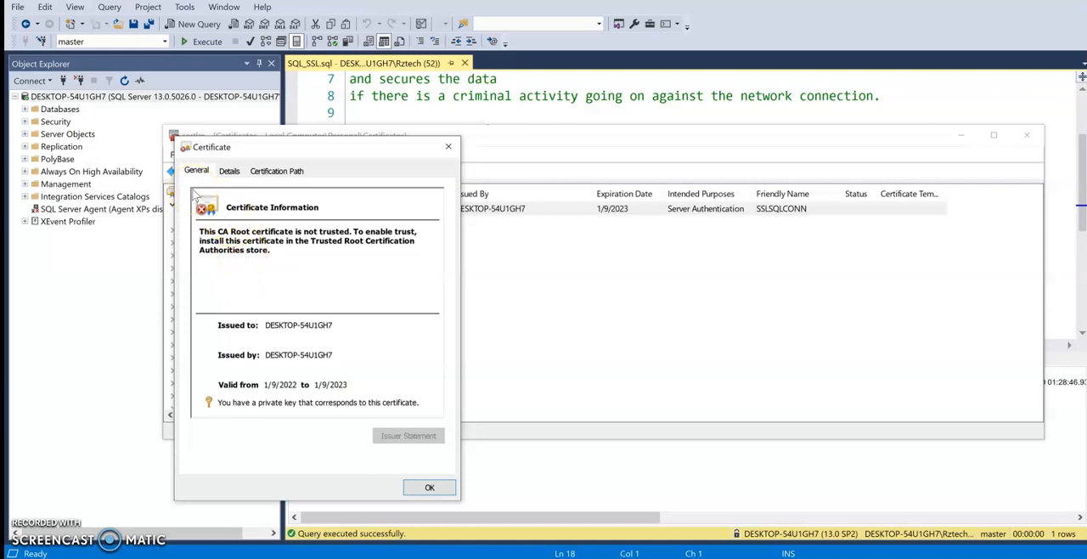
pyautogui.moveTo(492, 250)
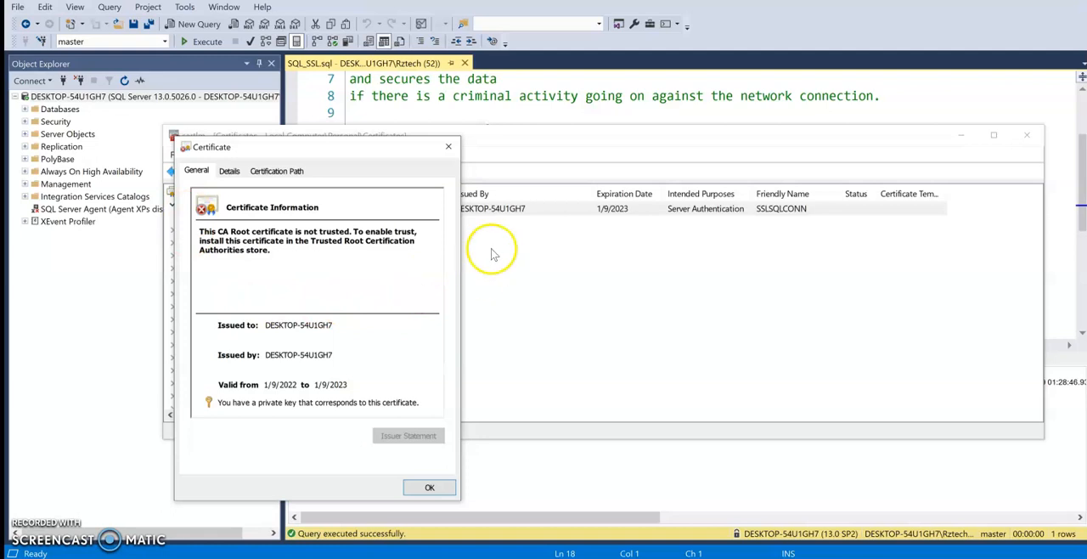
pyautogui.moveTo(429, 487)
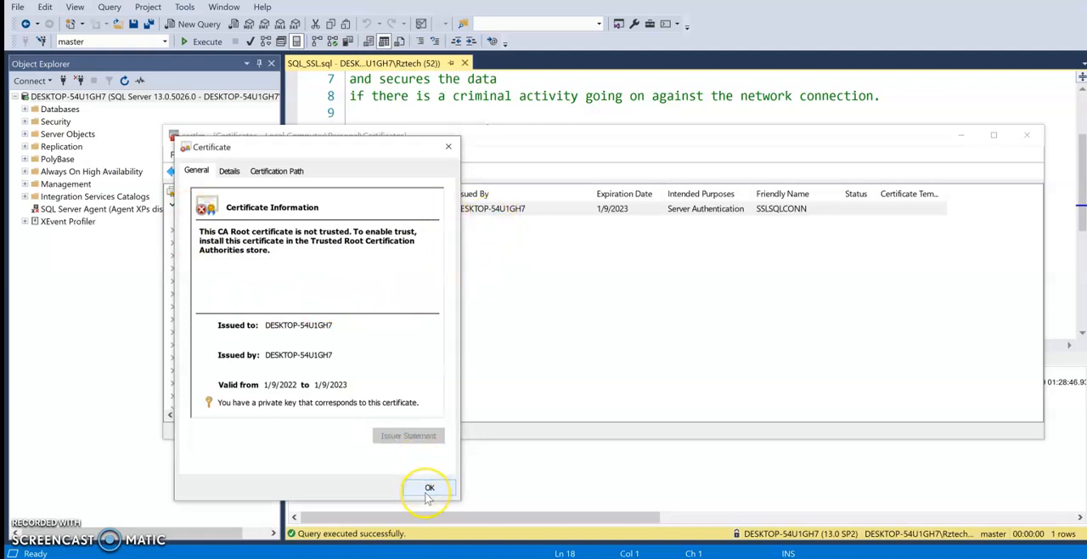
# Close the certificate details, check the Trusted Root store, then bring up DESKTOP-54U1GH7's actions
pyautogui.click(428, 487)
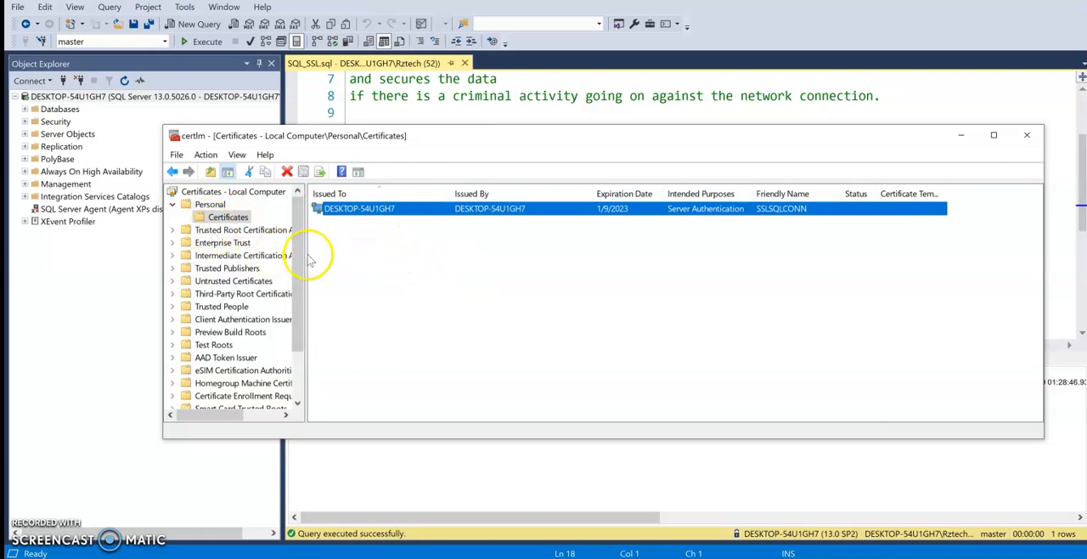
pyautogui.click(242, 229)
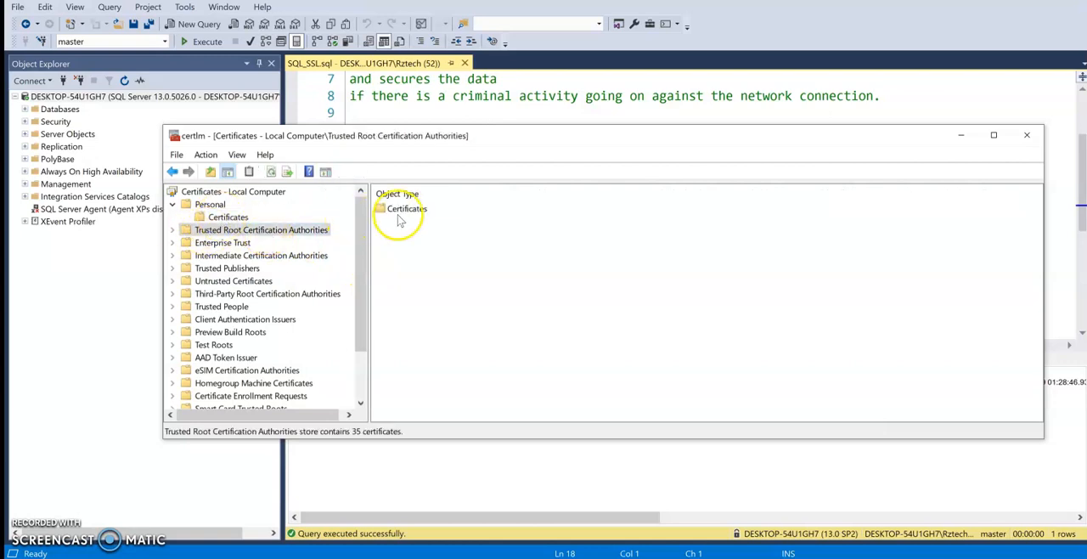
pyautogui.click(226, 216)
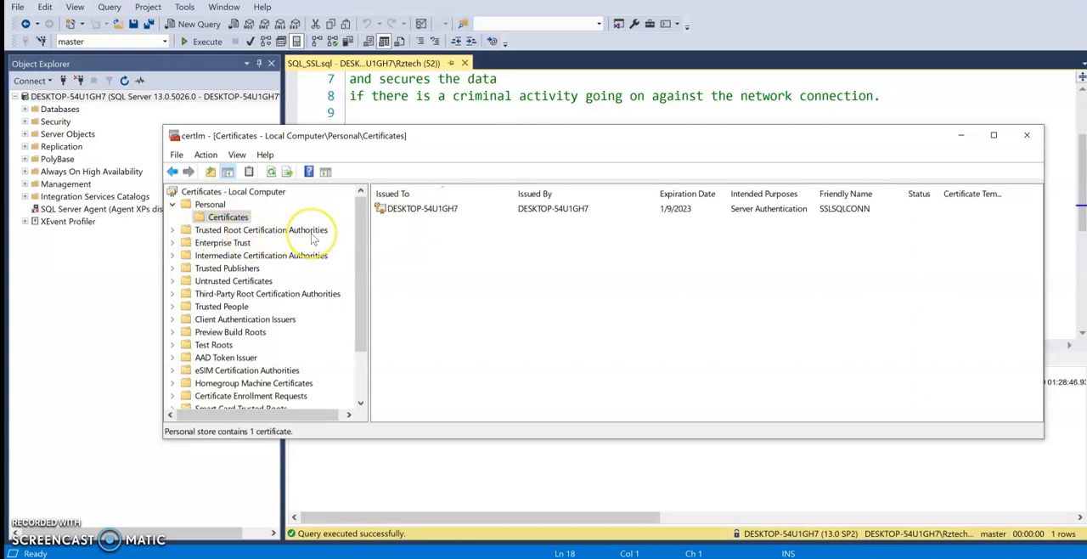
pyautogui.moveTo(415, 221)
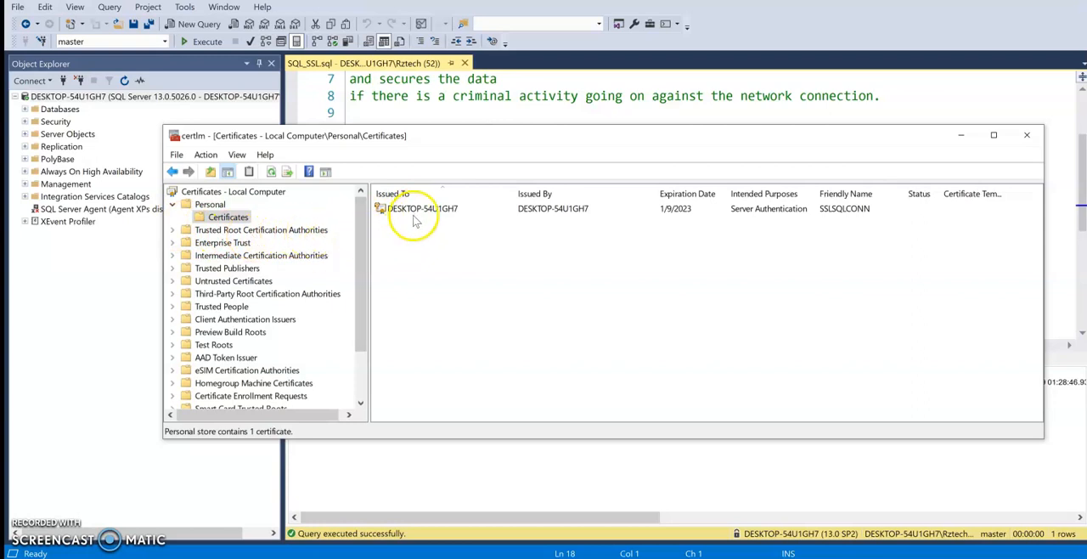
pyautogui.rightClick(416, 208)
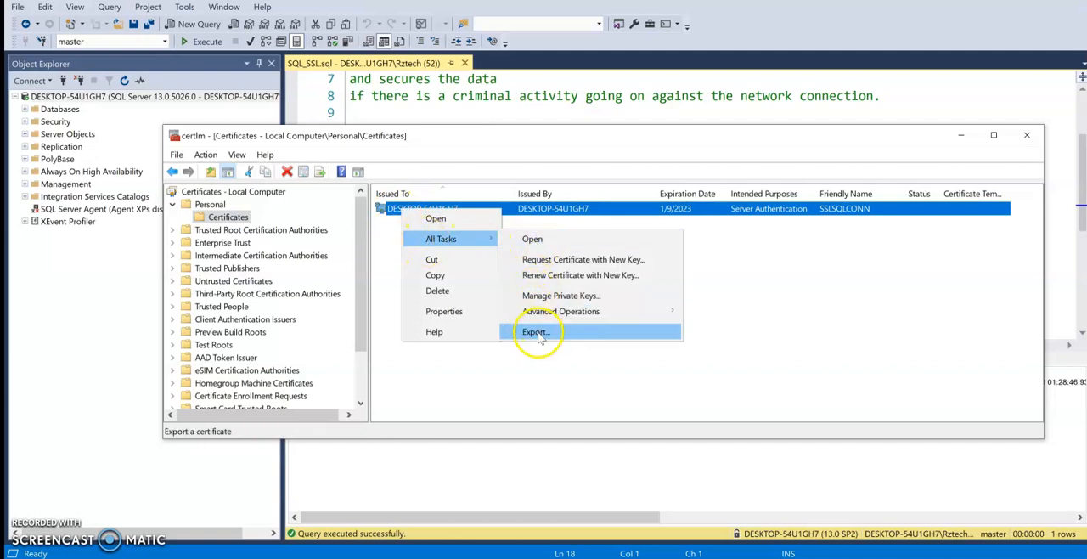
# Start the Certificate Export Wizard for DESKTOP-54U1GH7, choosing to export the private key
pyautogui.click(535, 331)
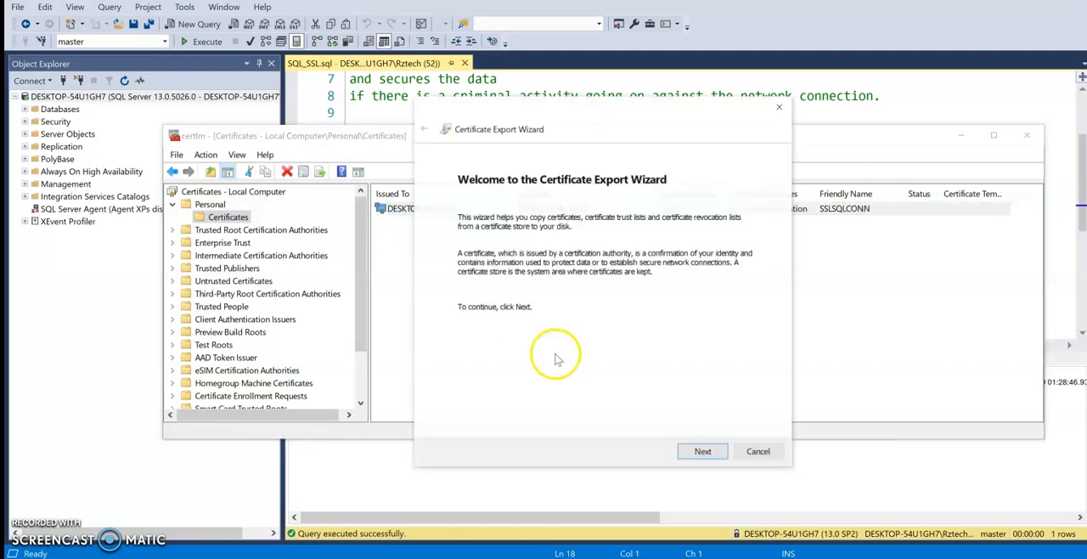
pyautogui.click(702, 451)
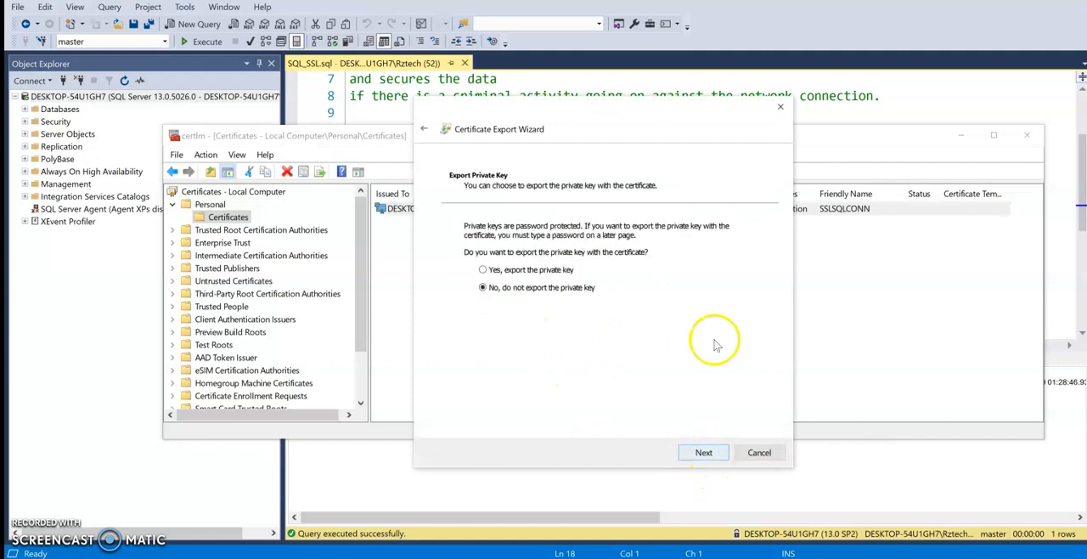
pyautogui.click(482, 270)
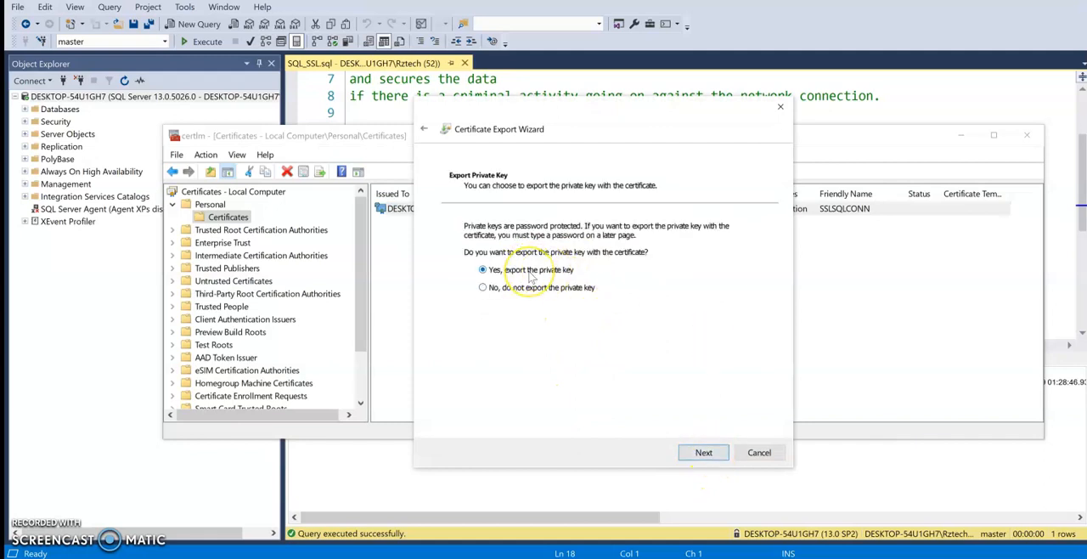
pyautogui.moveTo(563, 274)
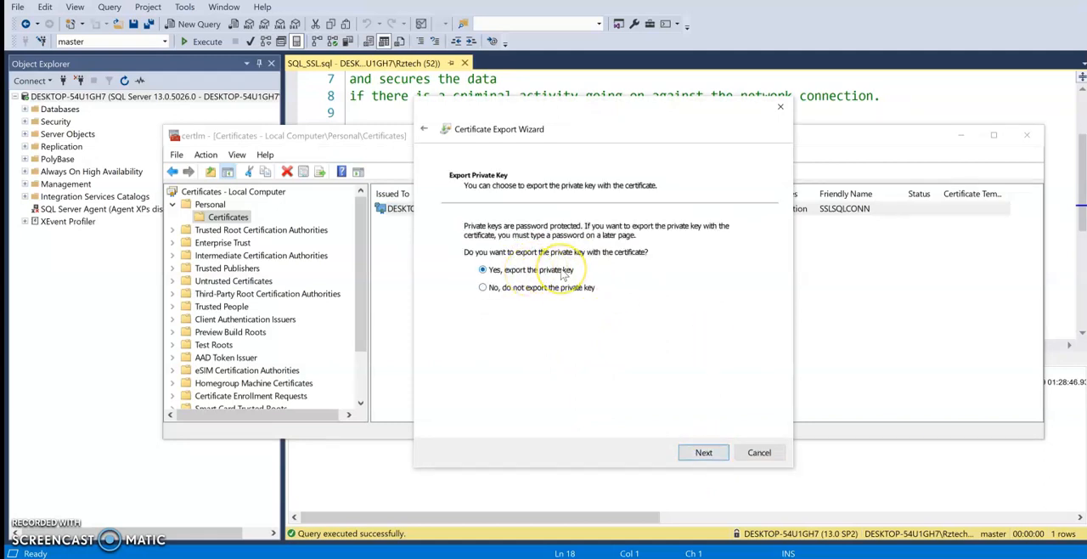
pyautogui.moveTo(571, 320)
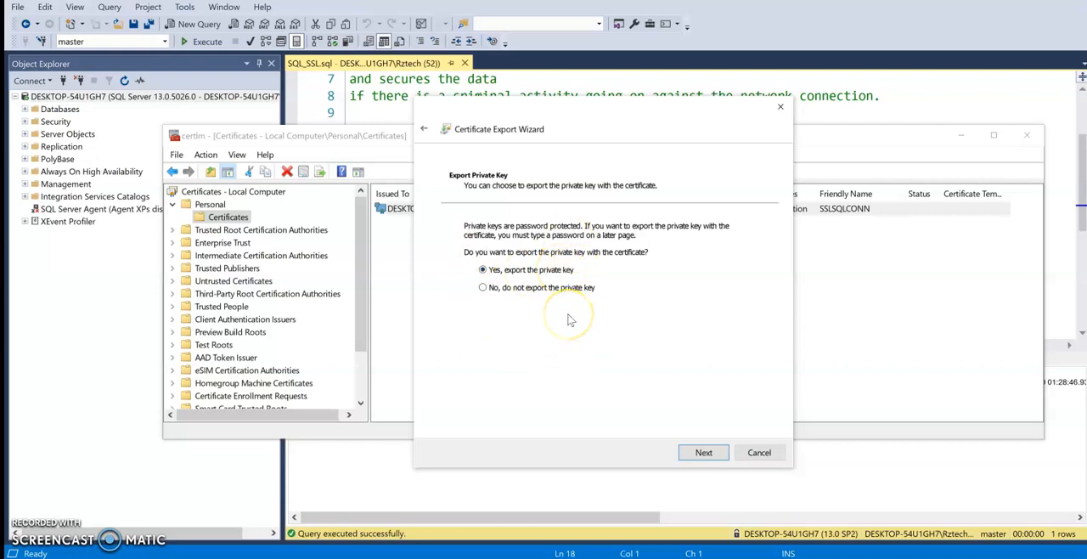
pyautogui.moveTo(552, 347)
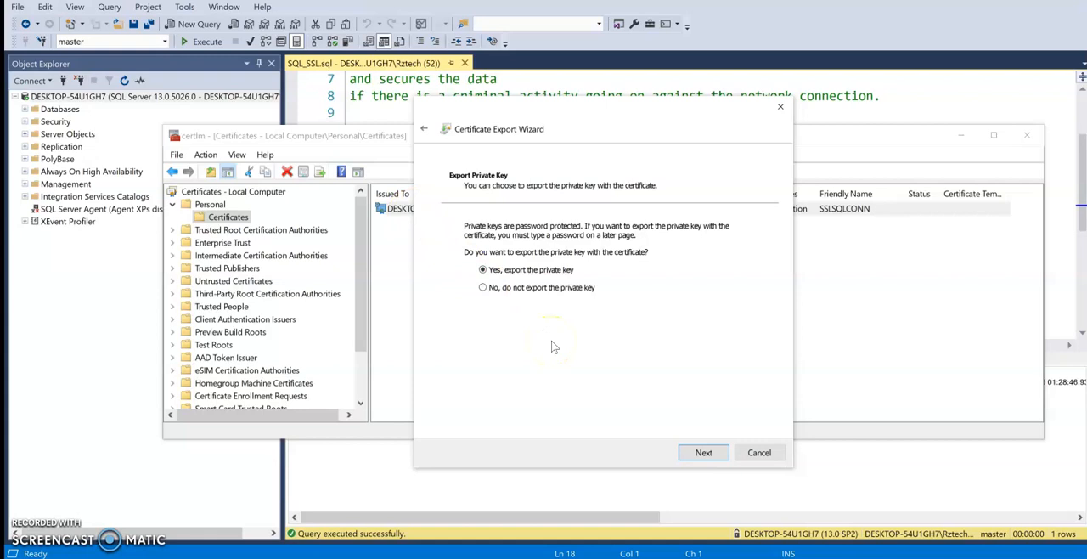
pyautogui.moveTo(542, 281)
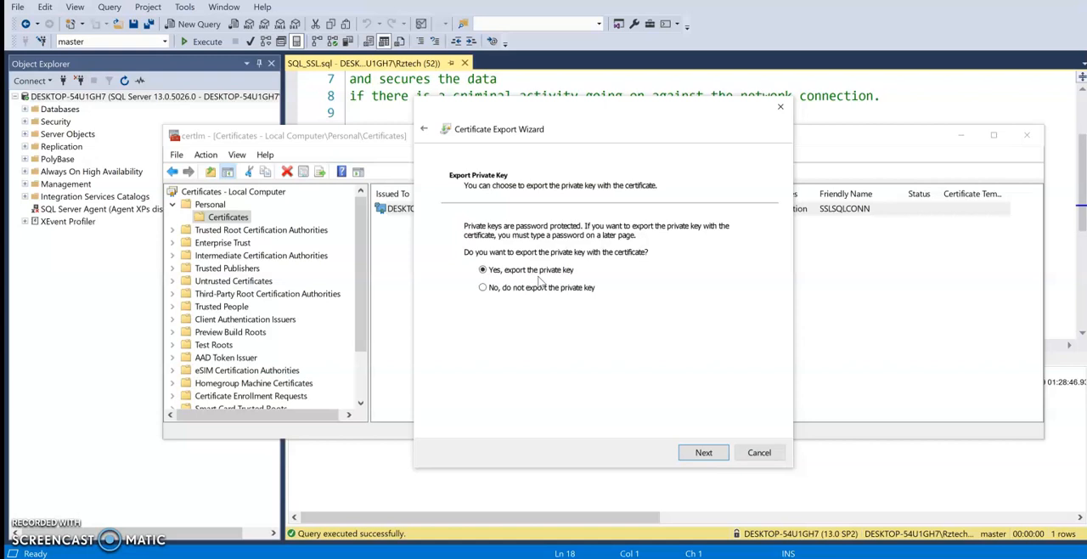
# Keep the PFX format and protect the export with an entered and confirmed password
pyautogui.click(703, 452)
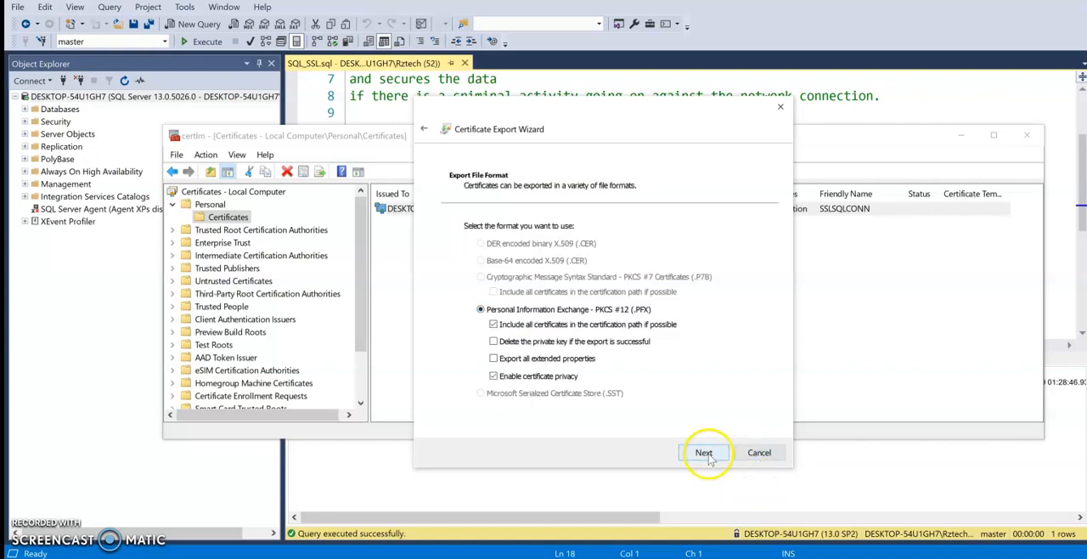
pyautogui.moveTo(565, 357)
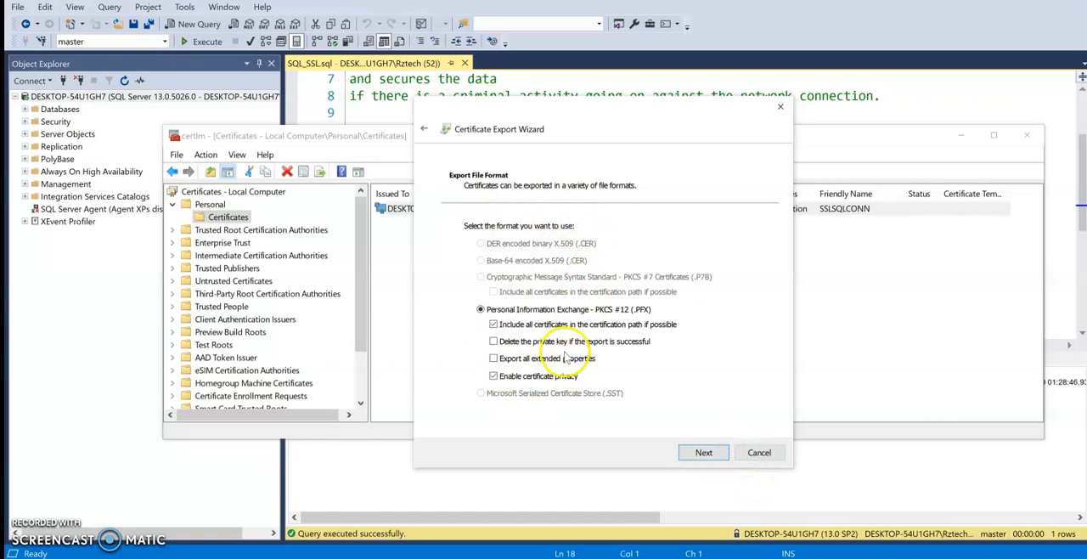
pyautogui.click(703, 451)
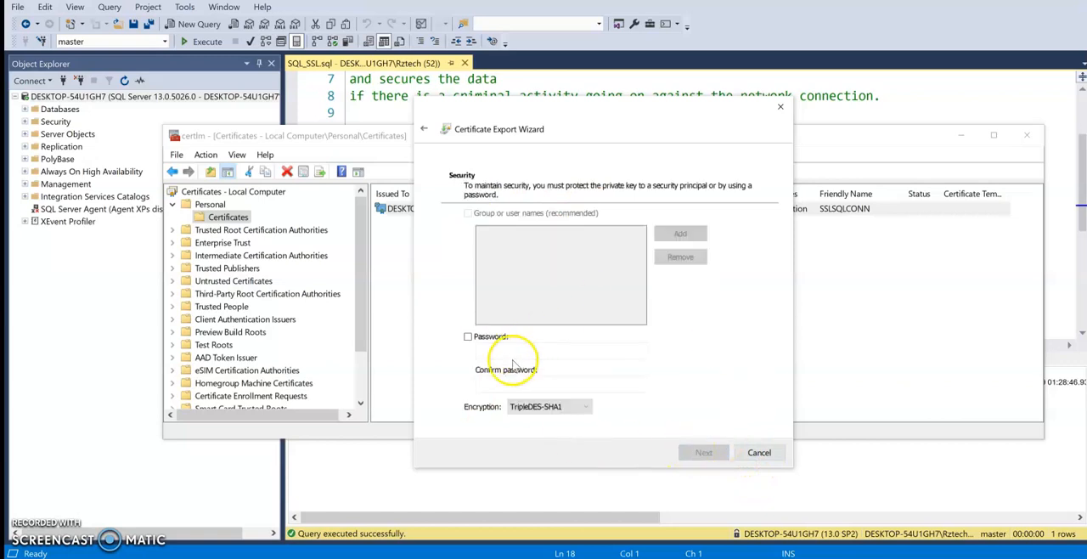
pyautogui.click(467, 337)
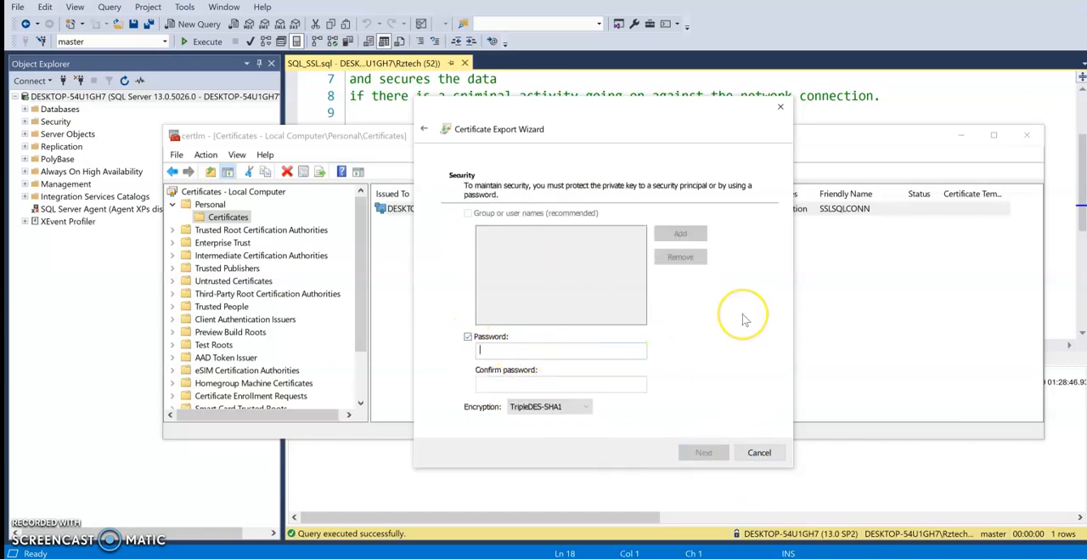
pyautogui.moveTo(743, 320)
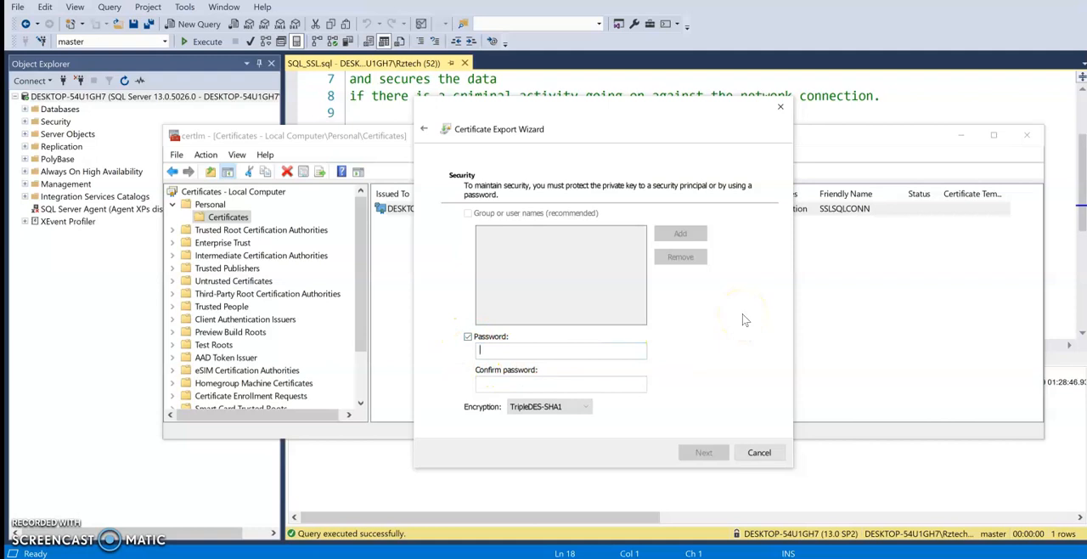
pyautogui.moveTo(408, 232)
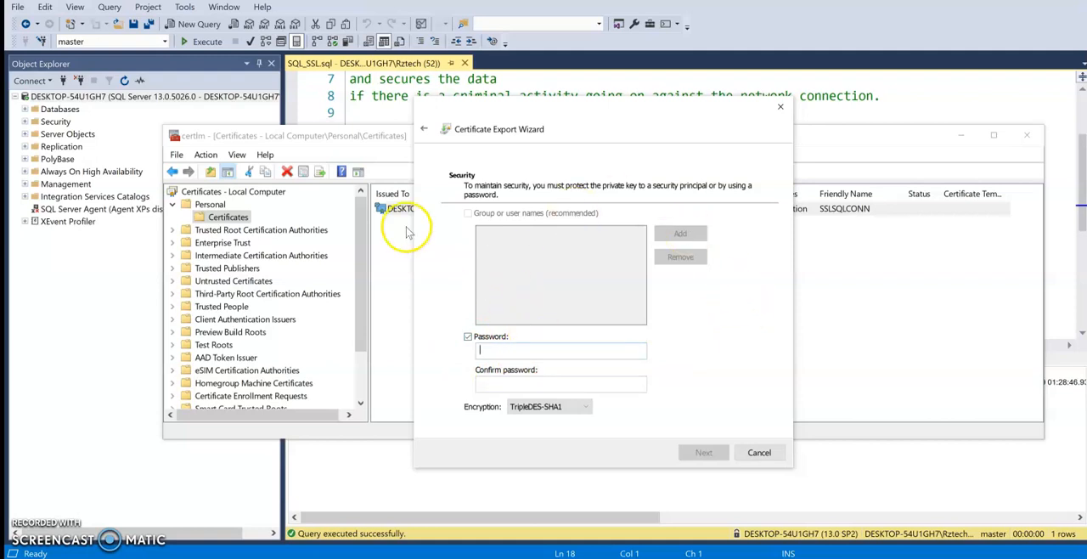
pyautogui.moveTo(488, 347)
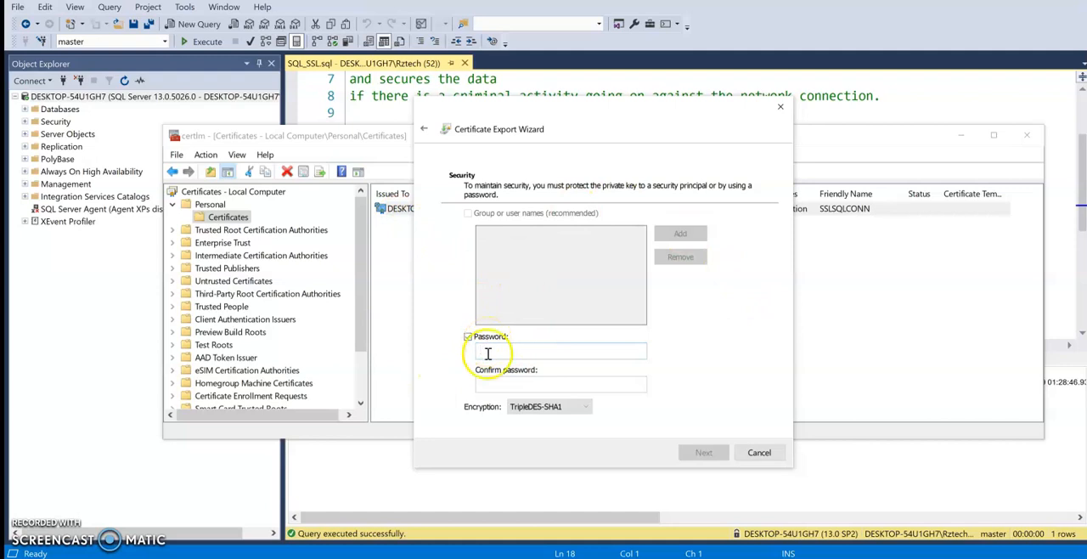
pyautogui.moveTo(374, 210)
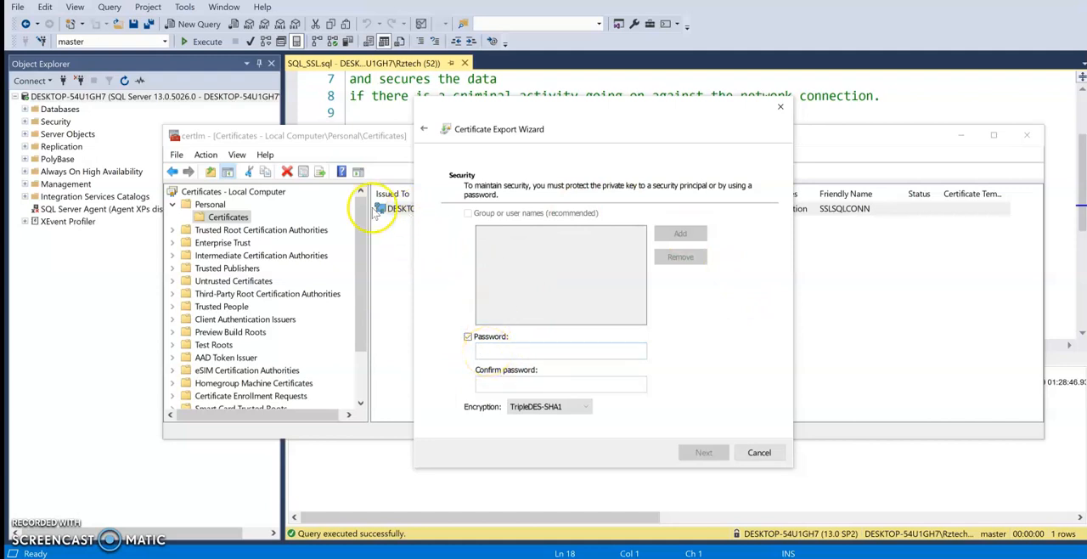
pyautogui.click(561, 351)
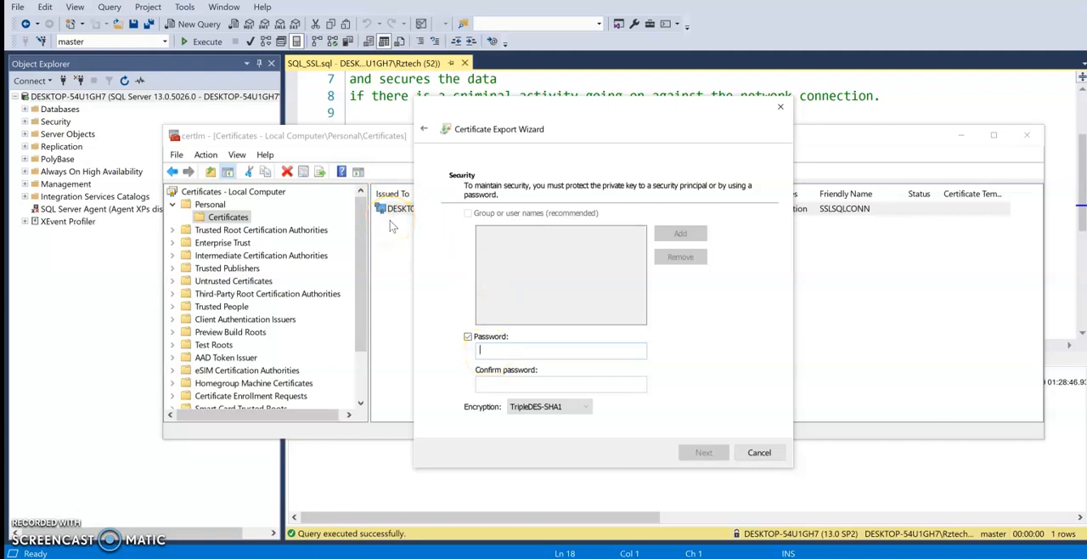
pyautogui.moveTo(556, 340)
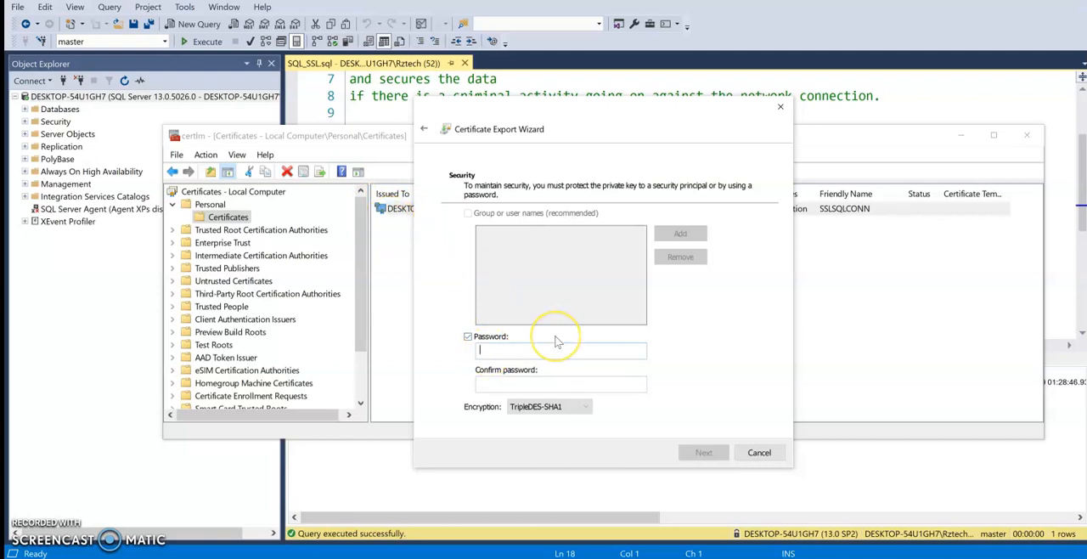
pyautogui.moveTo(556, 339)
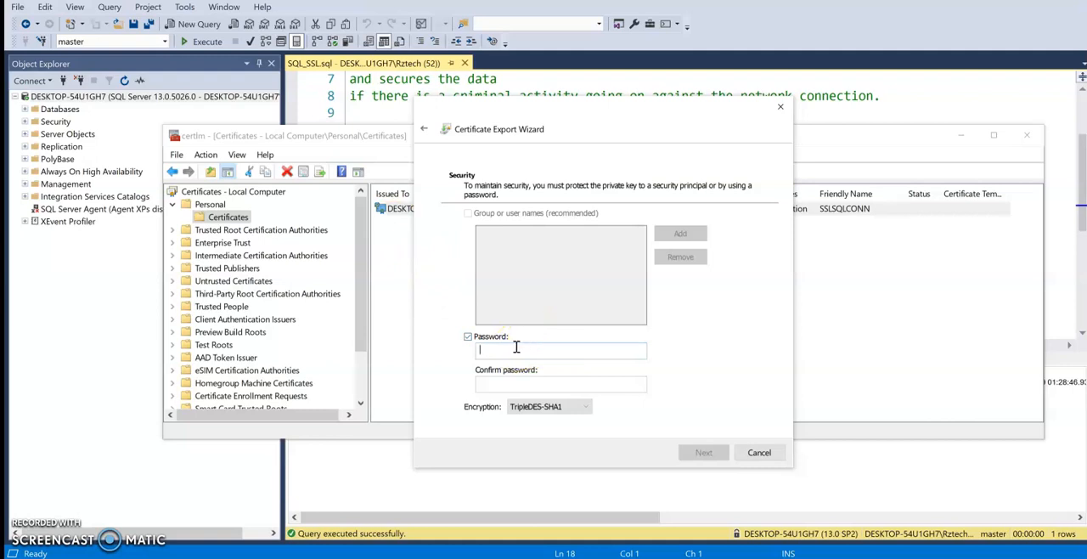
pyautogui.moveTo(397, 285)
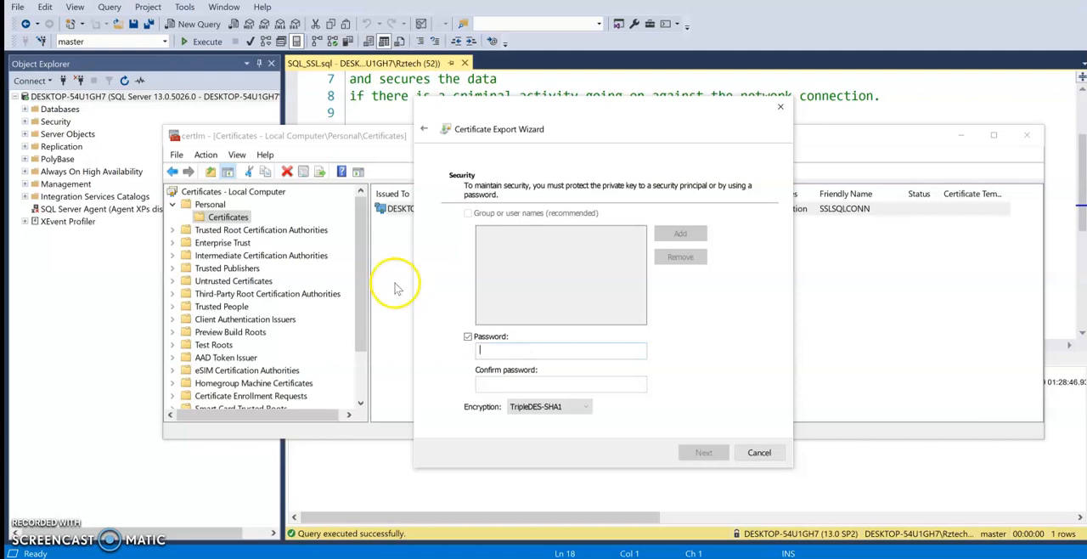
pyautogui.moveTo(448, 299)
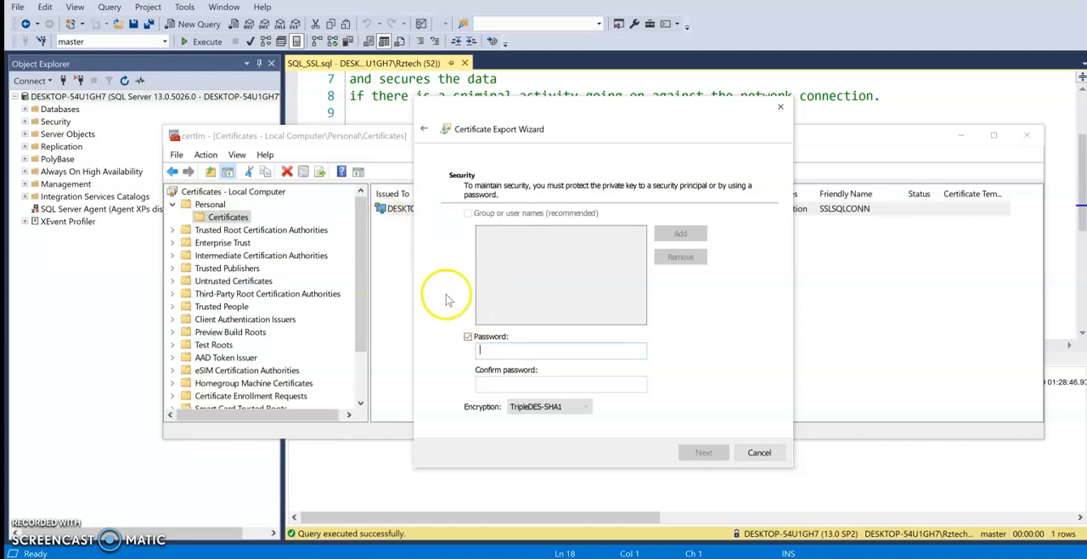
pyautogui.moveTo(401, 219)
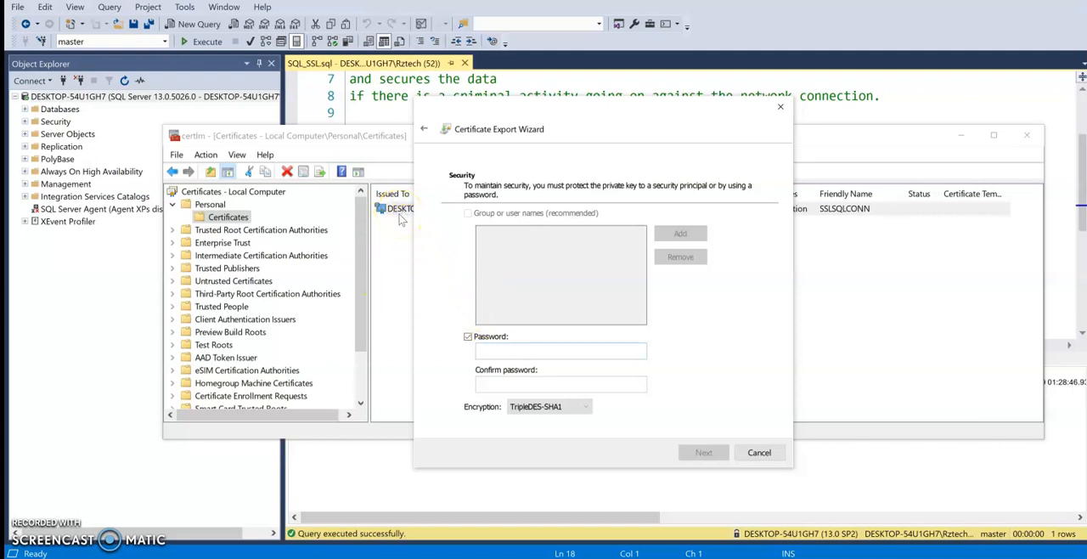
pyautogui.moveTo(743, 379)
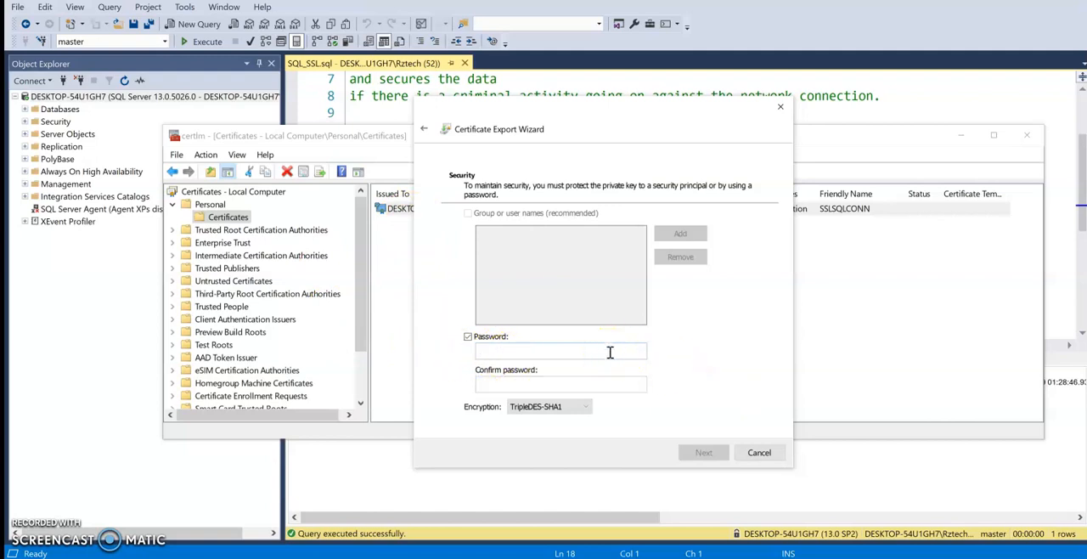
pyautogui.click(560, 350)
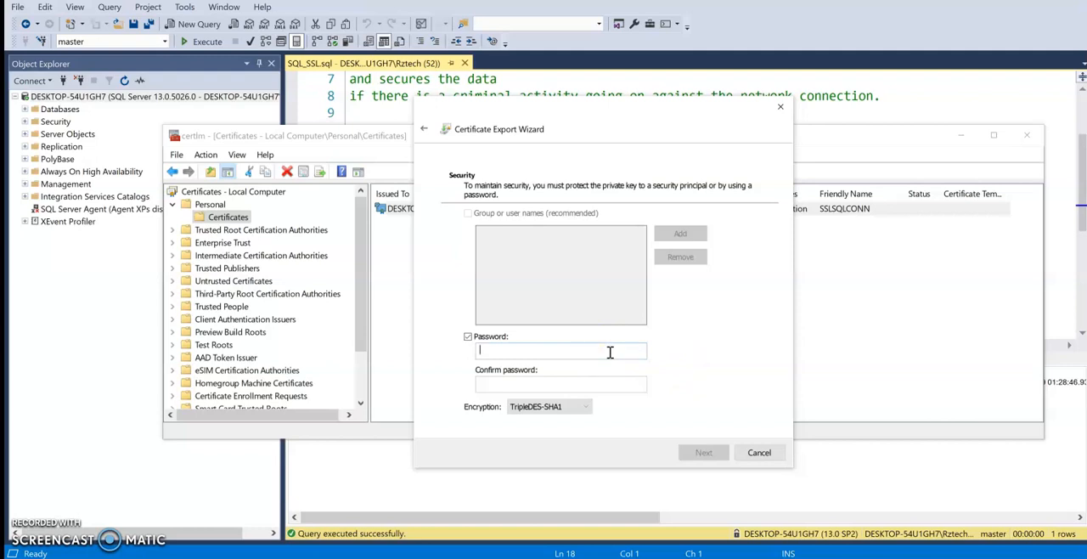
pyautogui.write('••••')
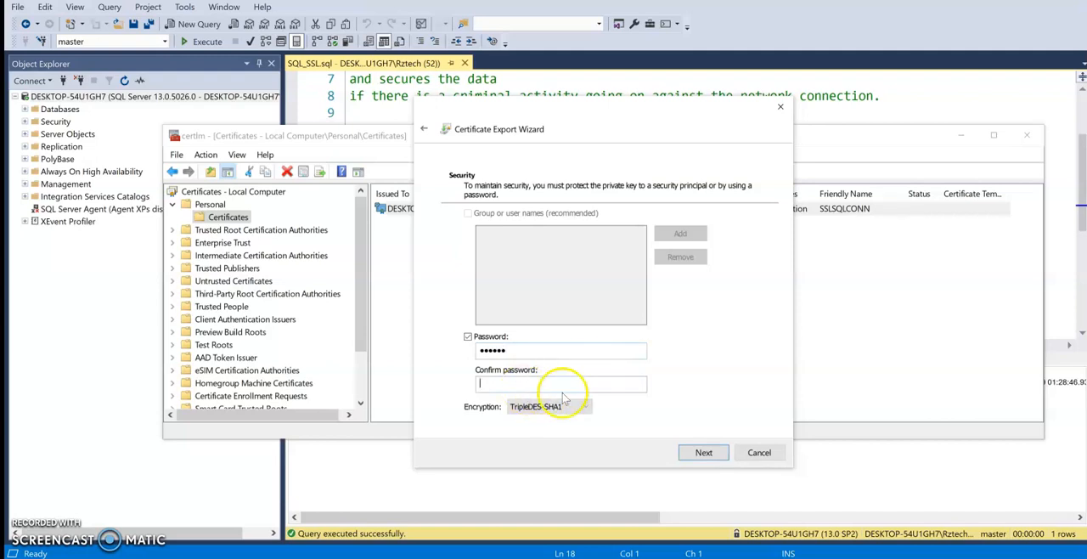
pyautogui.write('••••')
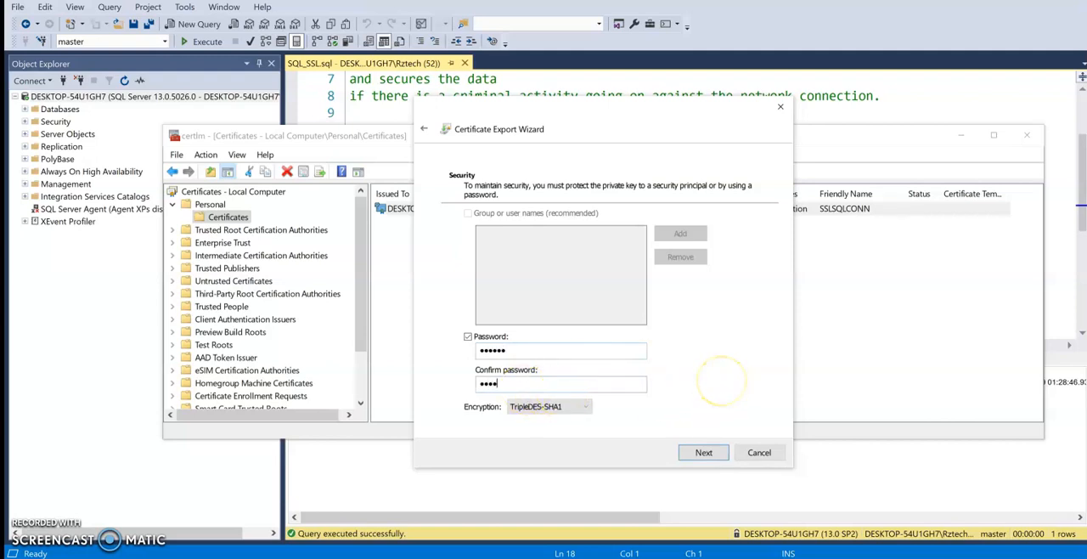
pyautogui.write('•')
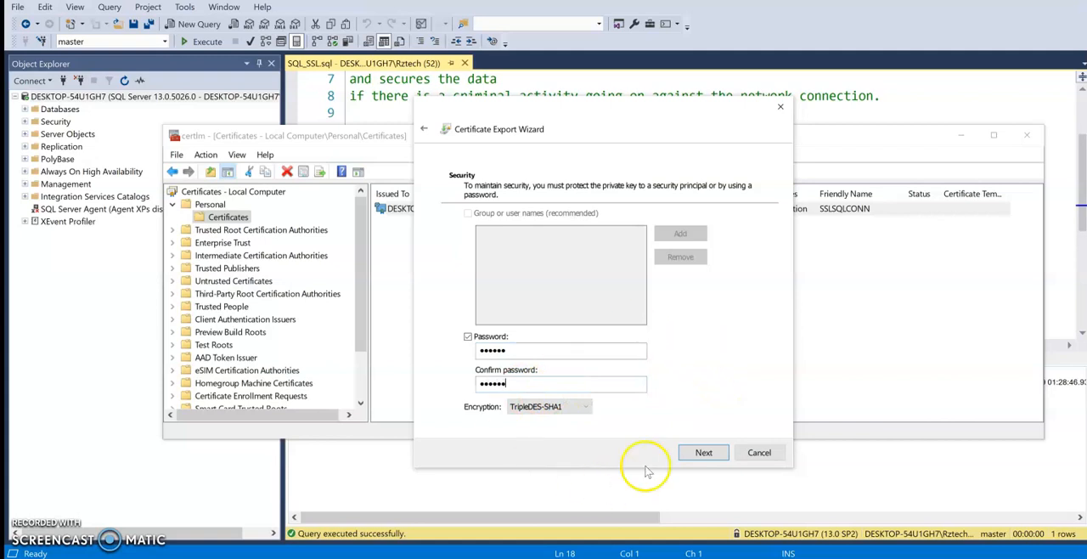
pyautogui.click(704, 452)
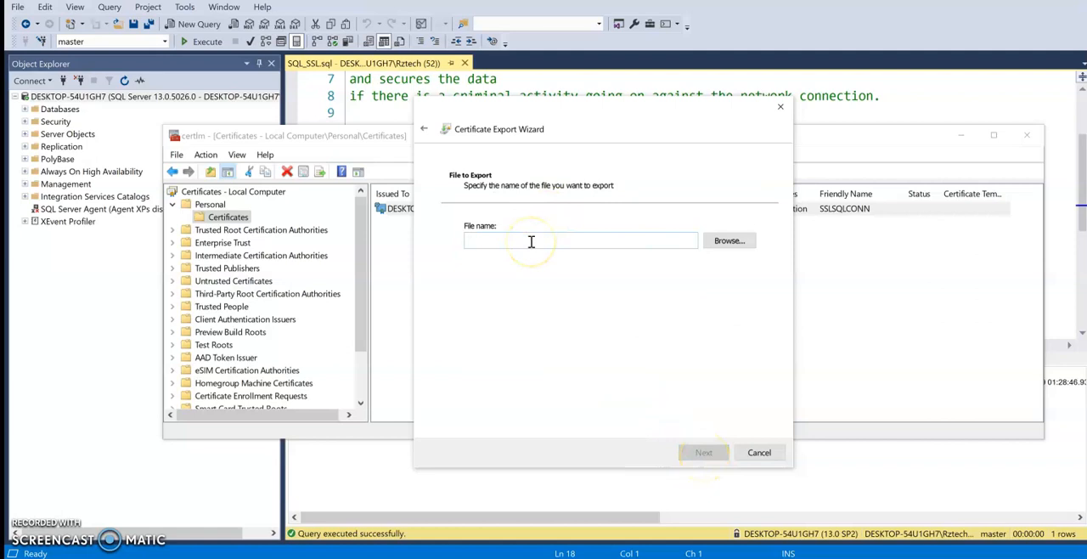
pyautogui.moveTo(531, 241)
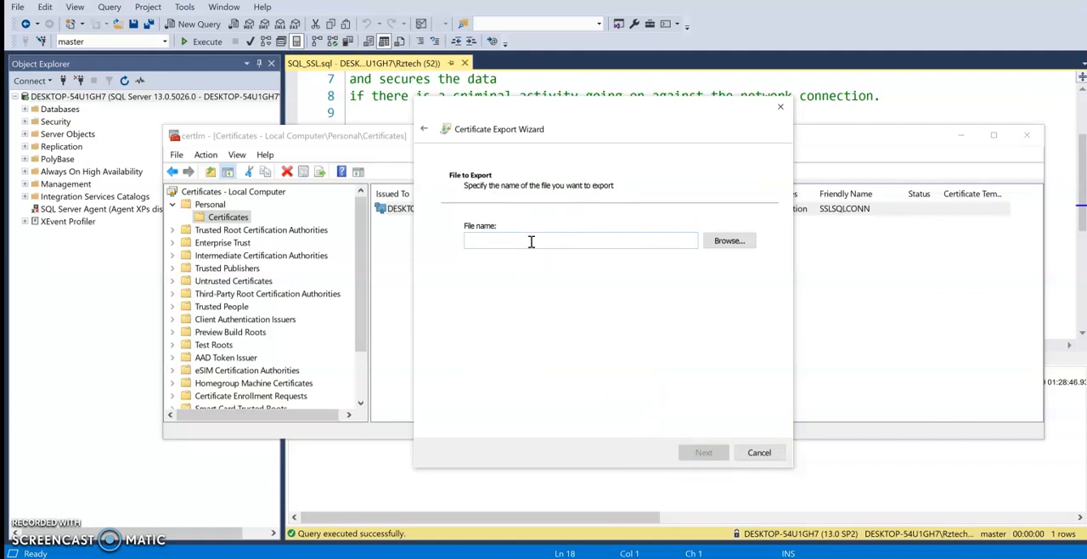
# Name the export file C:\RZtech\SQL_Certificate\NEW_SQLSSL_CERT and advance to the summary
pyautogui.write('C:\\Rztech\\SQL_Certificate')
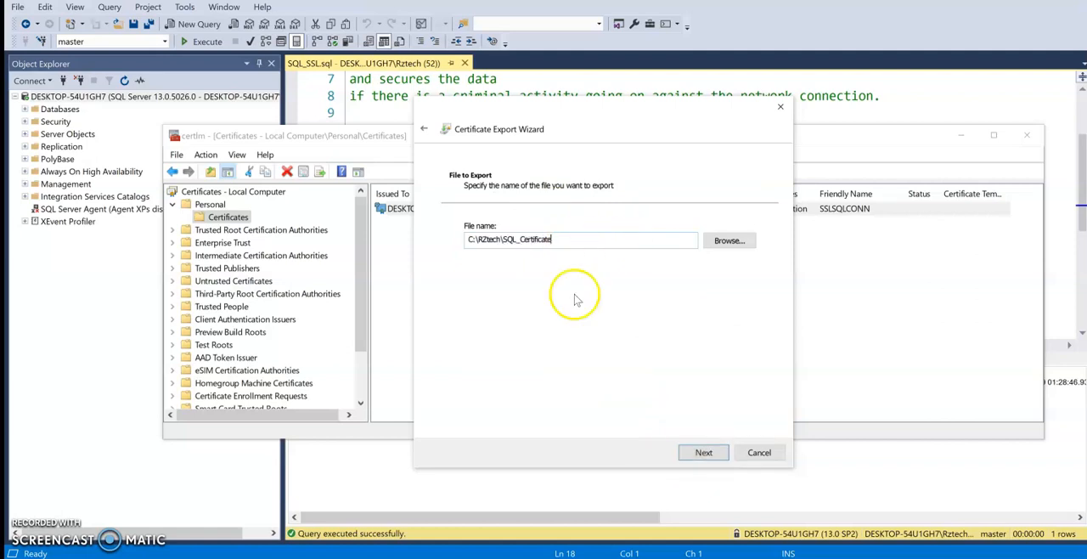
pyautogui.write('\\')
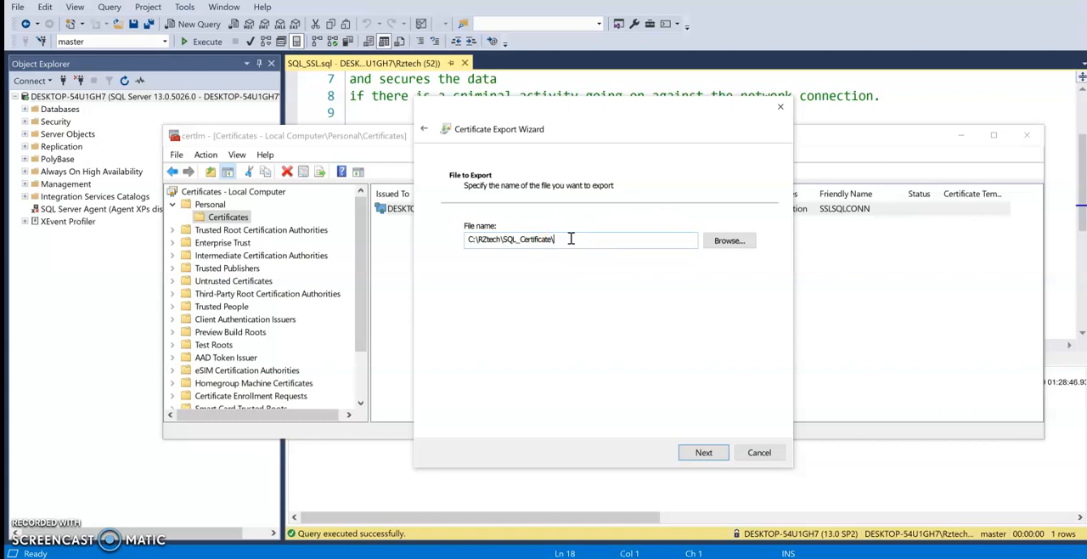
pyautogui.write('NEW_SQLSS')
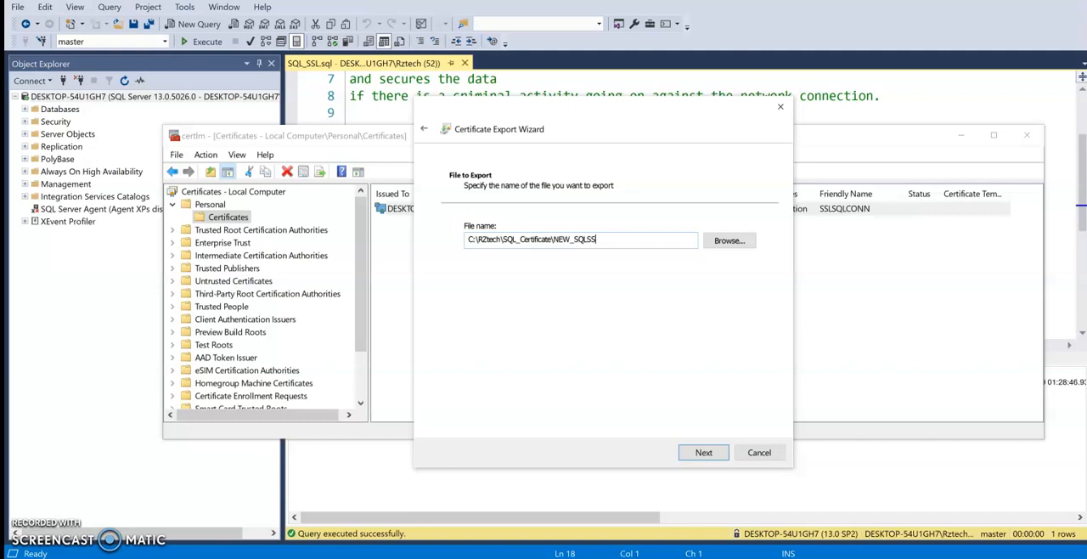
pyautogui.write('_CERT')
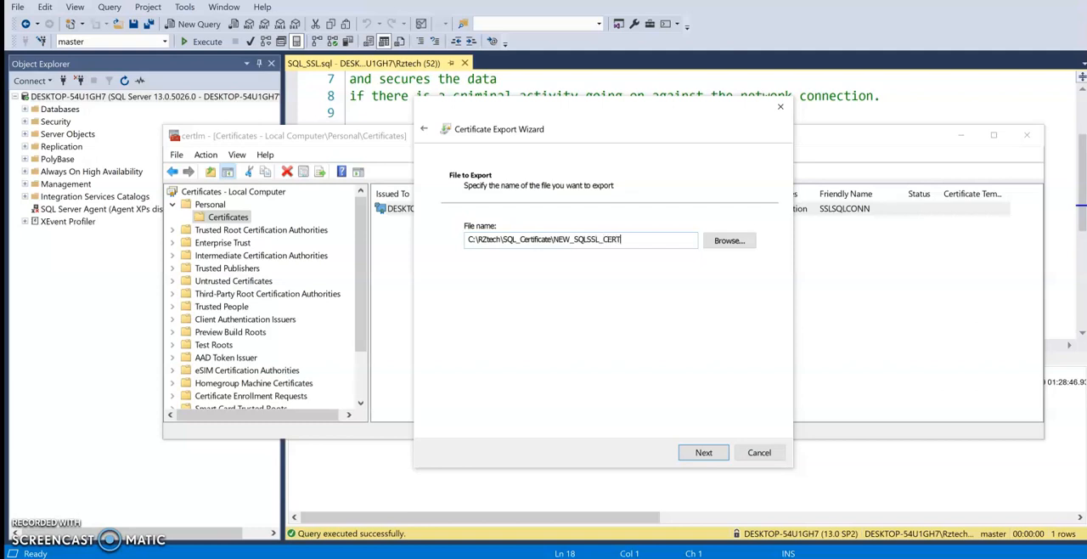
pyautogui.moveTo(703, 452)
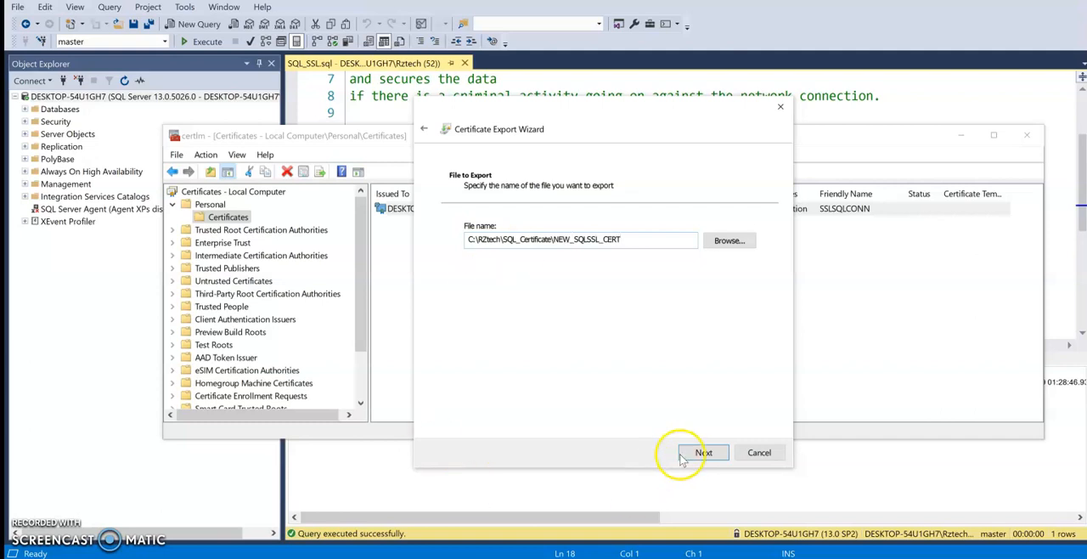
pyautogui.click(703, 452)
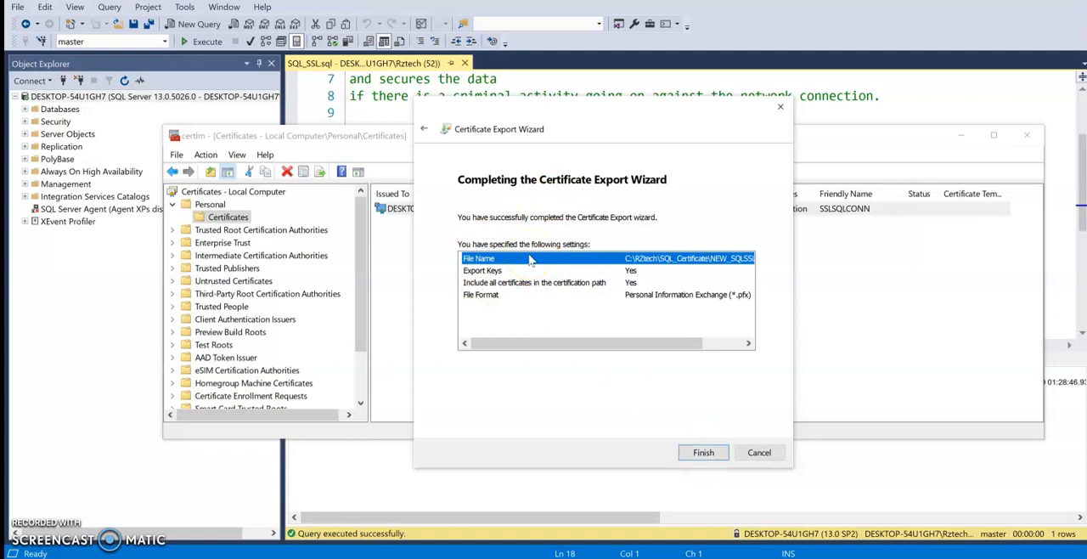
pyautogui.moveTo(667, 389)
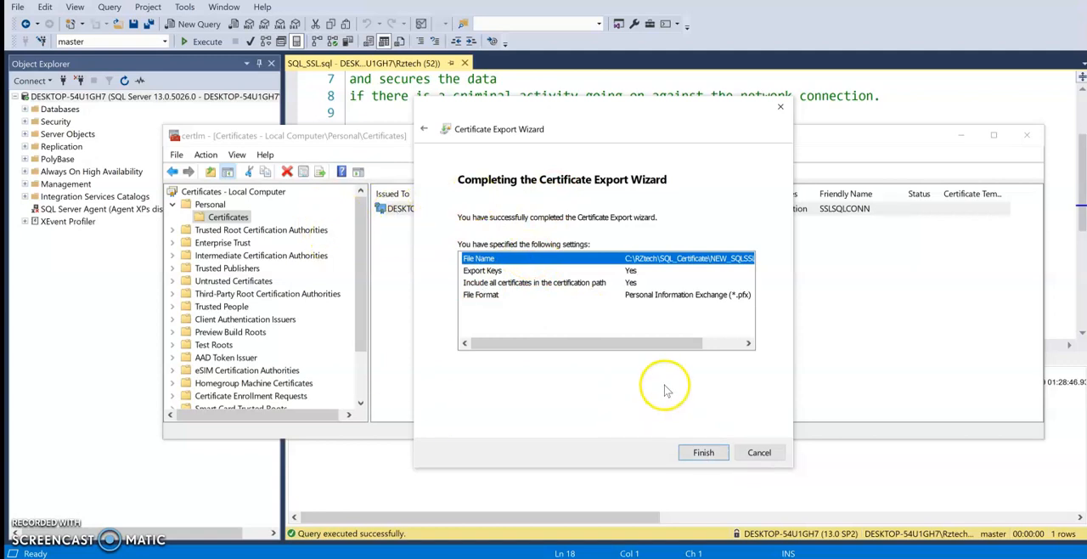
# Finish the certificate export and acknowledge the success message
pyautogui.click(703, 452)
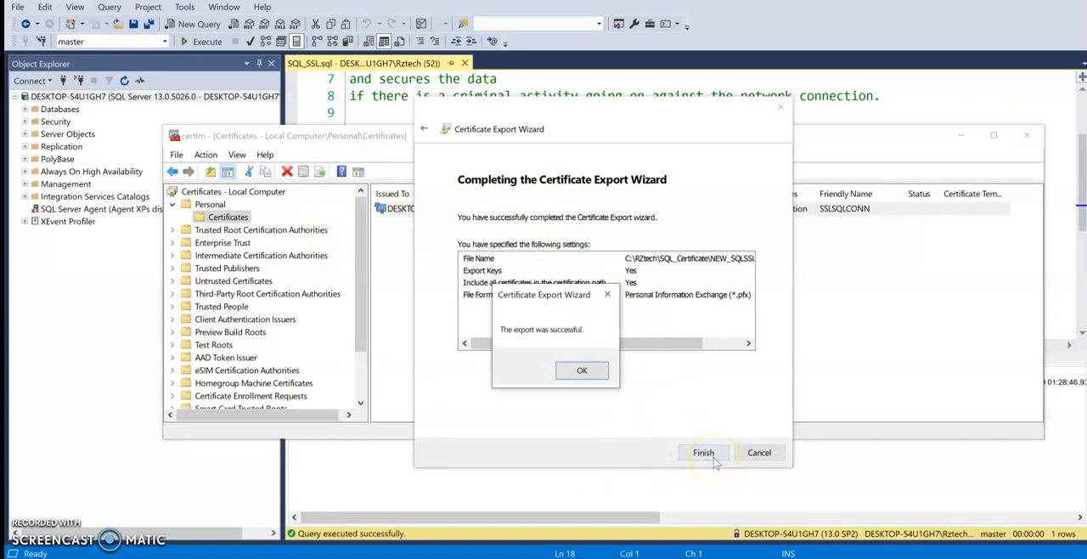
pyautogui.click(581, 370)
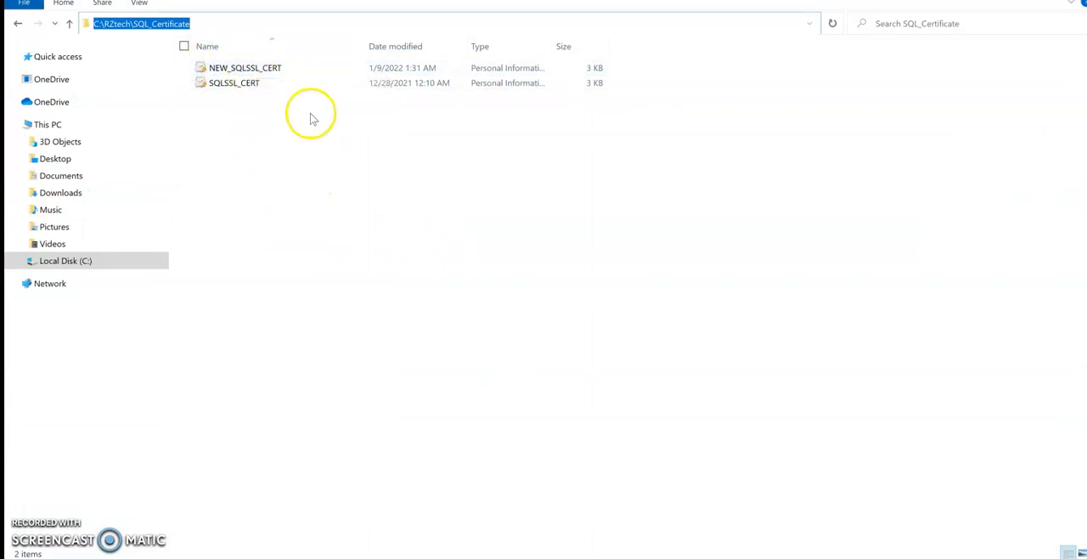
pyautogui.moveTo(245, 68)
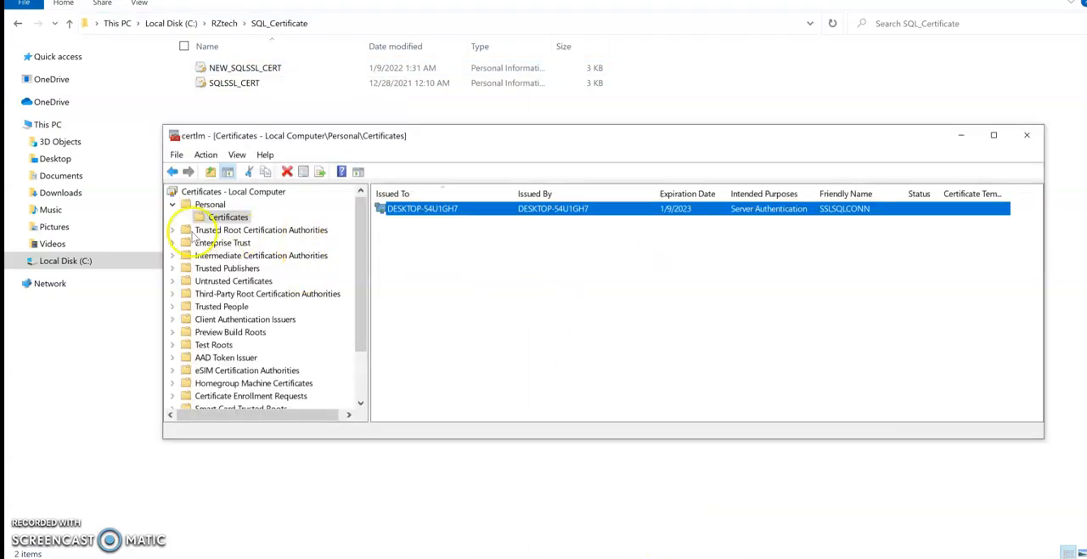
# Select the Trusted Root Certification Authorities certificates and launch the Import wizard there
pyautogui.click(172, 229)
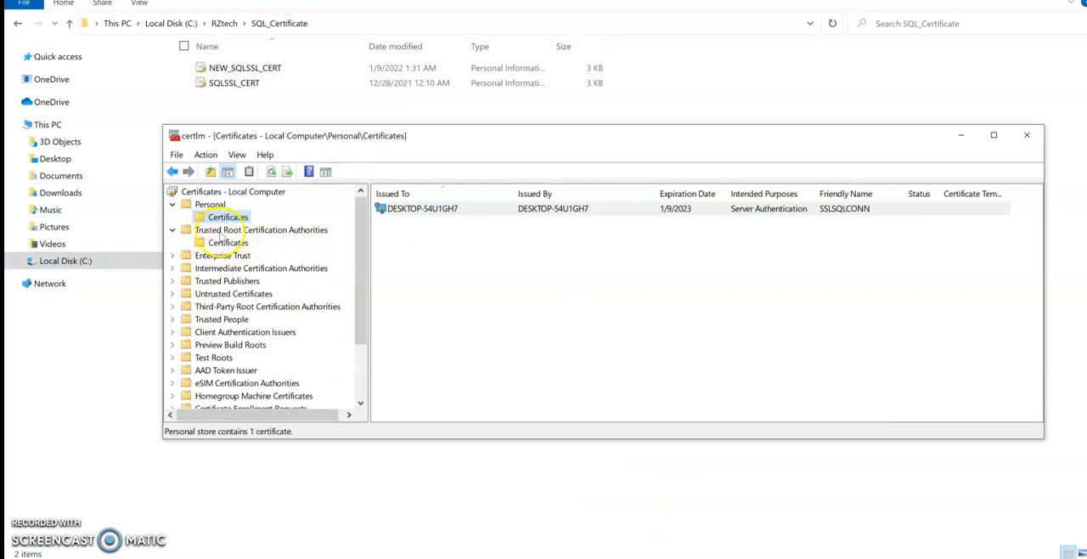
pyautogui.moveTo(286, 237)
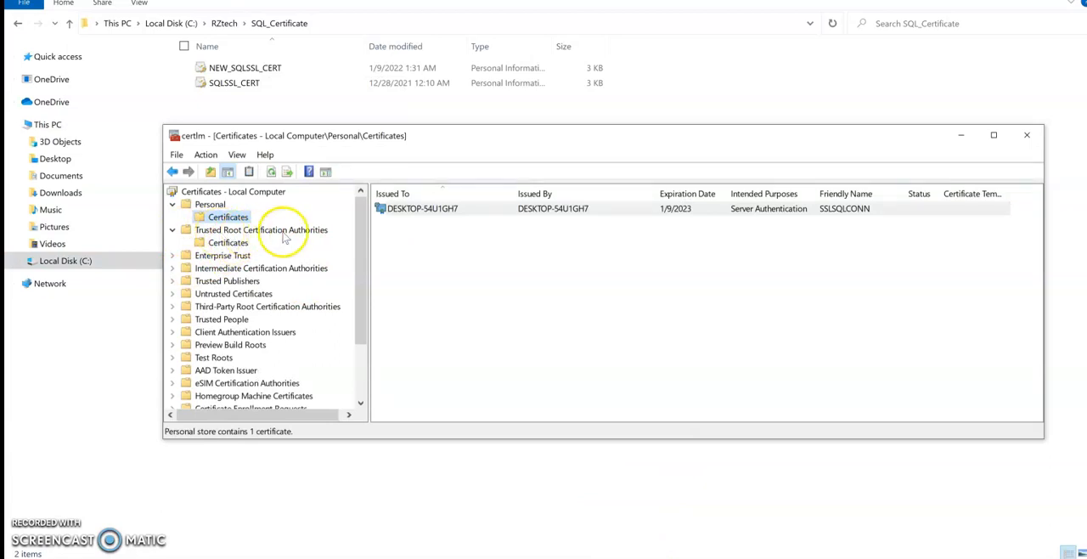
pyautogui.click(227, 242)
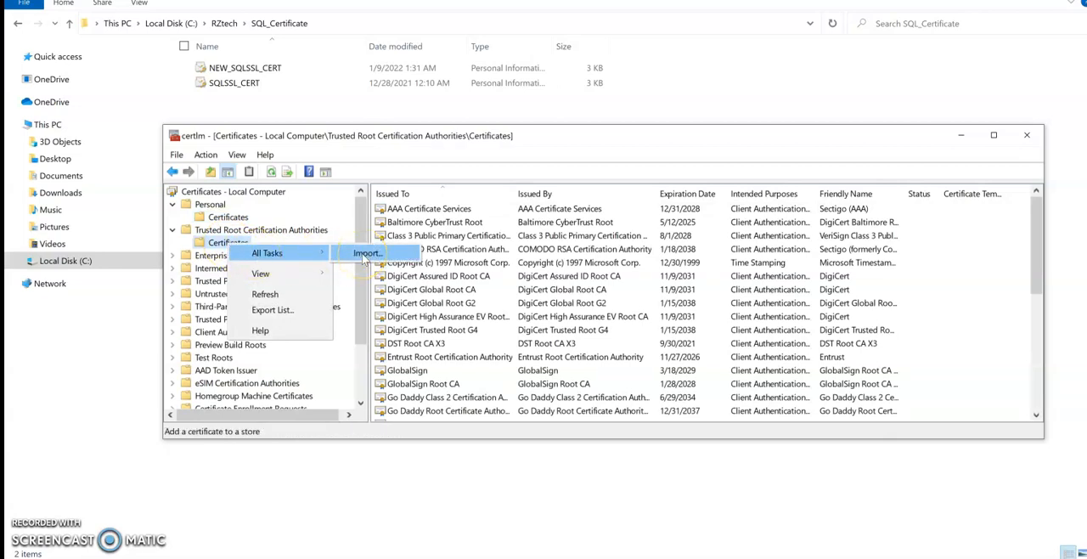
pyautogui.click(366, 253)
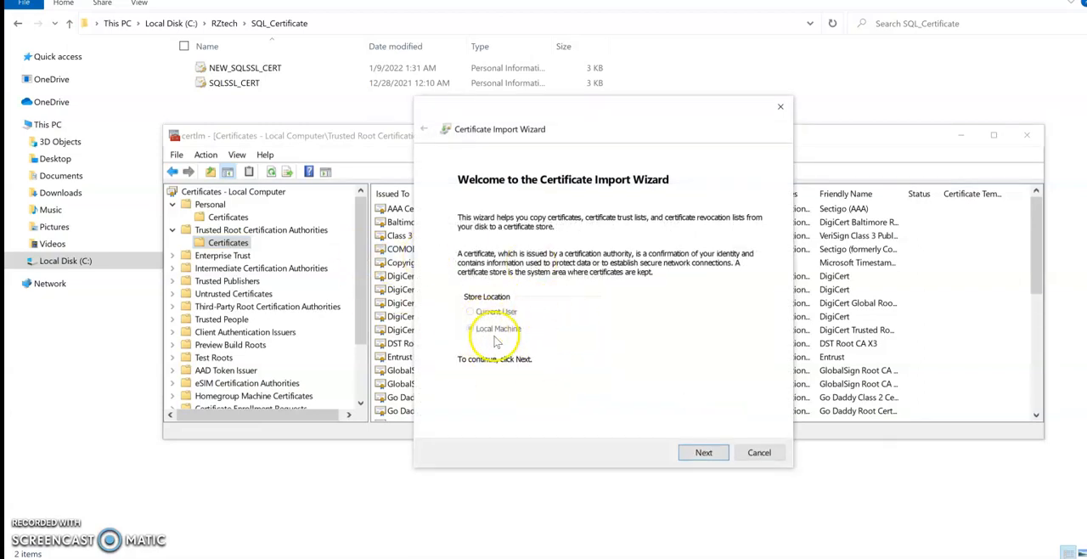
# Keep Local Machine as the store location and enter C:\RZtech\SQL_Certificate as the file path
pyautogui.click(471, 330)
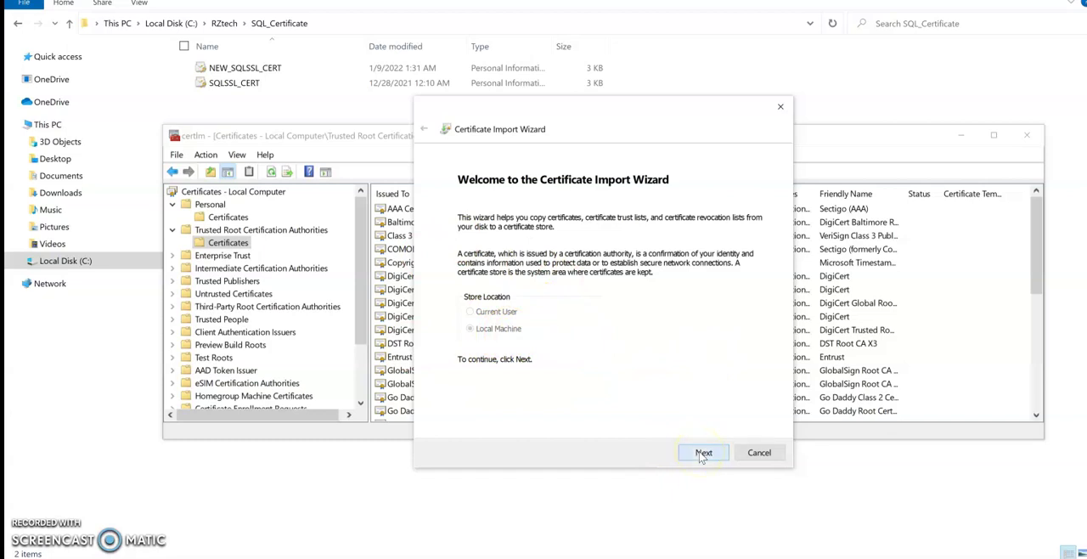
pyautogui.click(703, 452)
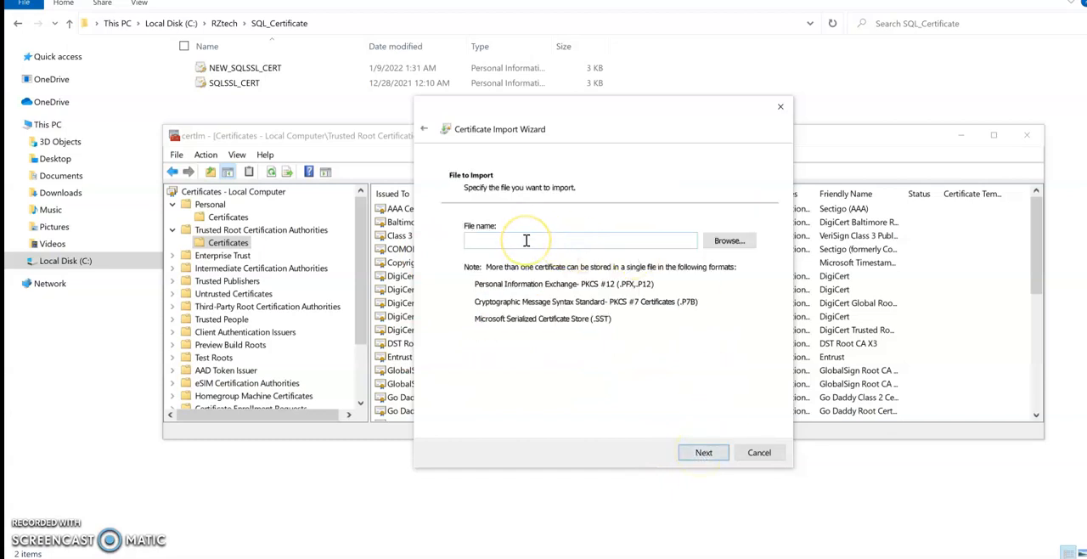
pyautogui.write('C:\\RZtech\\SQL_Certificate')
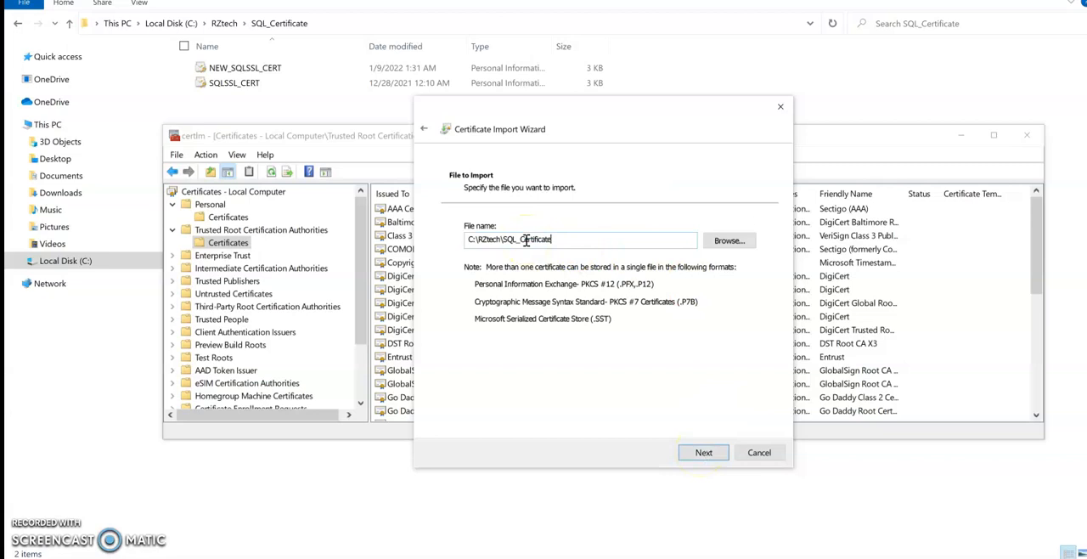
pyautogui.moveTo(658, 259)
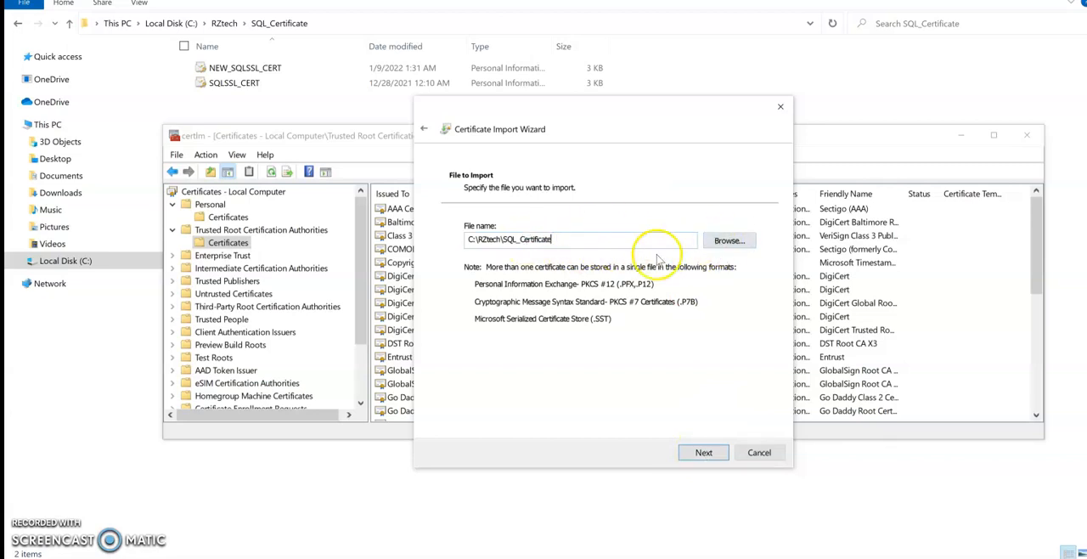
# Browse with the All Files (*.*) filter and select NEW_SQLSSL_CERT for import
pyautogui.click(727, 240)
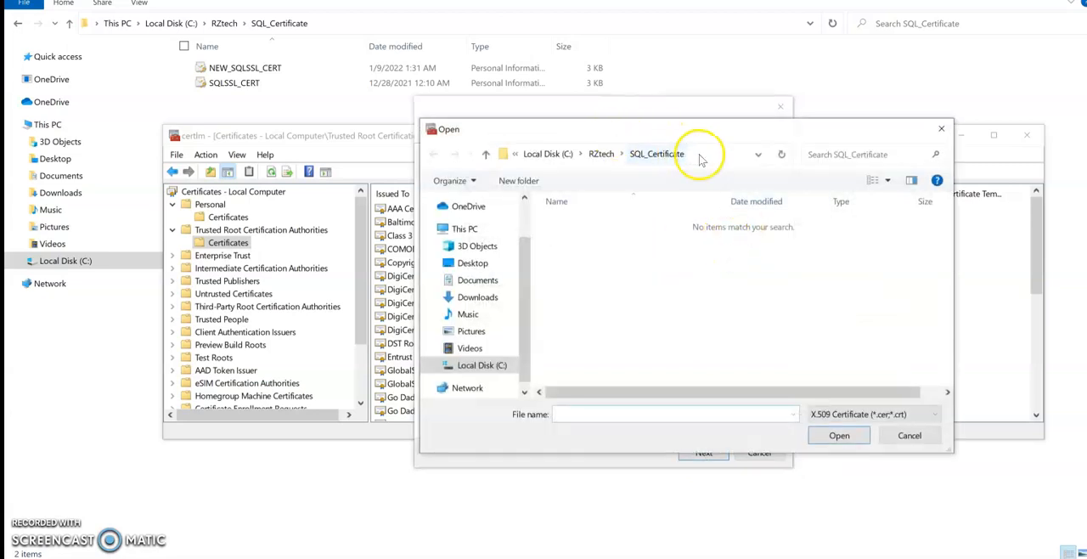
pyautogui.click(637, 154)
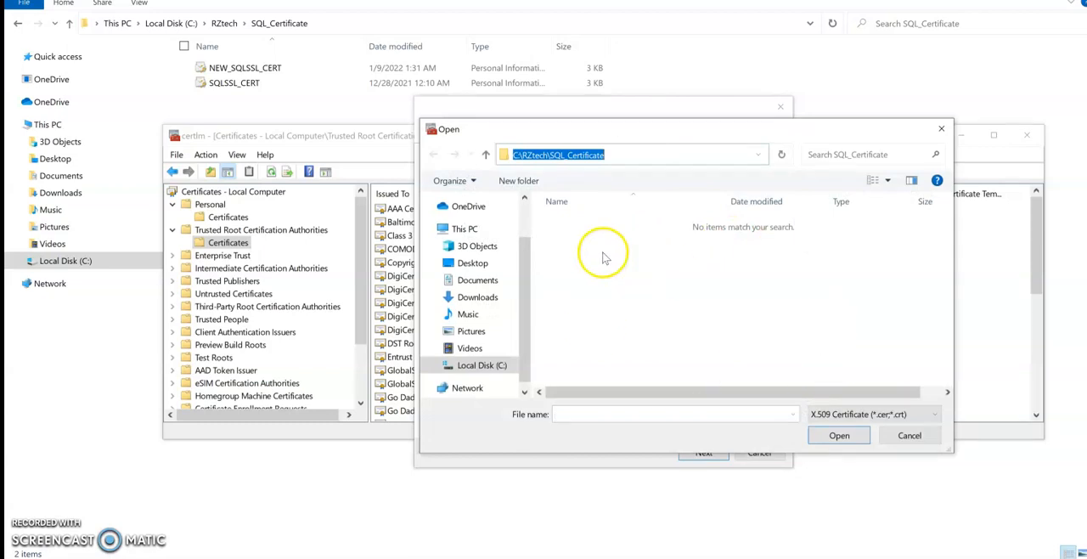
pyautogui.moveTo(711, 282)
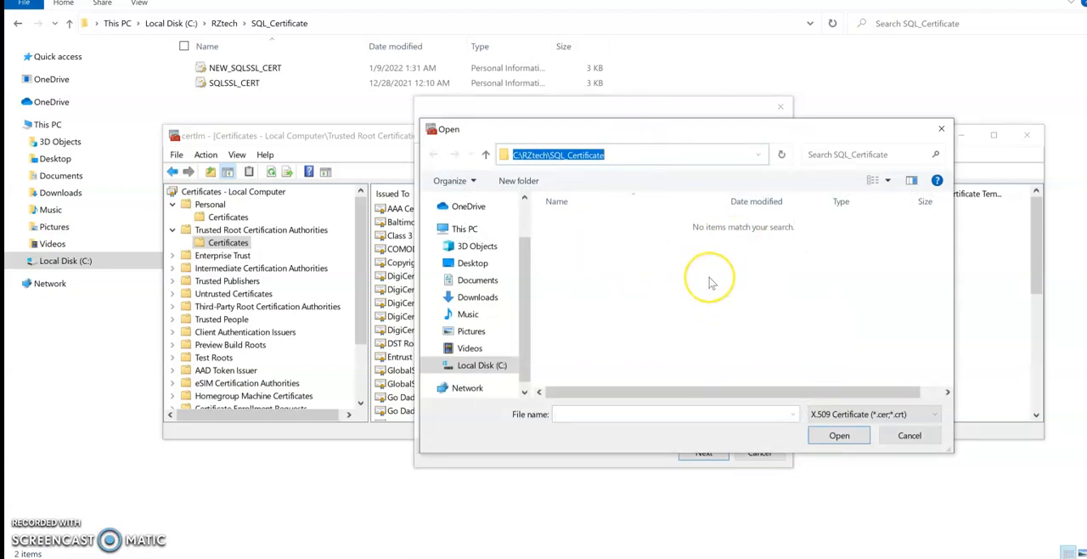
pyautogui.moveTo(866, 358)
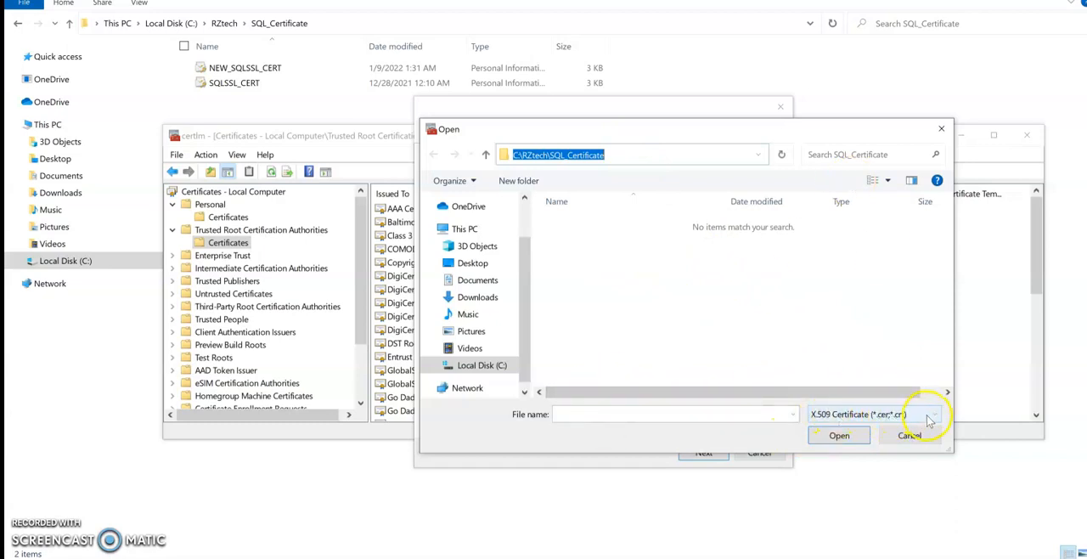
pyautogui.moveTo(905, 422)
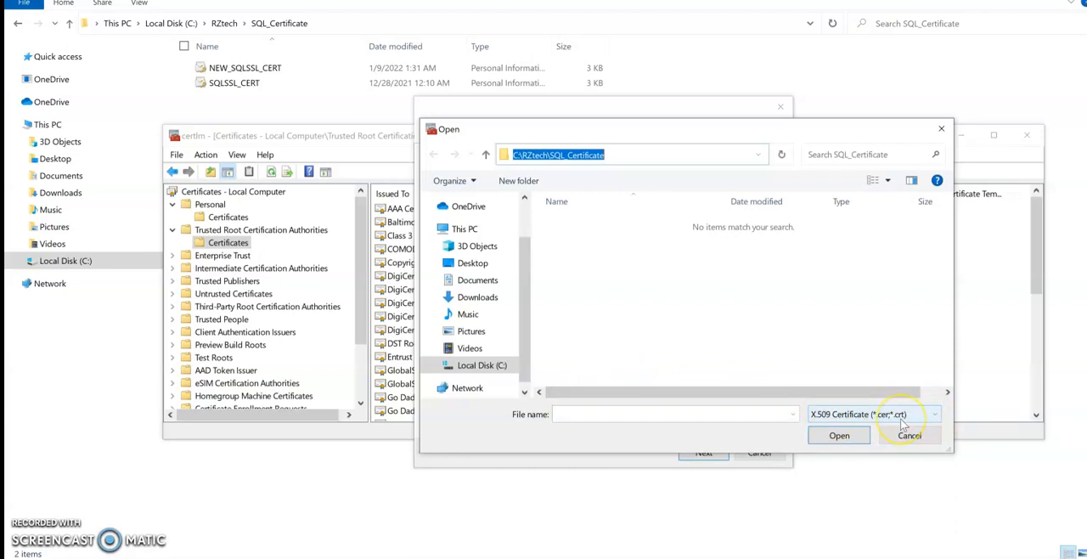
pyautogui.click(933, 414)
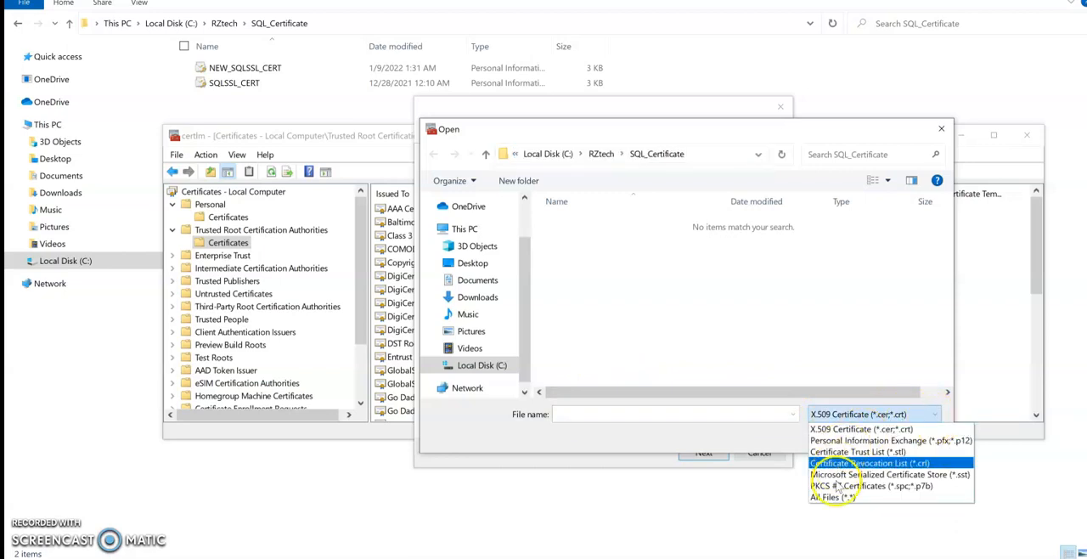
pyautogui.click(830, 496)
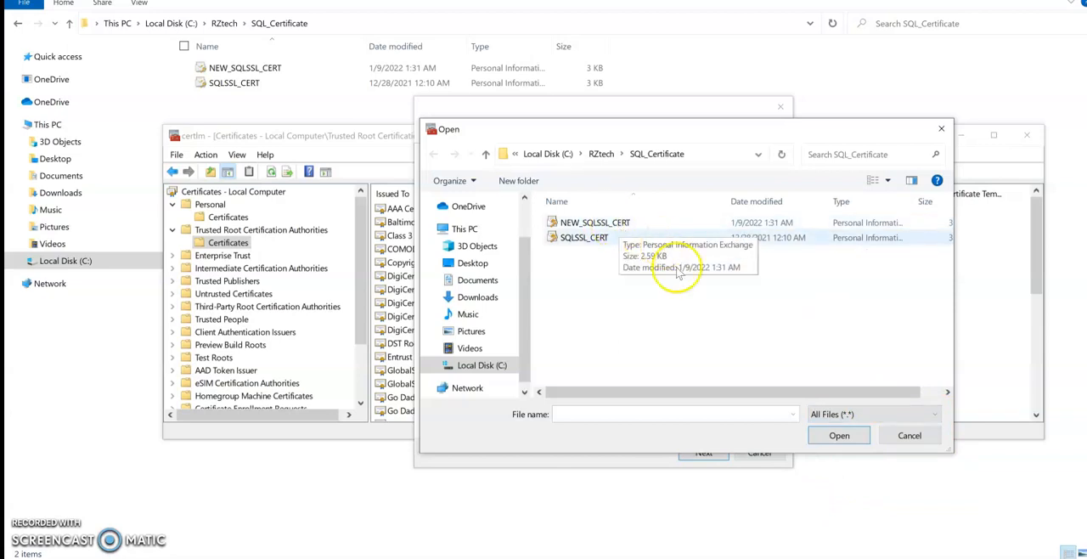
pyautogui.click(594, 221)
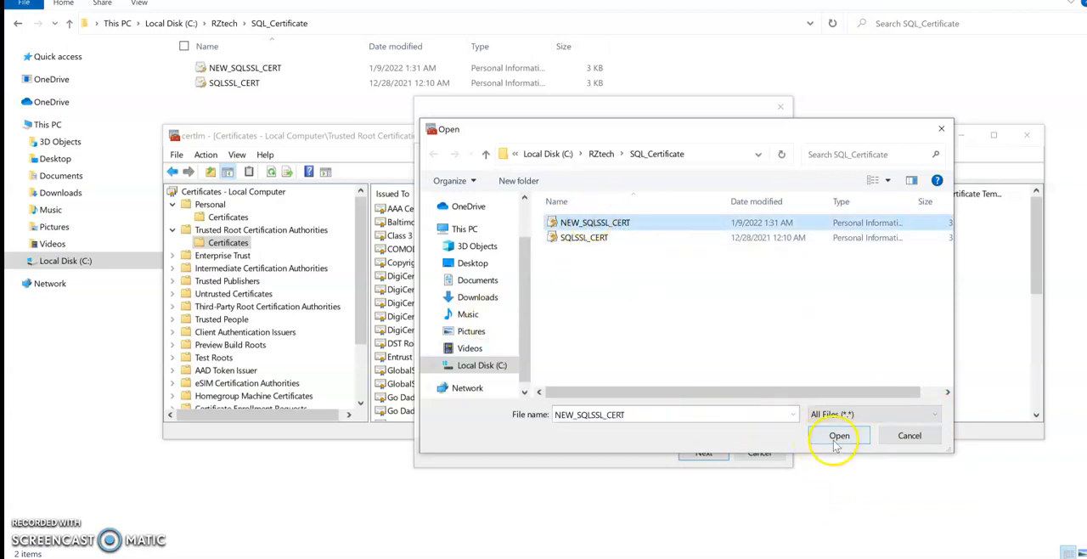
pyautogui.click(838, 435)
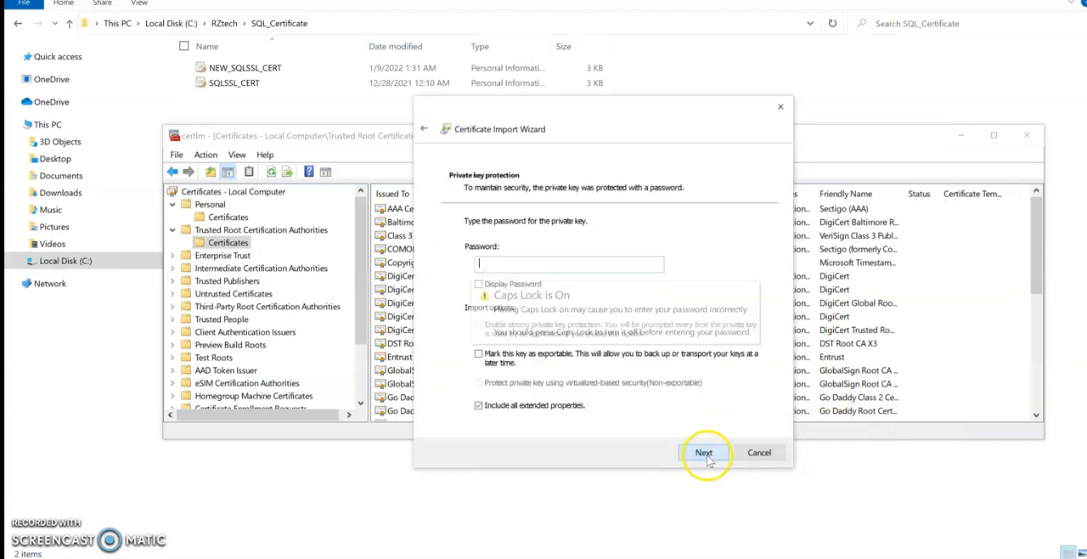
pyautogui.moveTo(690, 266)
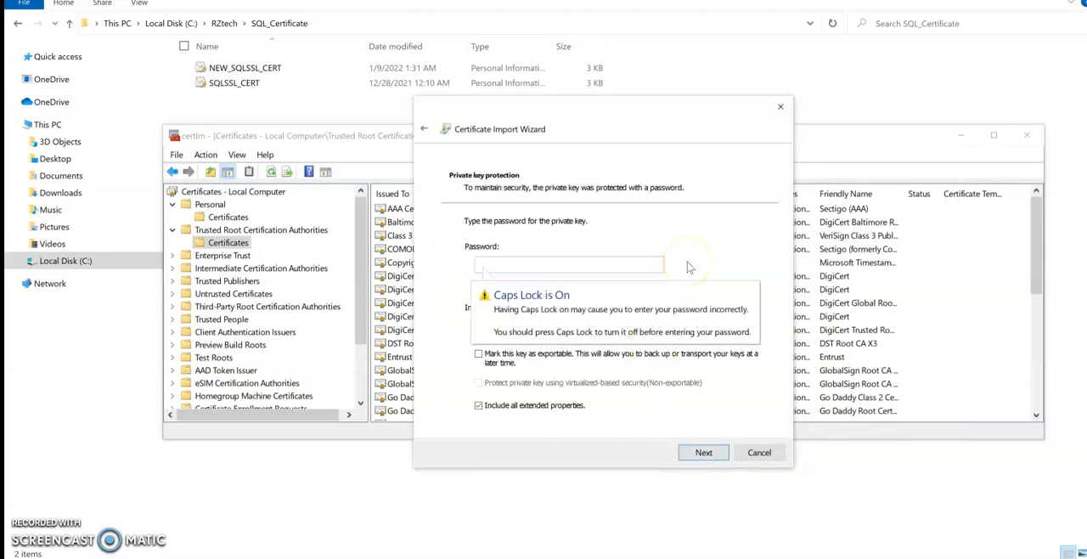
# Enter the private key password, leaving 'Include all extended properties' checked
pyautogui.write('***')
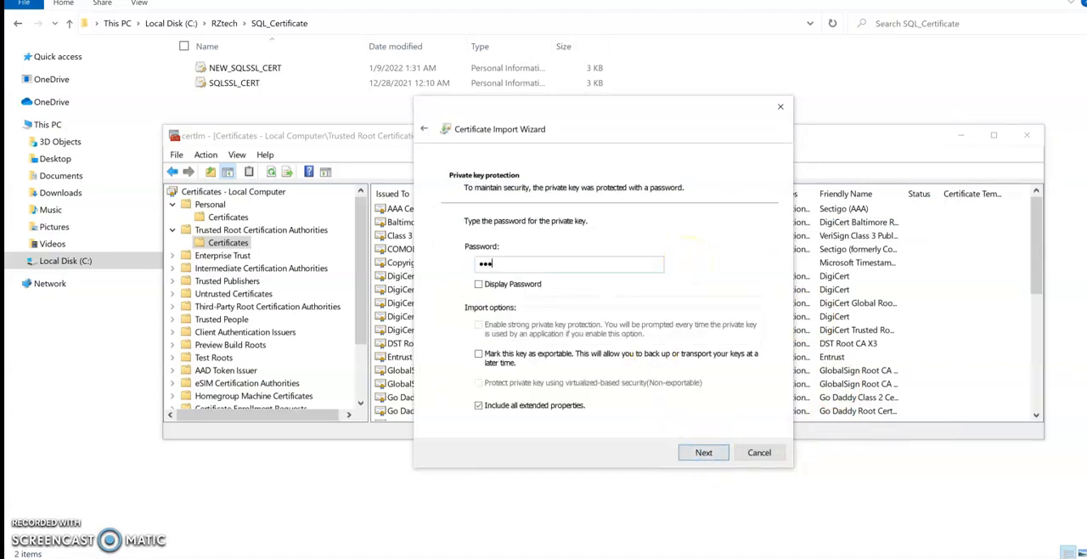
pyautogui.write('••')
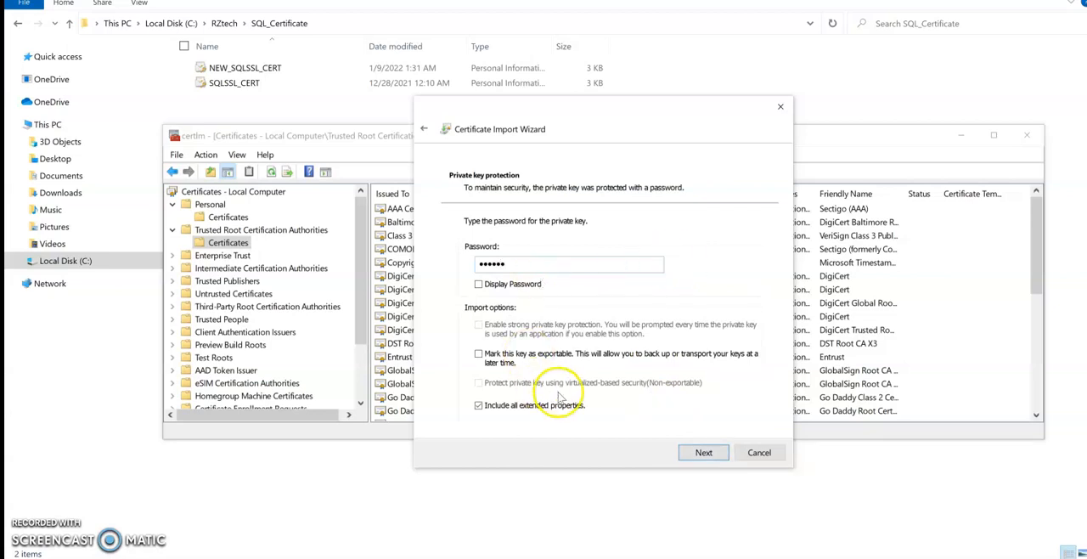
pyautogui.moveTo(607, 398)
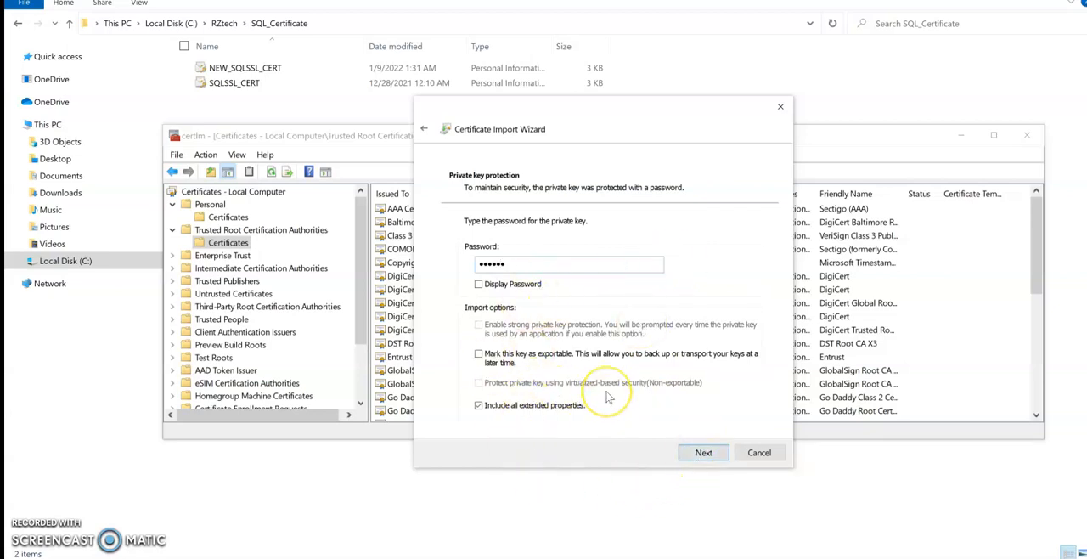
pyautogui.moveTo(608, 344)
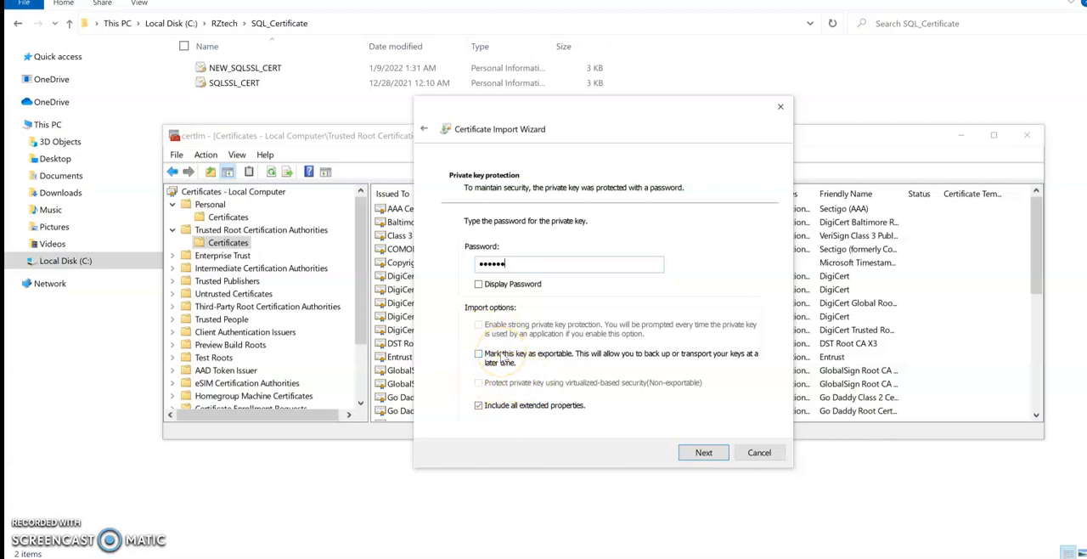
pyautogui.moveTo(671, 454)
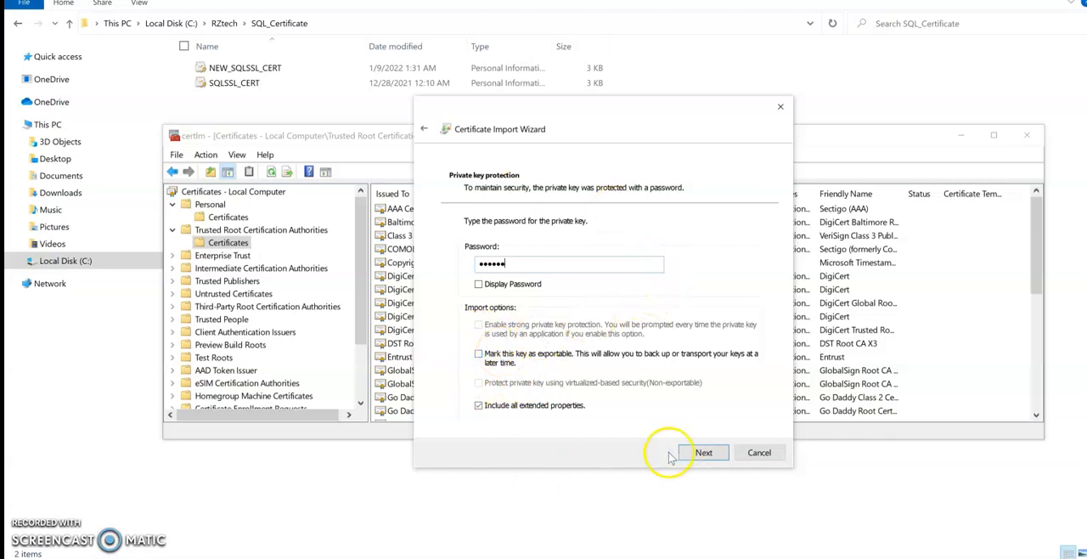
pyautogui.moveTo(633, 451)
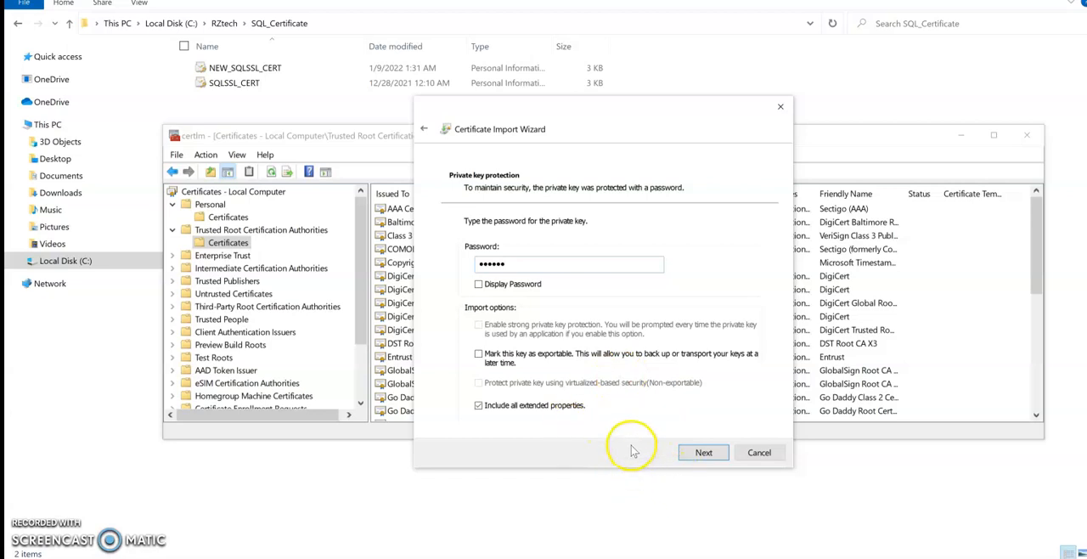
pyautogui.moveTo(703, 451)
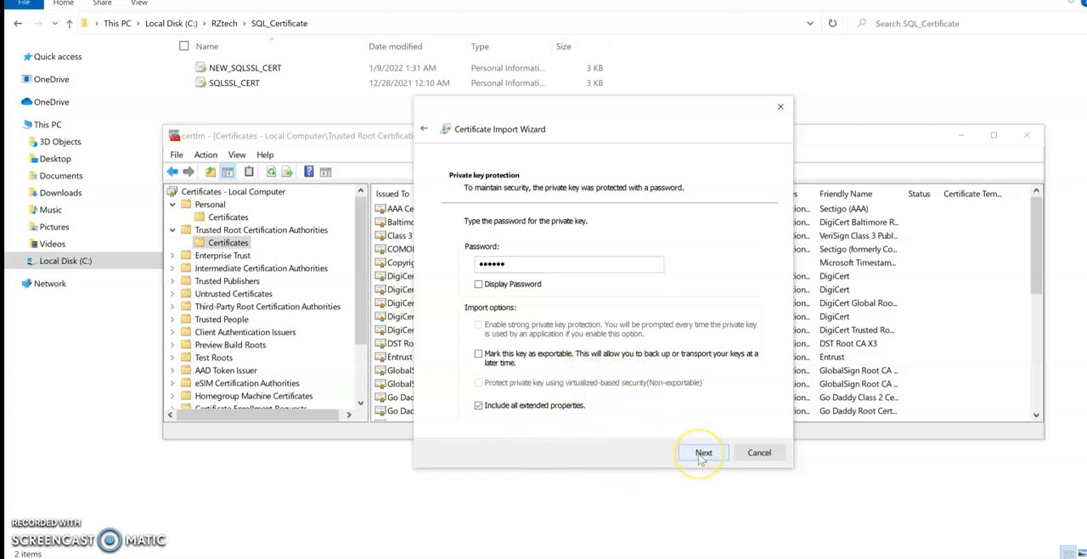
# Import the certificate into Trusted Root Certification Authorities and select the new DESKTOP-54U1GH7 entry
pyautogui.click(703, 452)
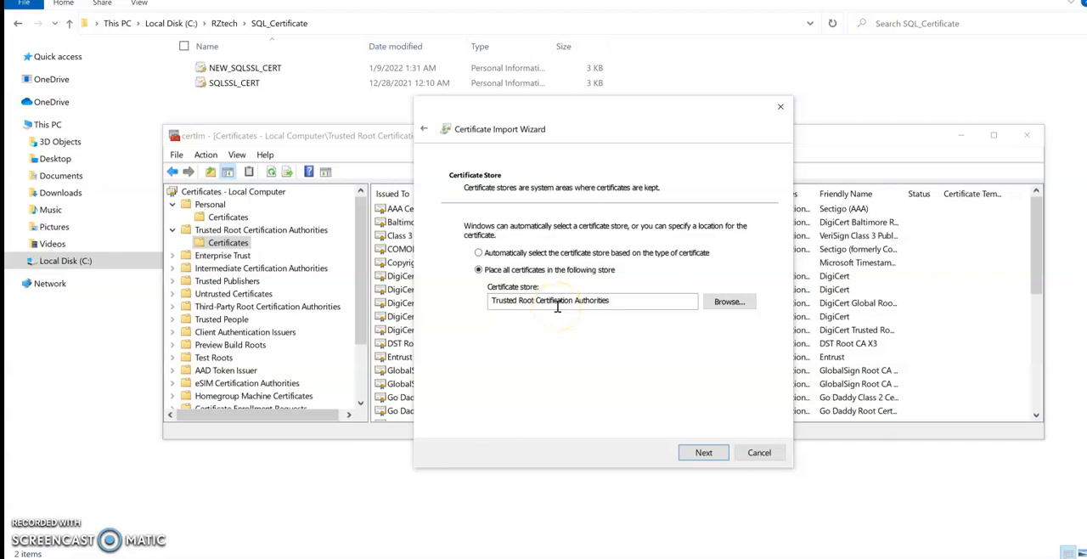
pyautogui.click(703, 452)
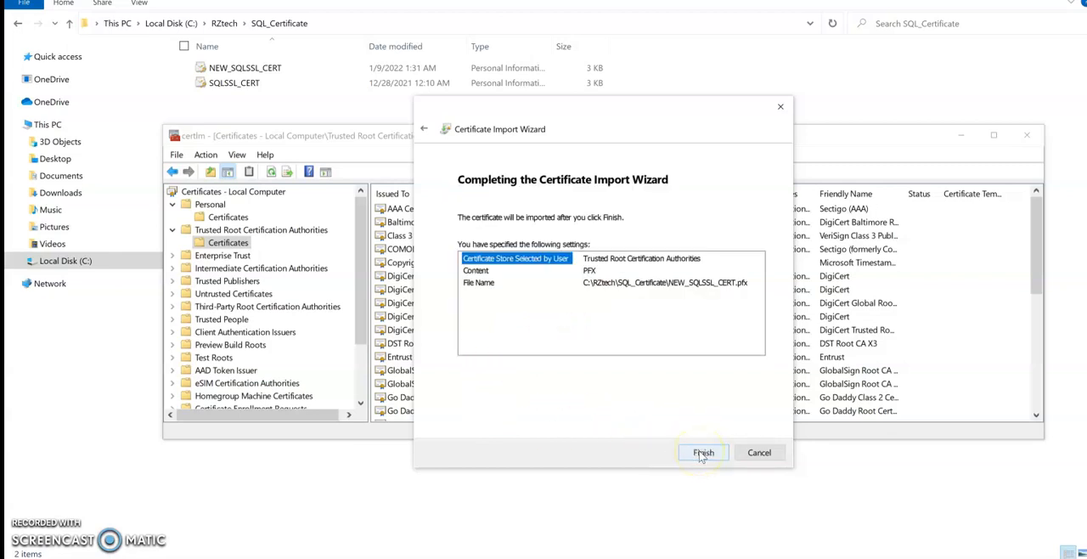
pyautogui.click(702, 452)
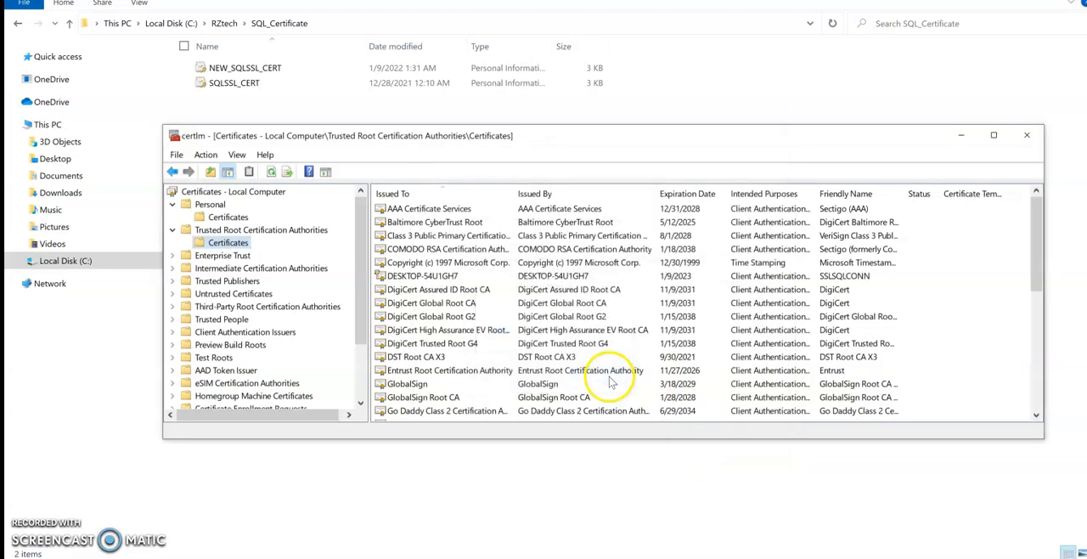
pyautogui.click(422, 275)
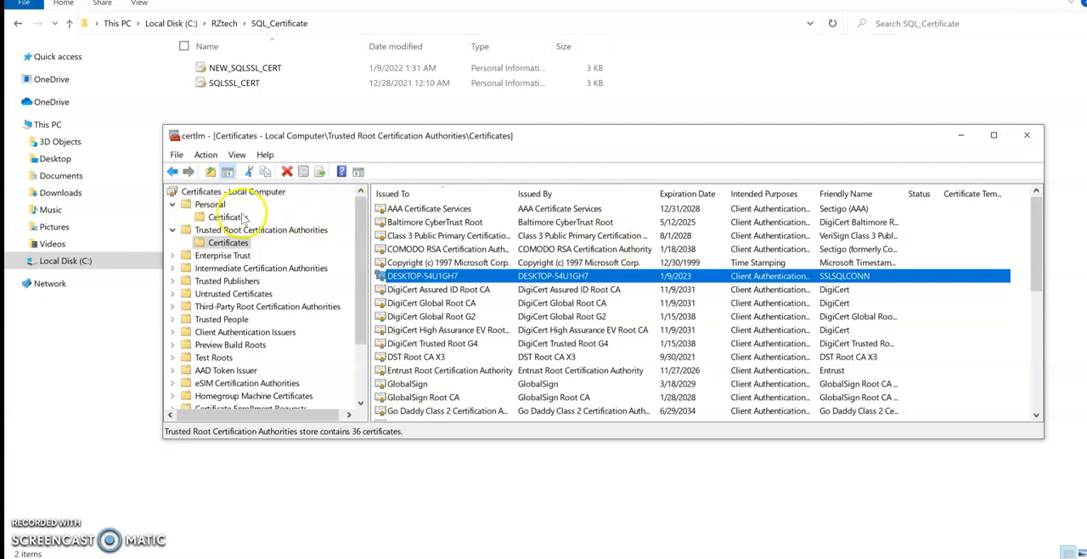
# Open DESKTOP-54U1GH7's certificate from the Personal store, review its General details, then close it
pyautogui.click(228, 217)
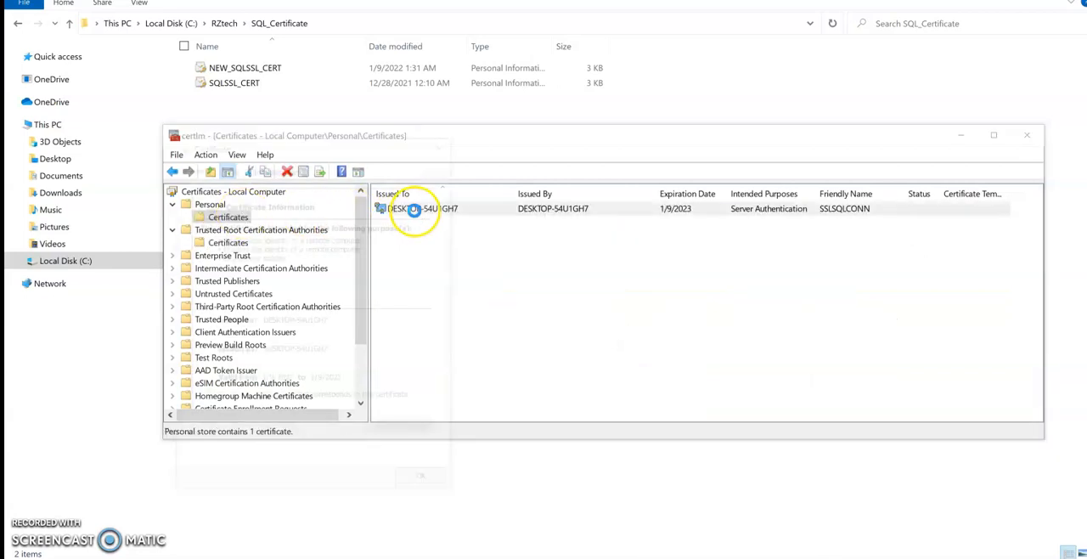
pyautogui.doubleClick(416, 208)
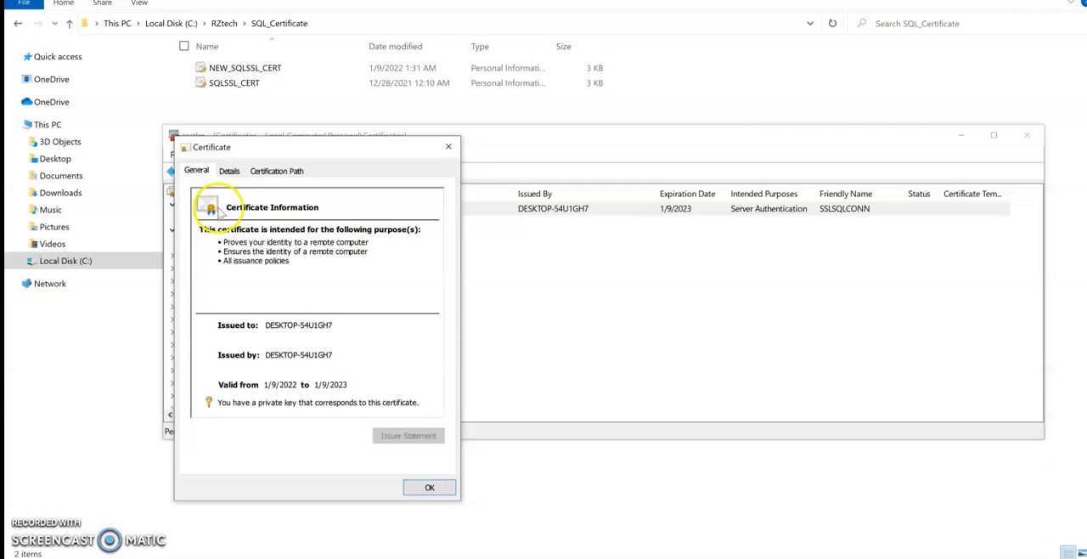
pyautogui.moveTo(210, 214)
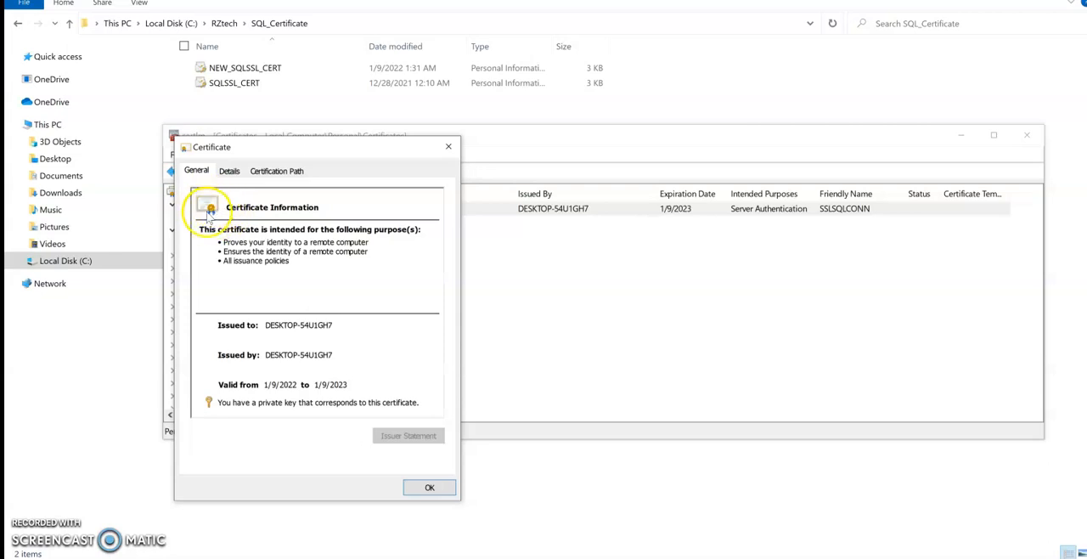
pyautogui.moveTo(346, 240)
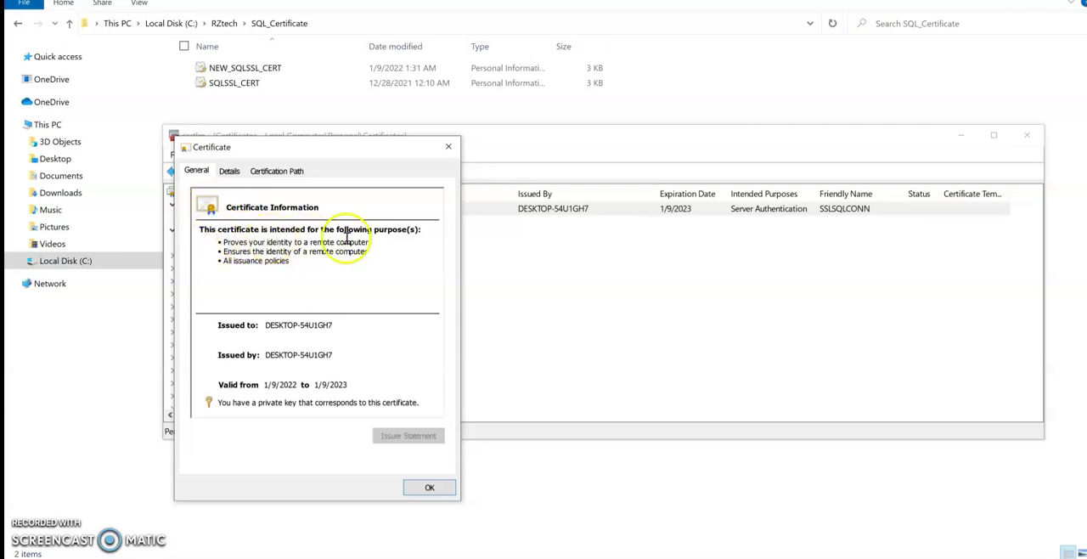
pyautogui.moveTo(346, 158)
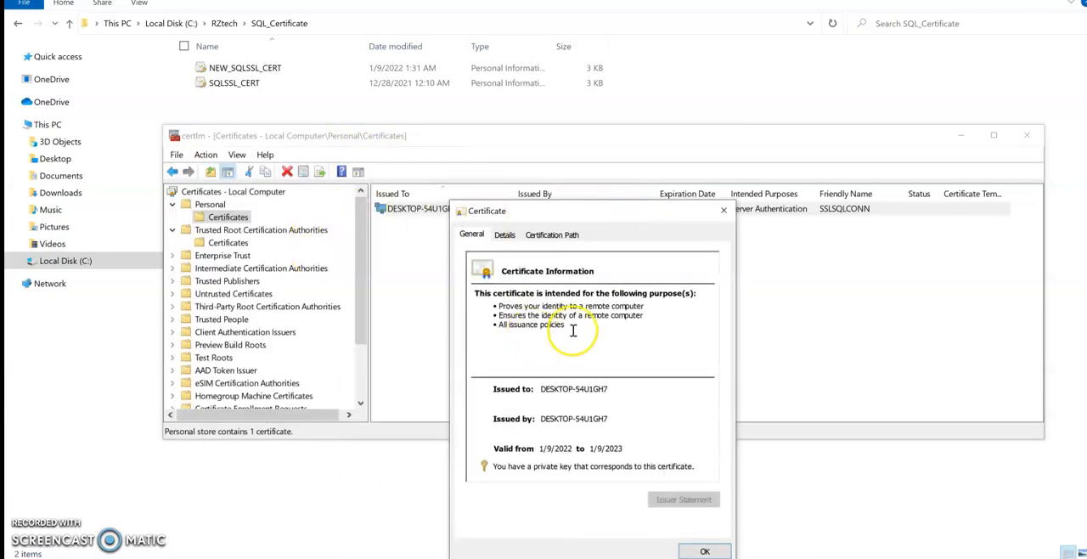
pyautogui.moveTo(594, 211)
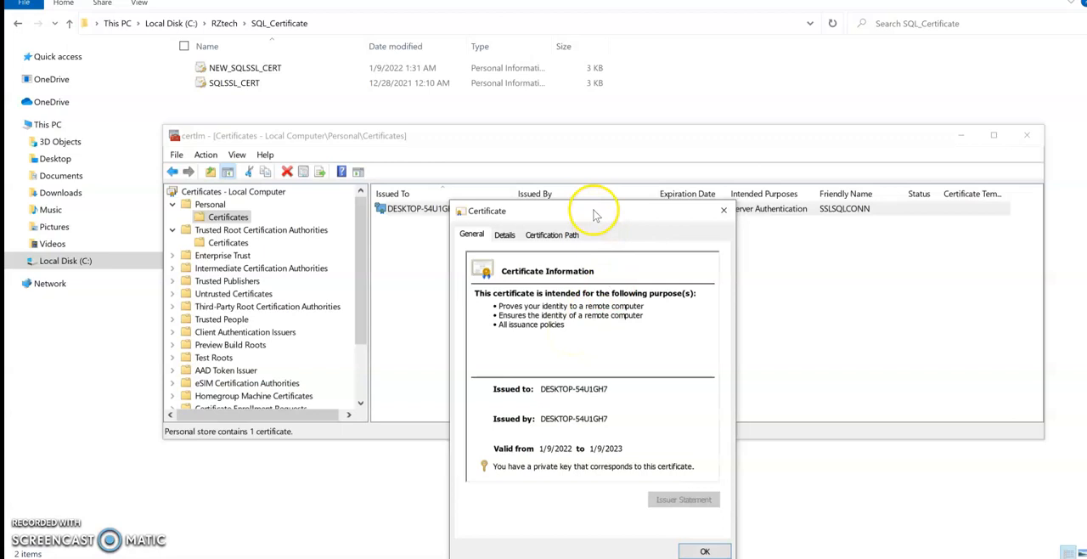
pyautogui.moveTo(593, 210); pyautogui.dragTo(428, 124)
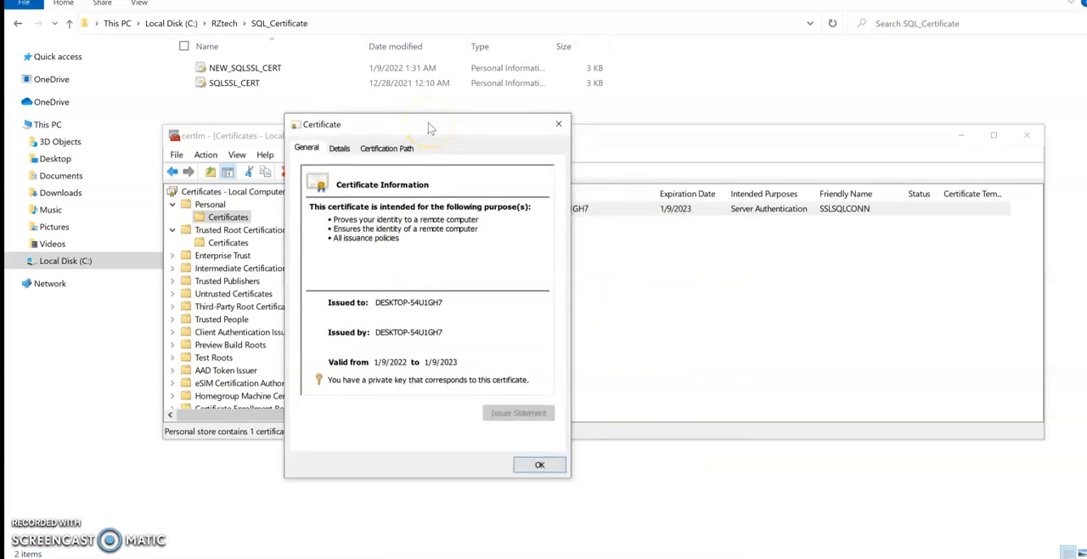
pyautogui.moveTo(539, 465)
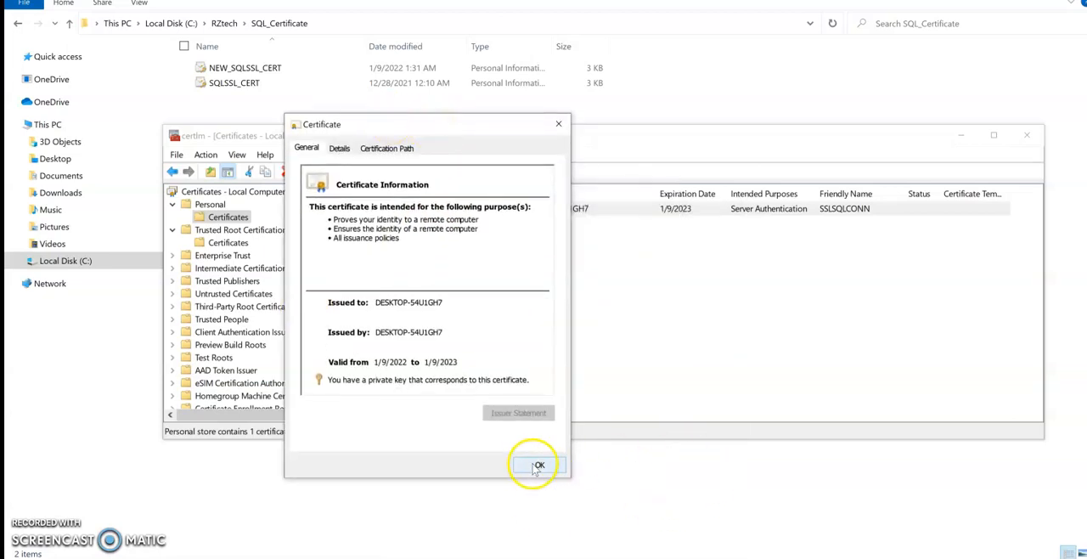
pyautogui.click(539, 465)
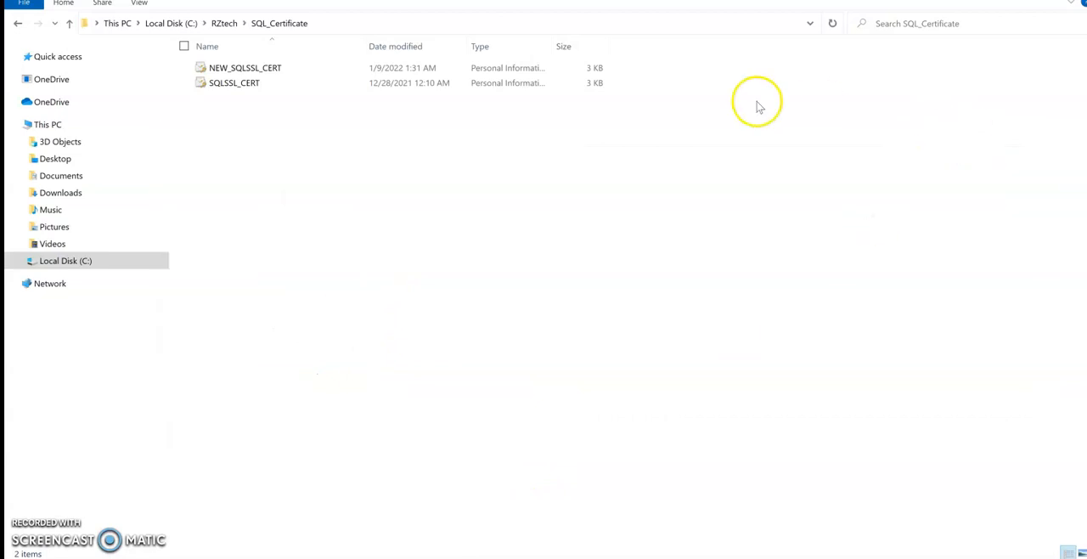
pyautogui.moveTo(759, 106)
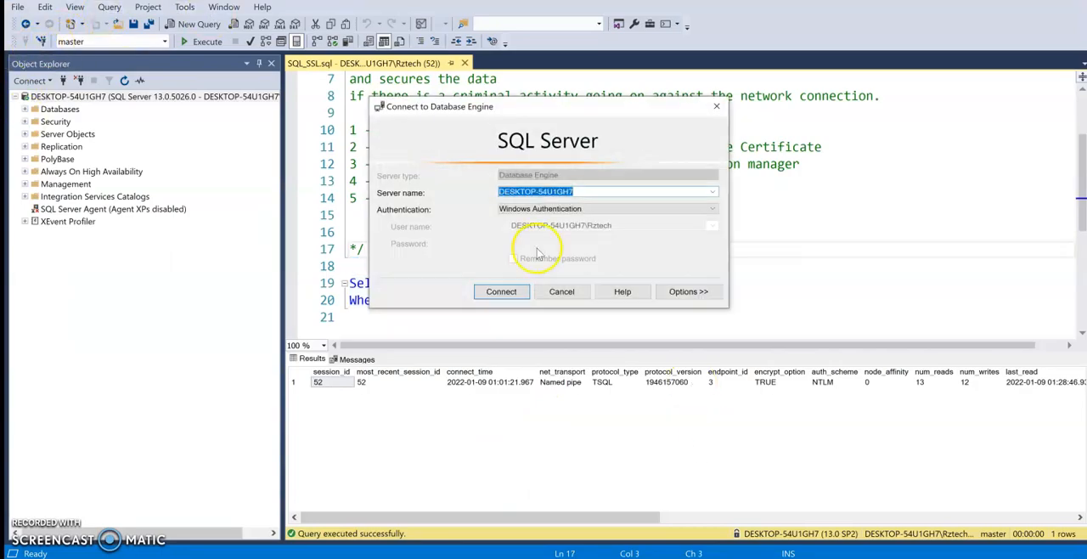
# Connect to DESKTOP-54U1GH7 with encryption on and 'Trust server certificate' unchecked
pyautogui.click(687, 292)
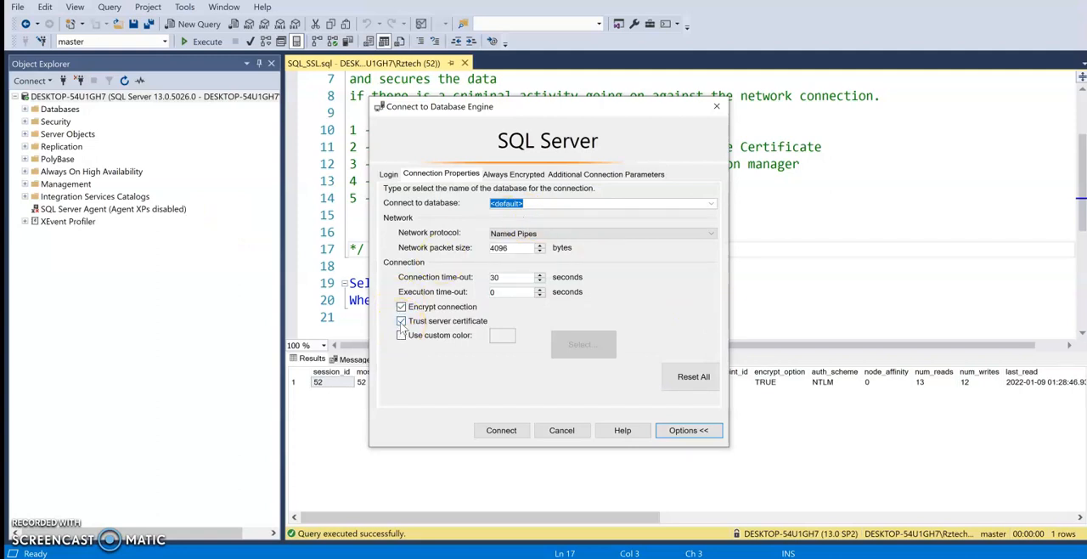
pyautogui.click(401, 320)
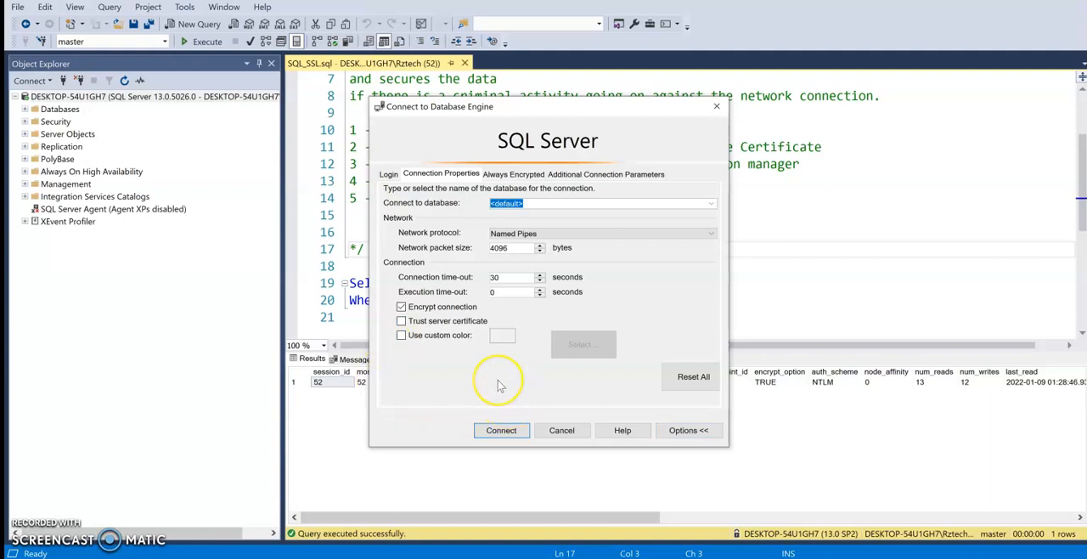
pyautogui.moveTo(498, 386)
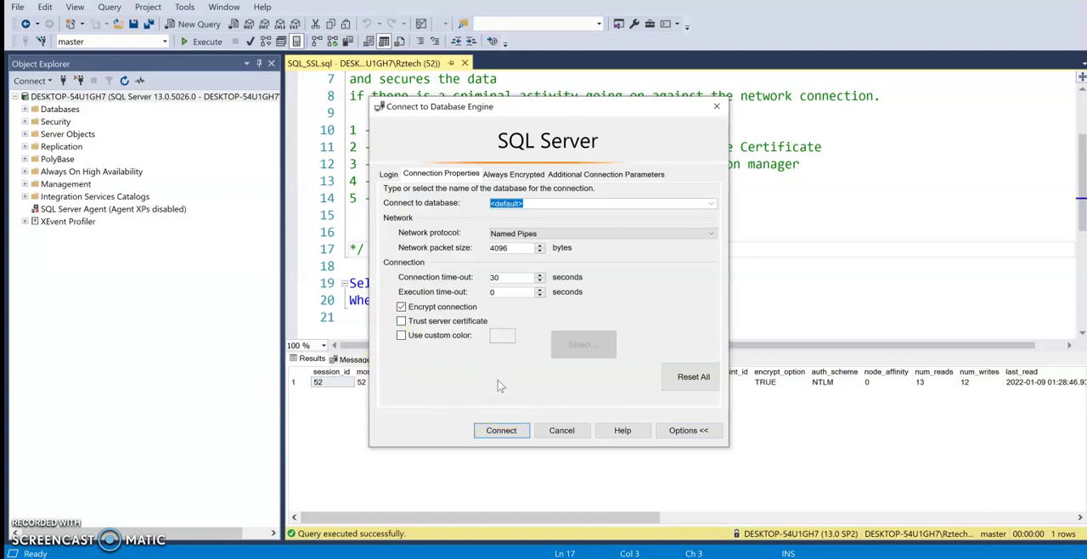
pyautogui.moveTo(501, 389)
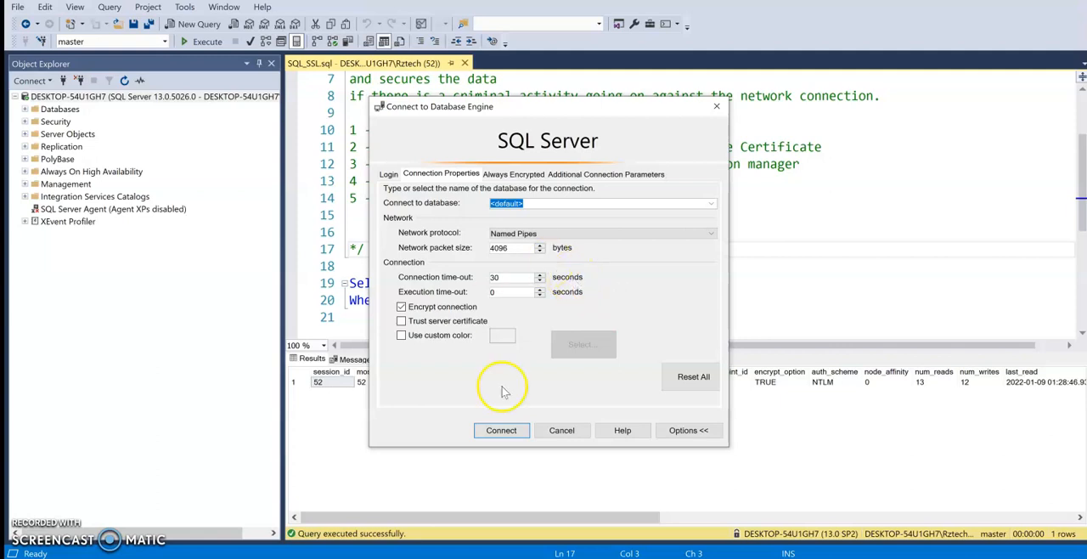
pyautogui.click(500, 430)
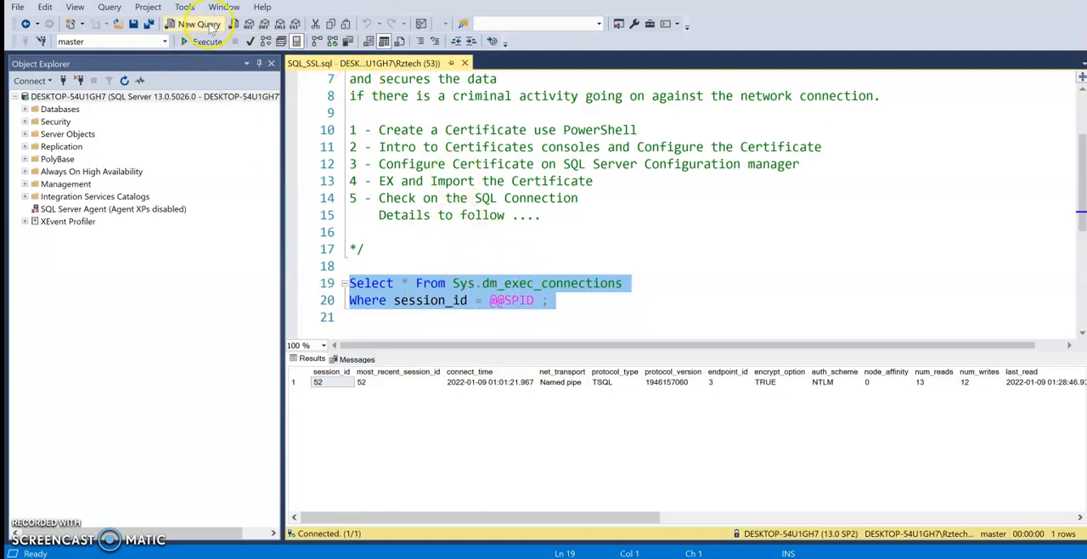
# Execute the sys.dm_exec_connections query to confirm session 53 shows encrypt_option TRUE
pyautogui.click(207, 41)
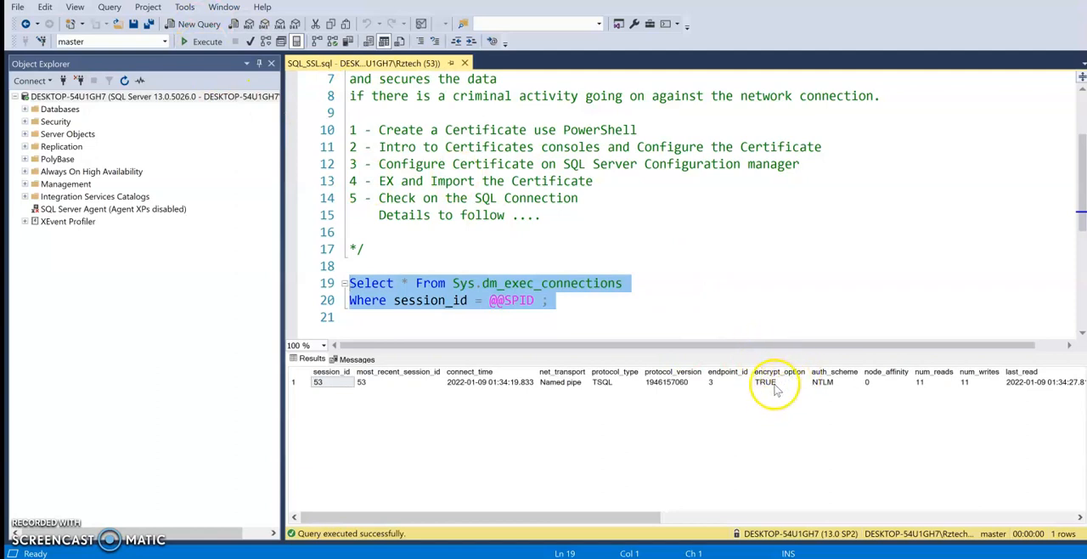
pyautogui.moveTo(608, 317)
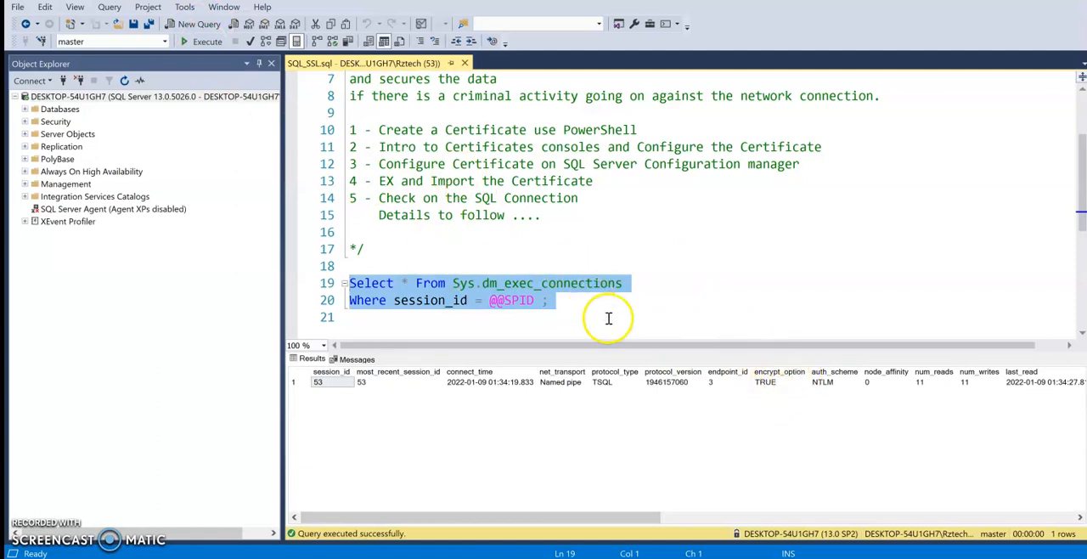
pyautogui.moveTo(607, 318)
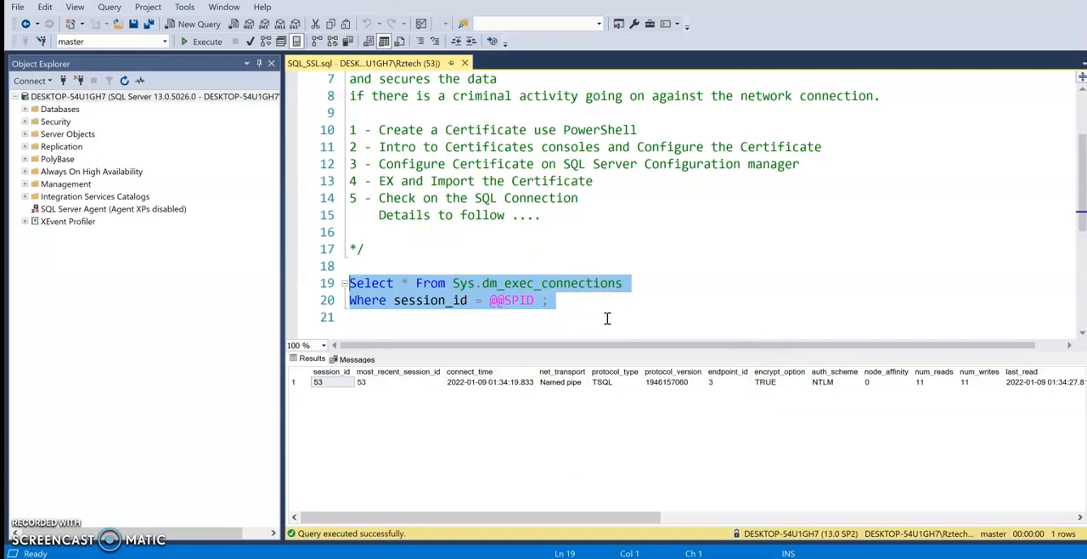
pyautogui.moveTo(733, 270)
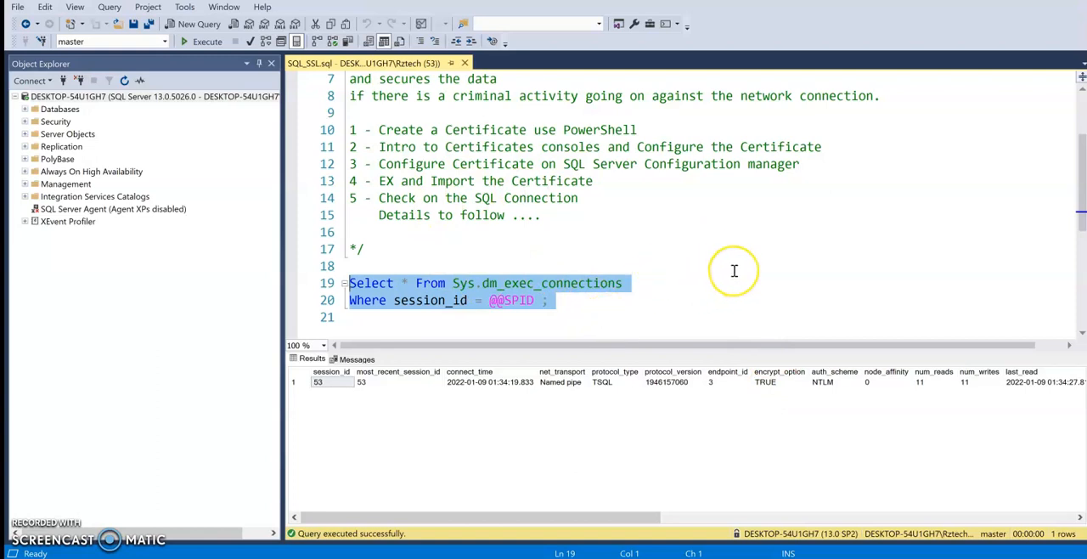
pyautogui.moveTo(736, 263)
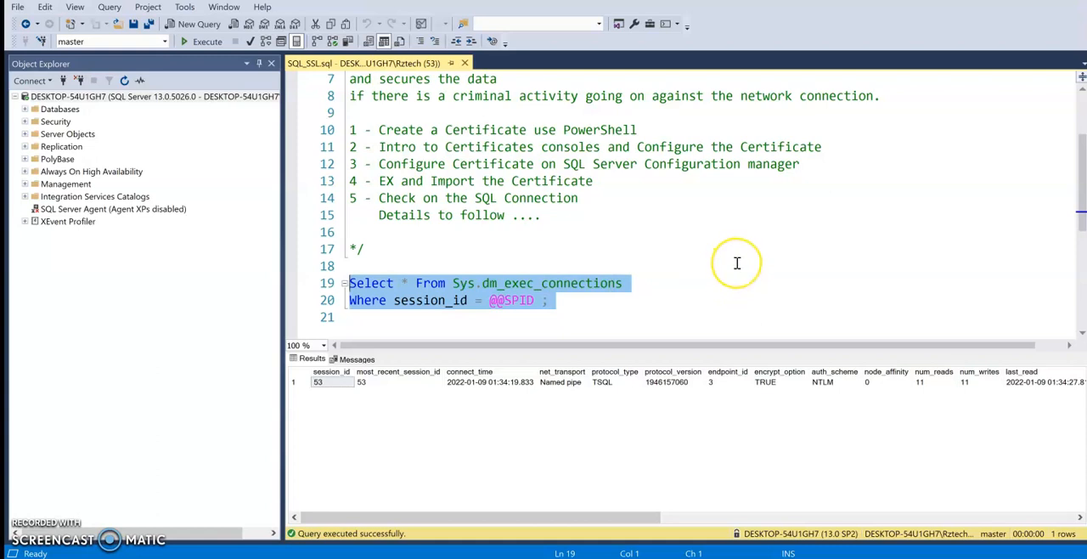
pyautogui.moveTo(737, 263)
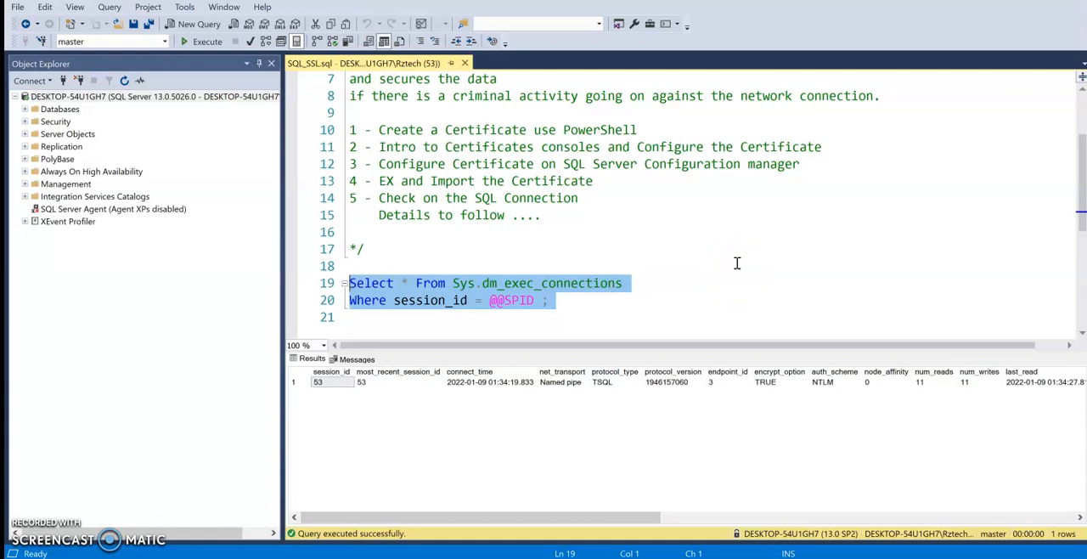
pyautogui.scroll(3)
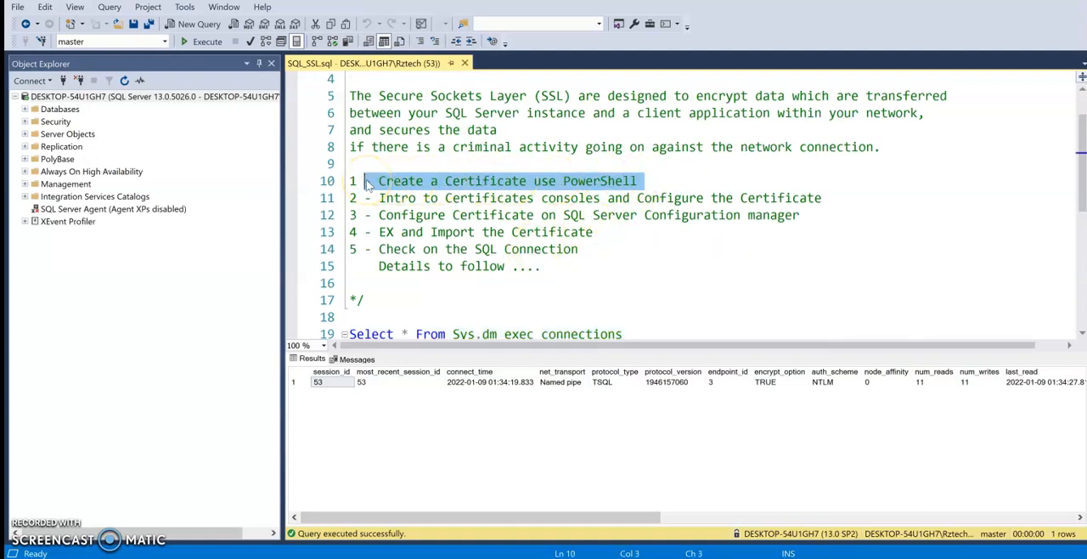
pyautogui.moveTo(823, 202)
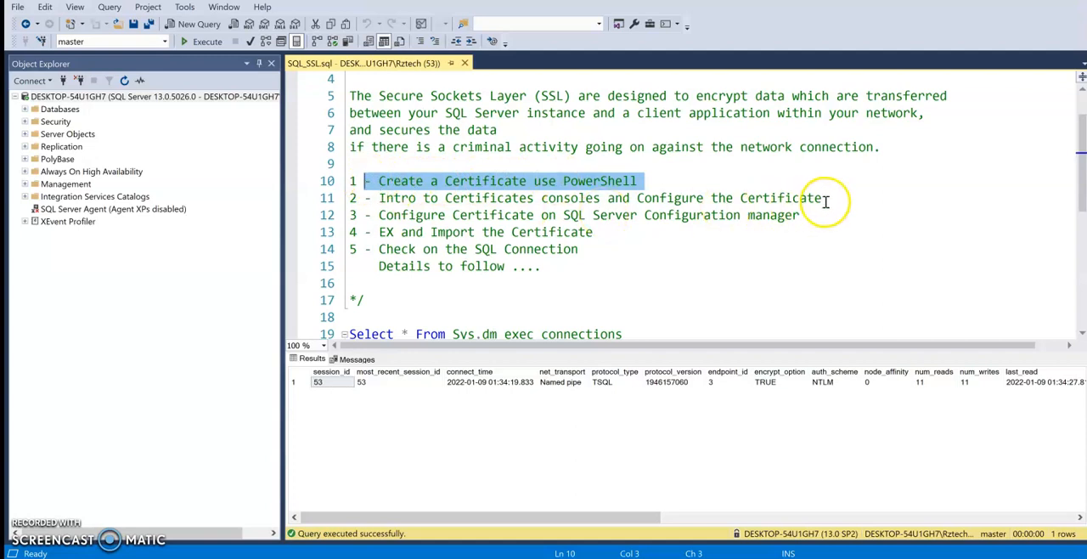
pyautogui.click(378, 198)
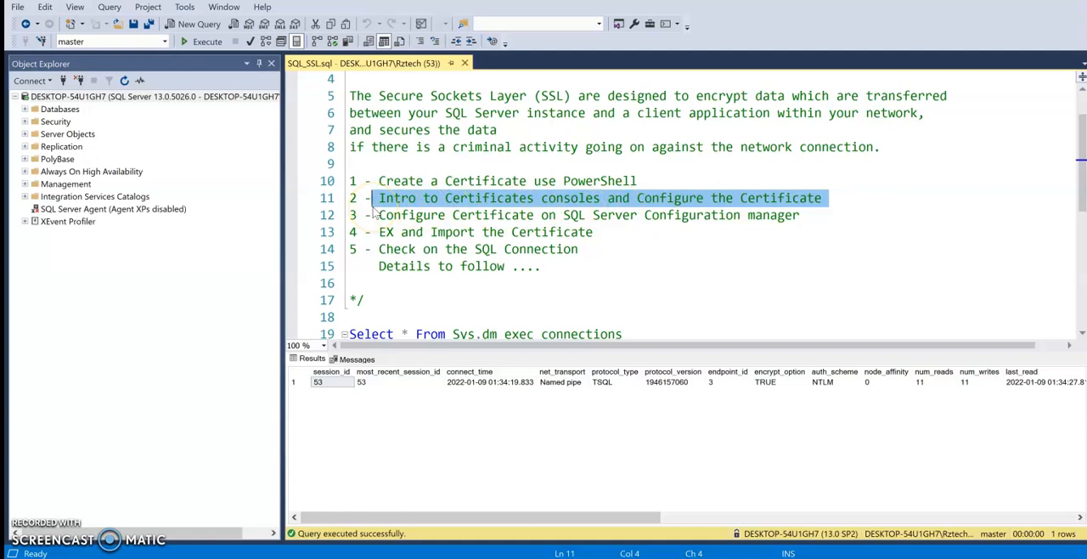
pyautogui.click(635, 180)
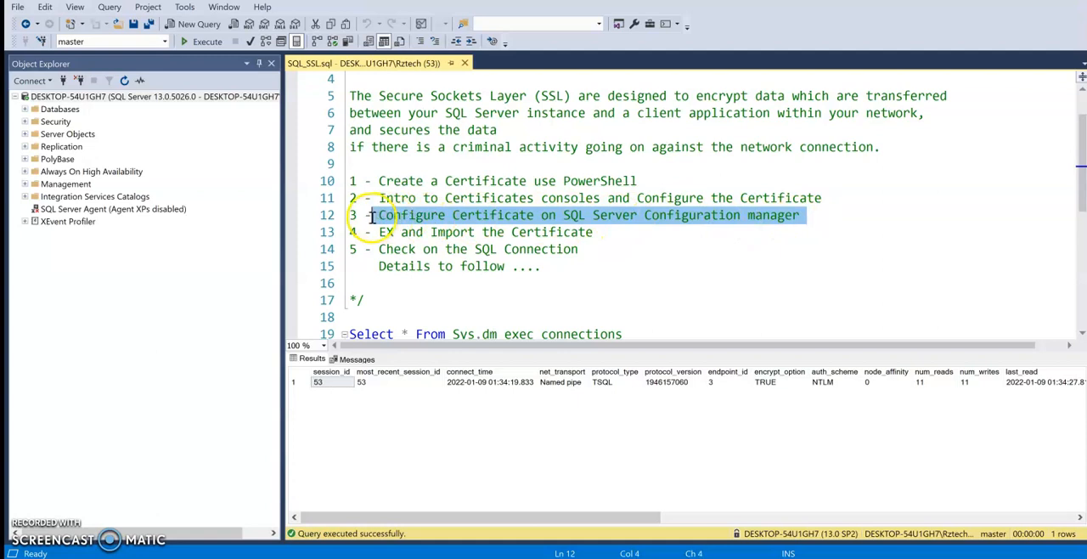
pyautogui.moveTo(705, 246)
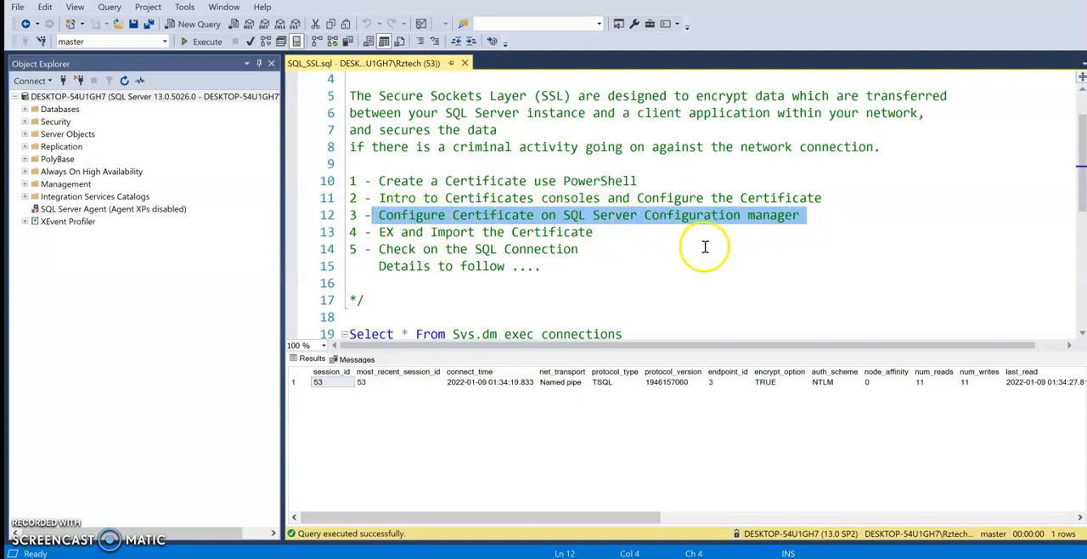
pyautogui.click(603, 232)
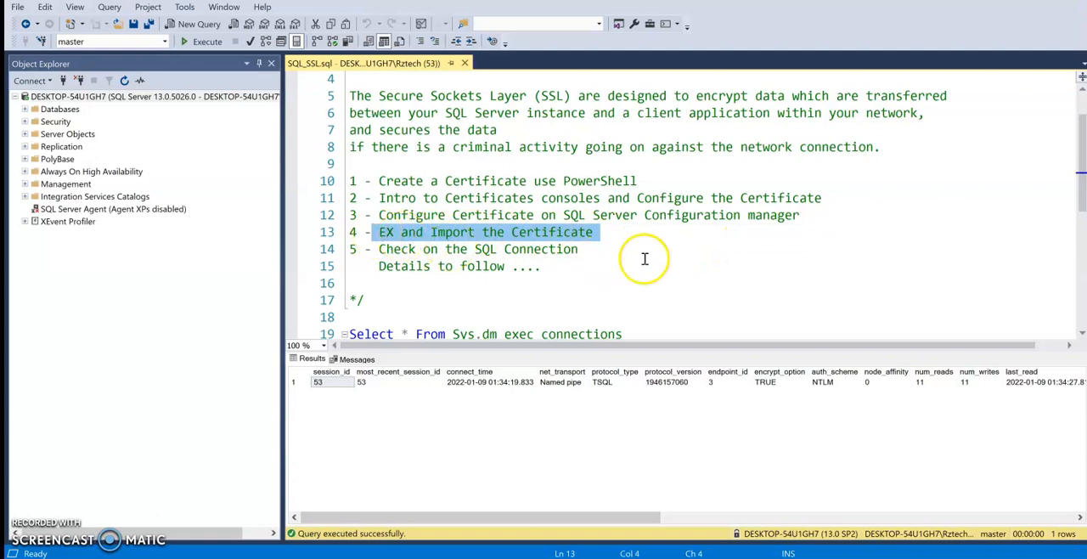
pyautogui.moveTo(594, 248)
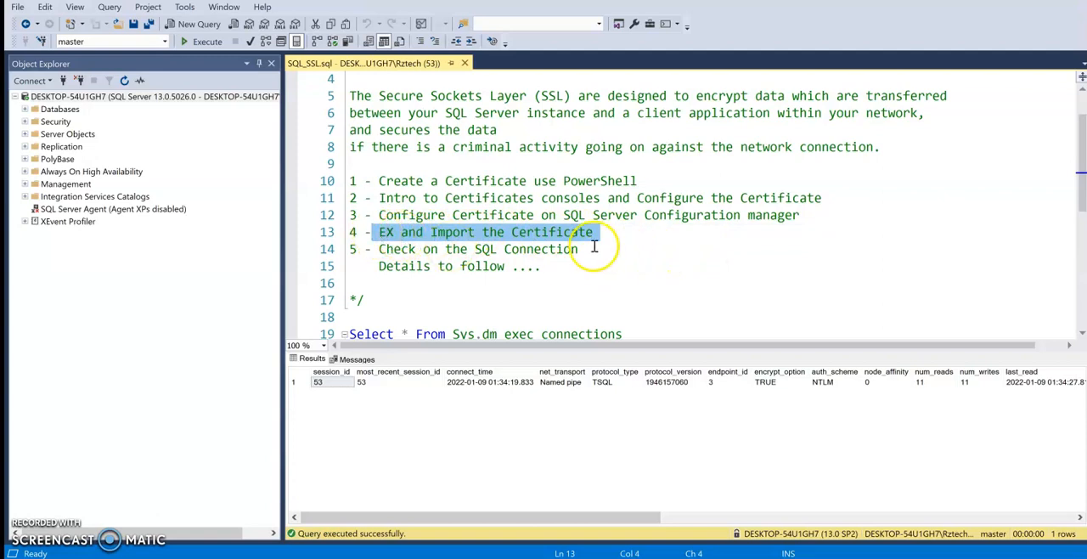